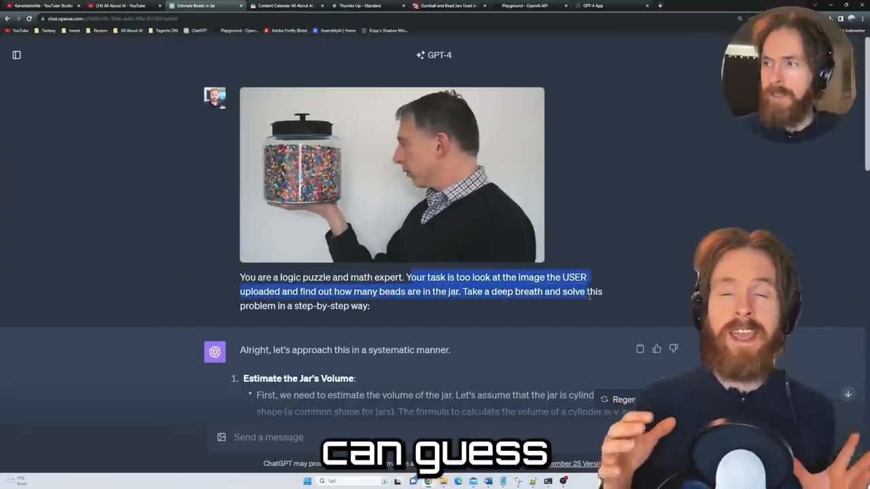
- Browse the earlier GPT-4 Vision chats, landing on the app-flowchart and YouTube-frame conversations
scroll(down, 3)
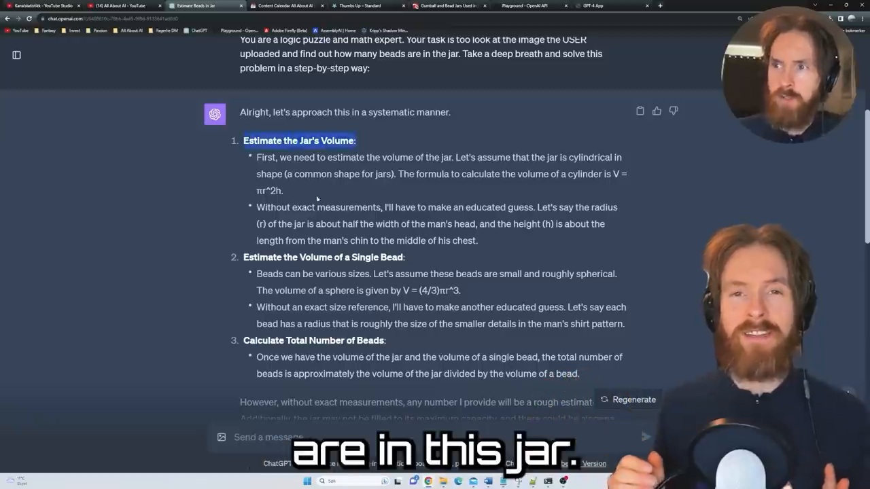
scroll(down, 3)
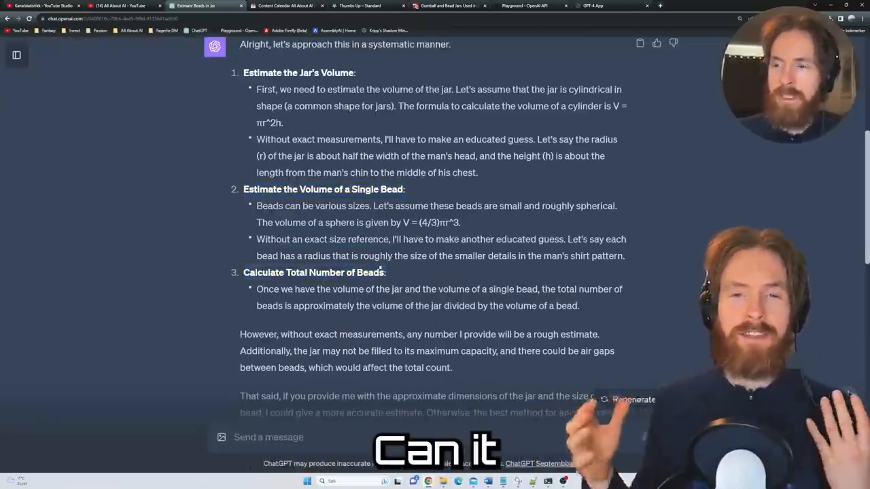
click(197, 6)
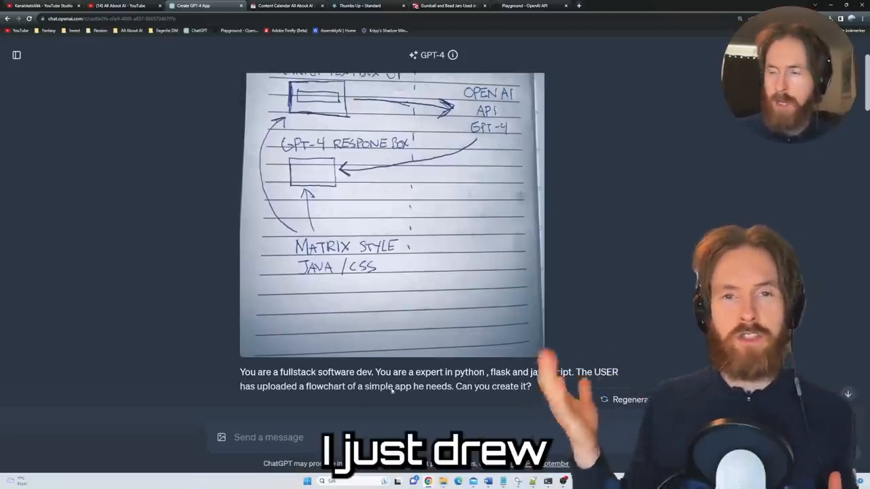
scroll(down, 3)
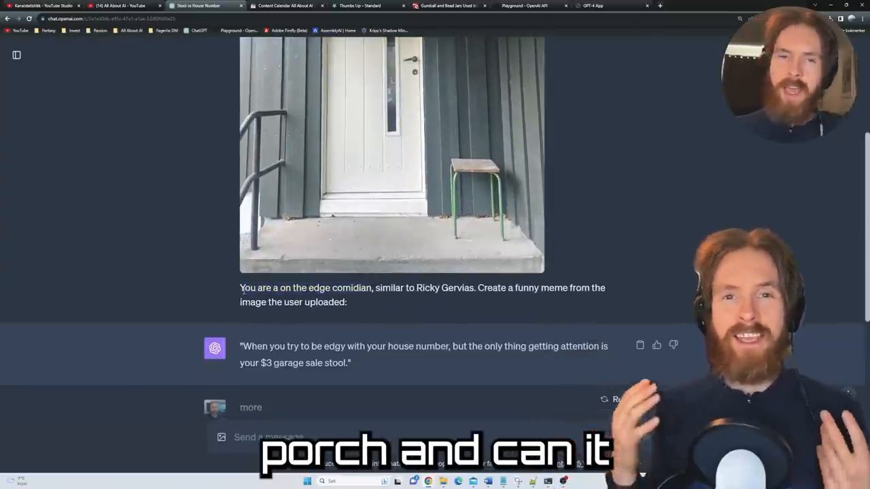
click(204, 6)
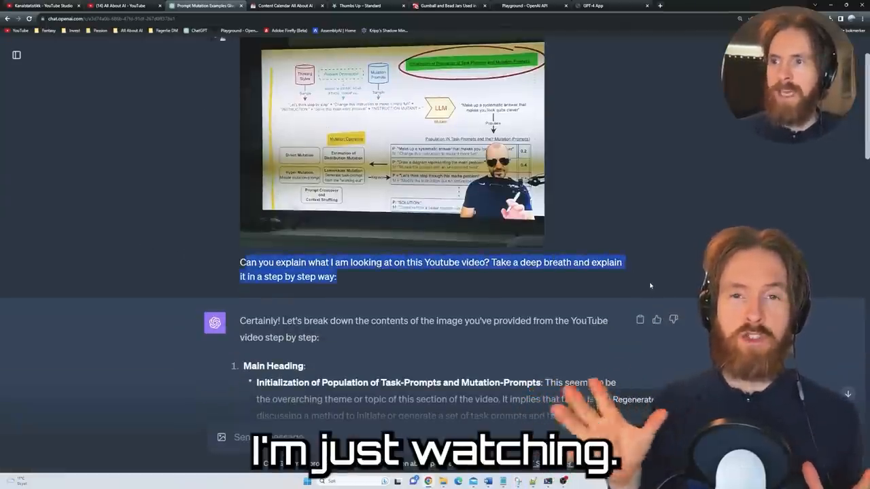
scroll(down, 3)
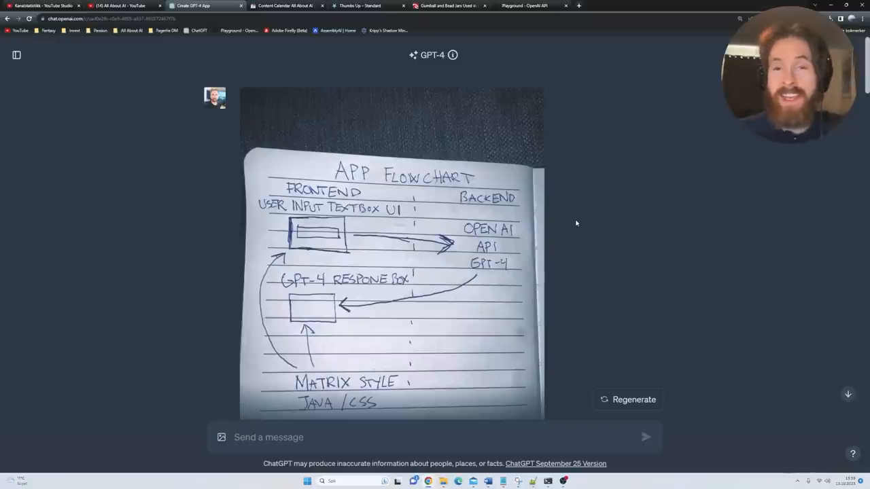
scroll(up, 3)
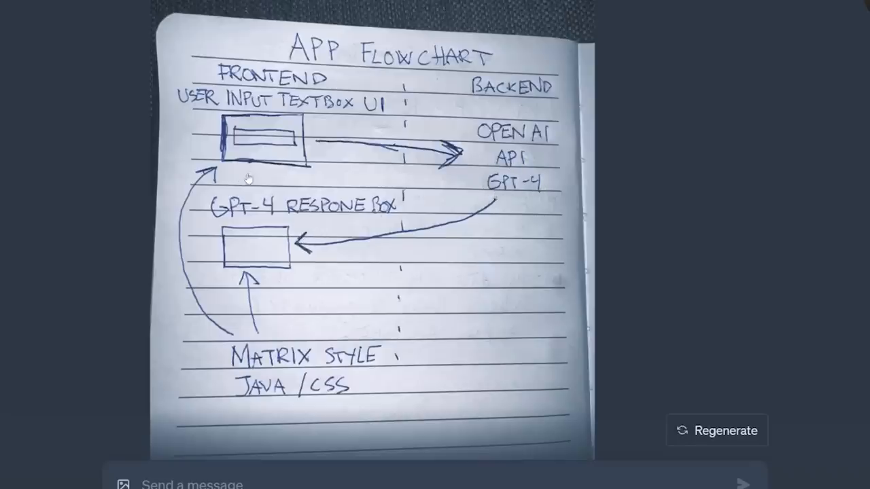
mouse_move(324, 215)
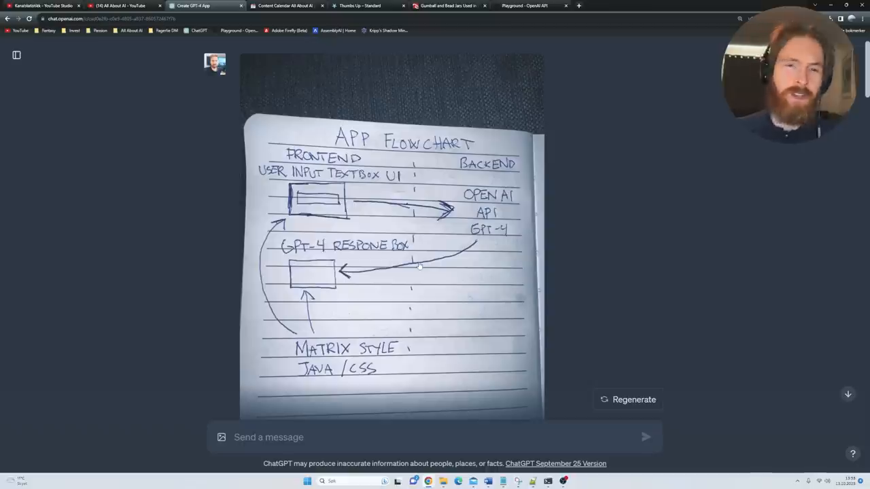
scroll(down, 3)
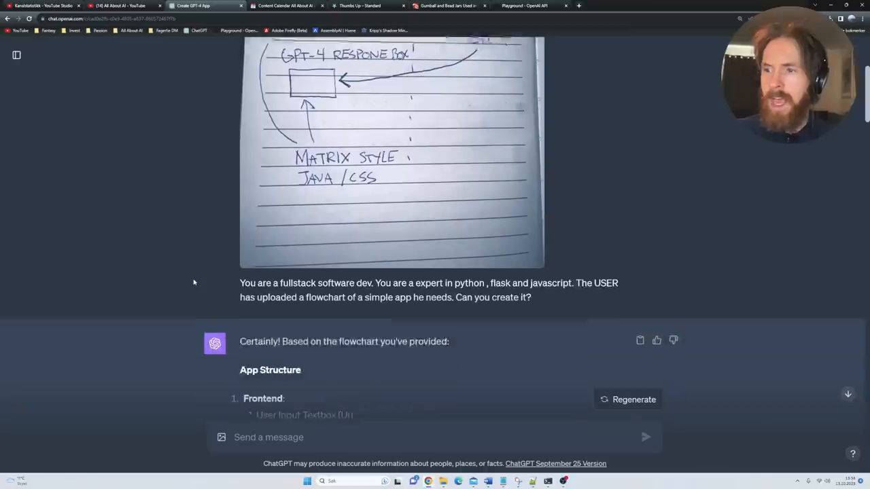
scroll(down, 3)
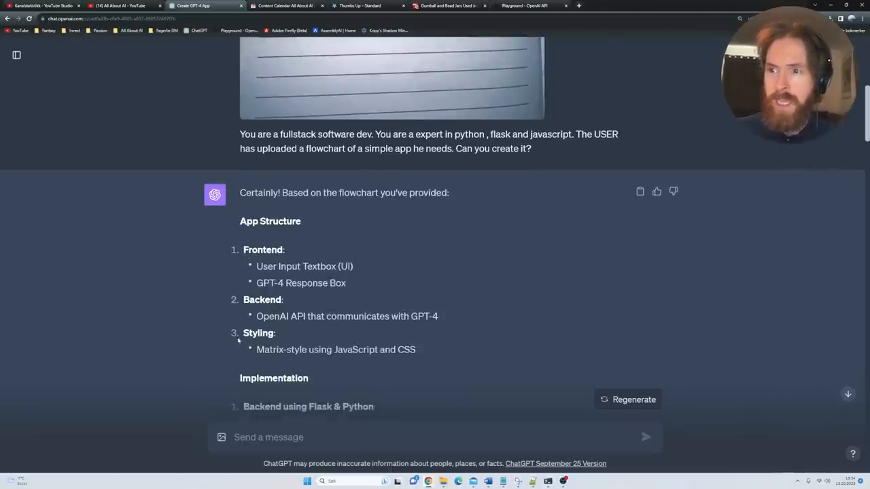
scroll(down, 3)
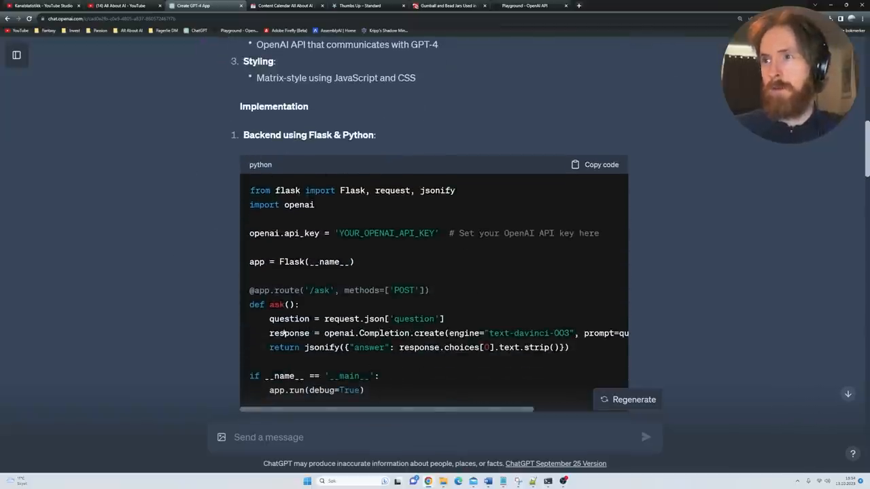
mouse_move(190, 234)
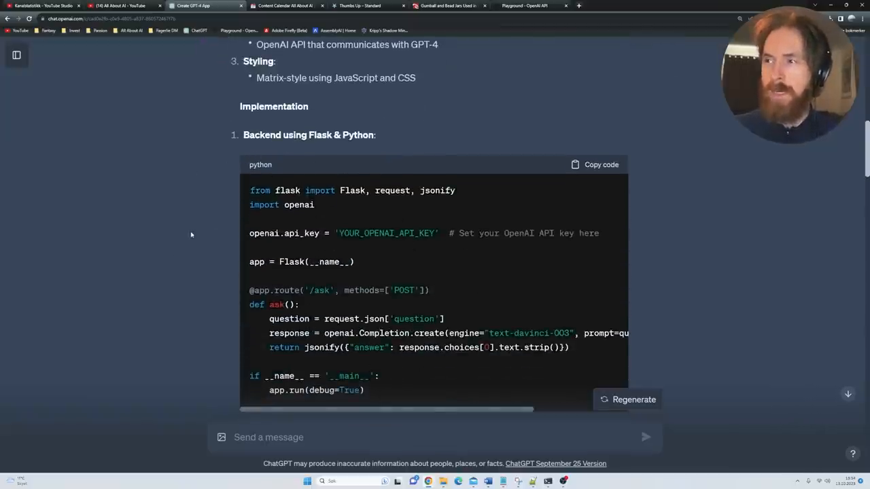
scroll(down, 3)
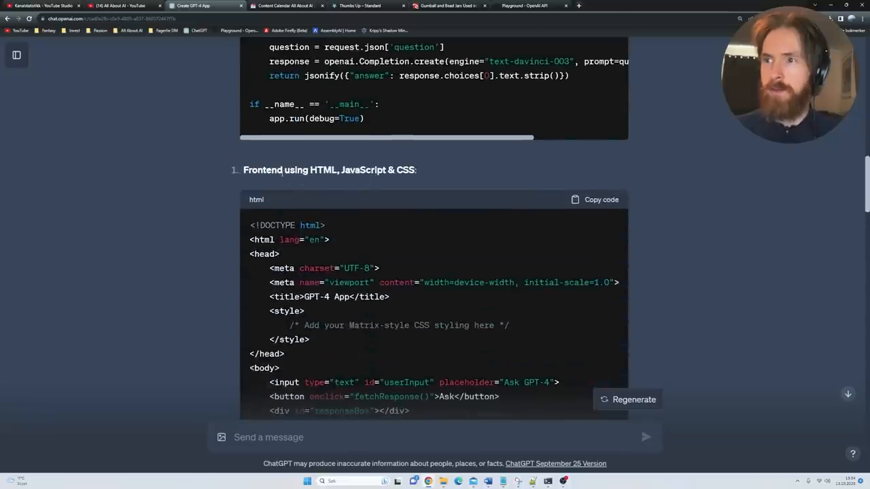
scroll(down, 3)
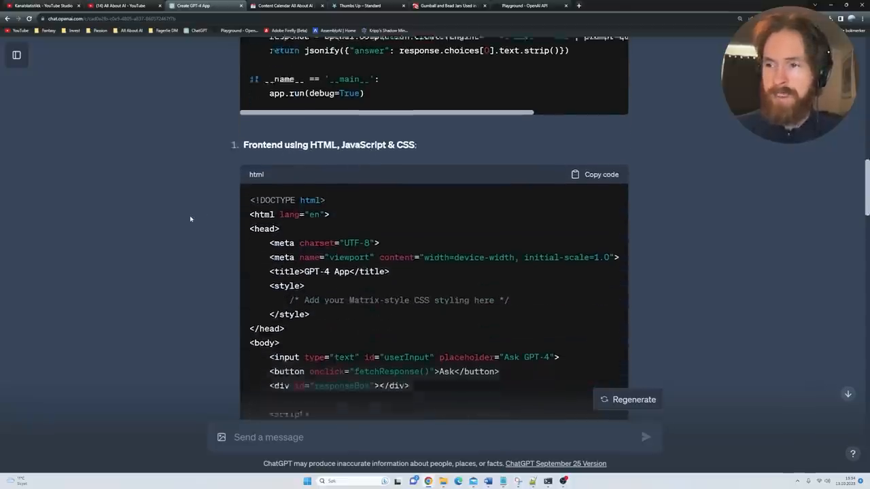
scroll(down, 3)
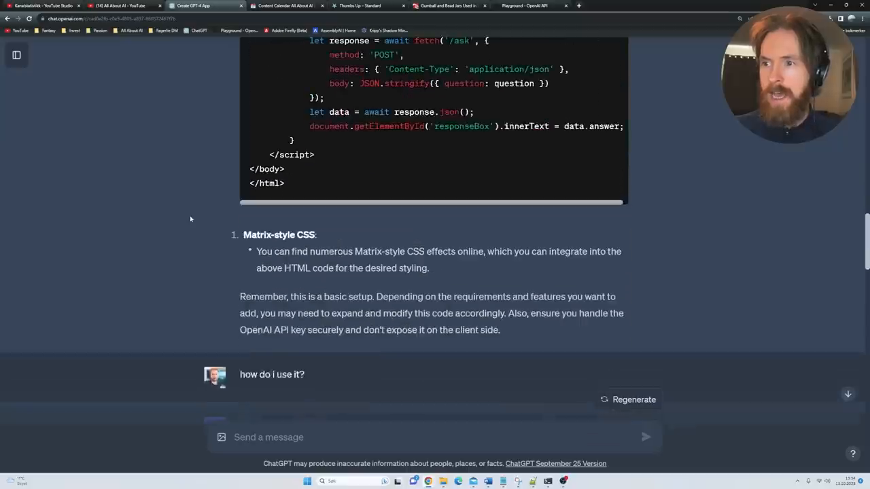
scroll(up, 3)
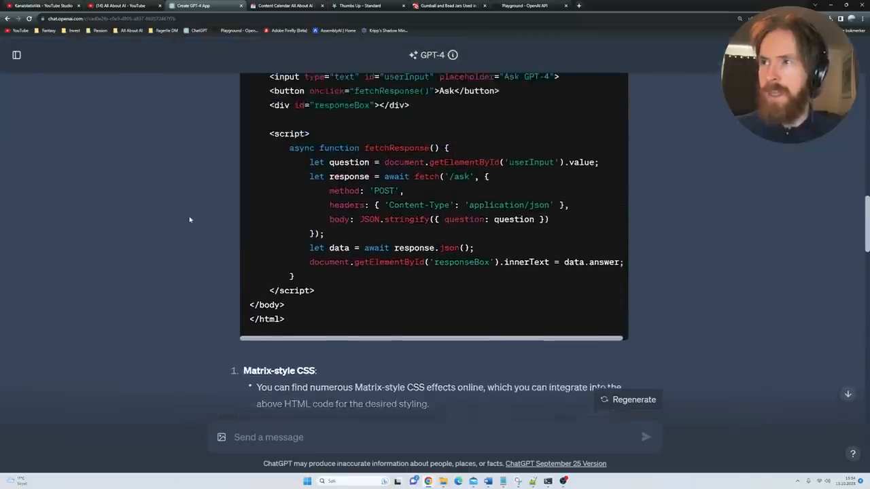
scroll(up, 3)
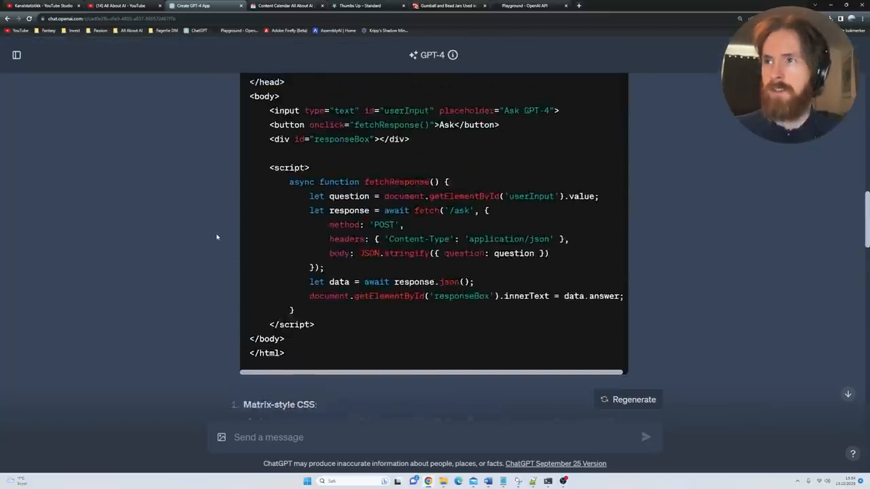
scroll(down, 3)
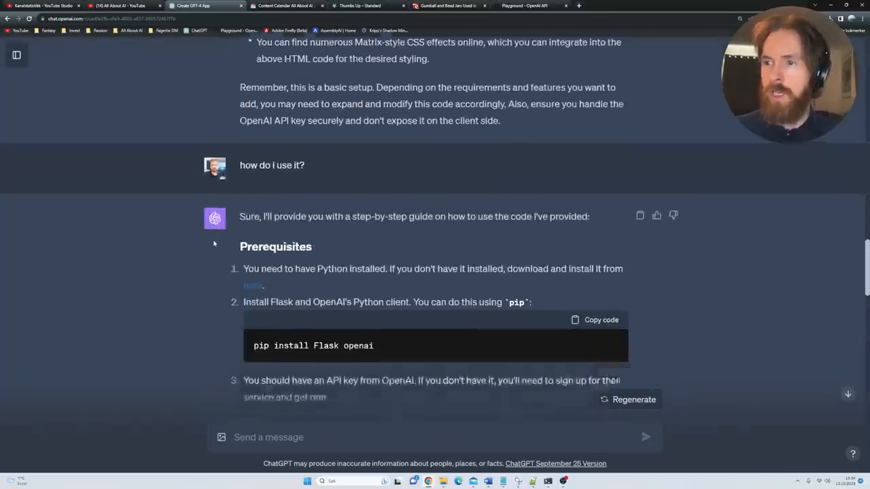
scroll(up, 3)
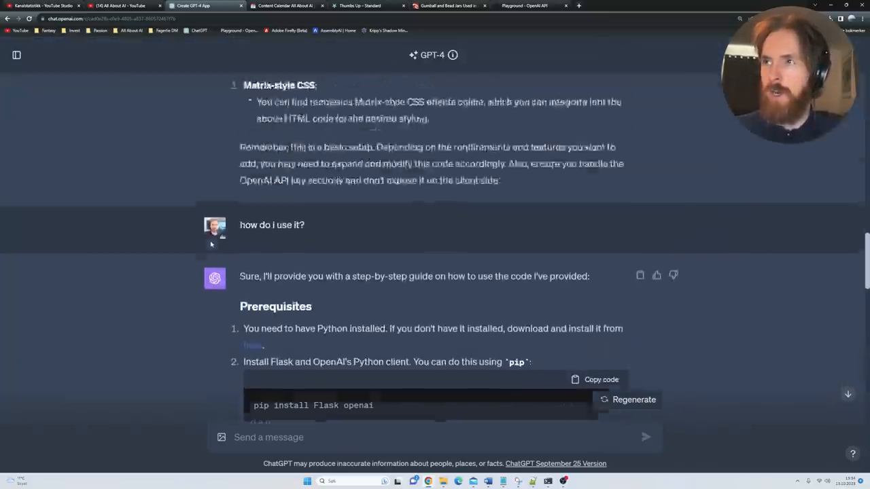
scroll(up, 3)
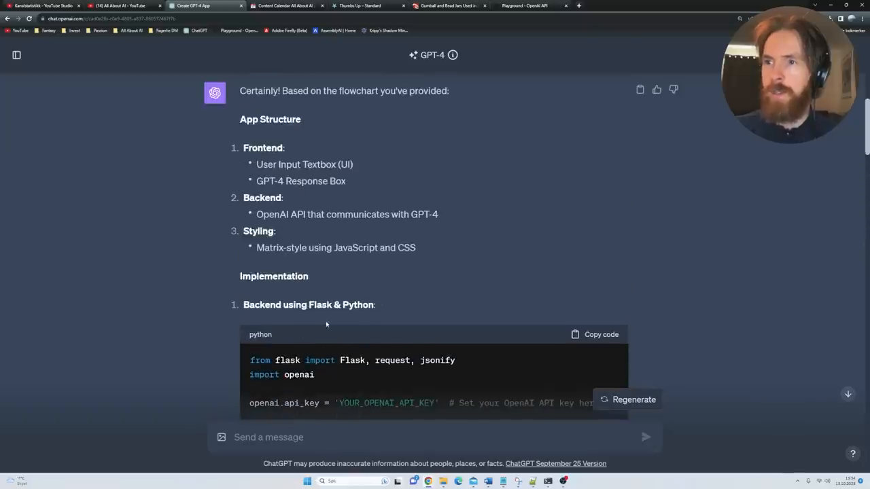
scroll(down, 3)
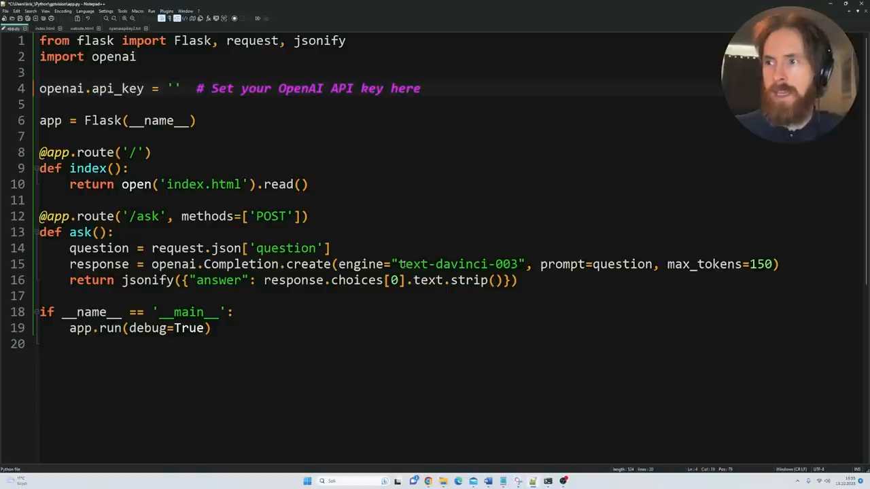
- Switch to the index.html file and scroll through the front-end page code
double_click(456, 263)
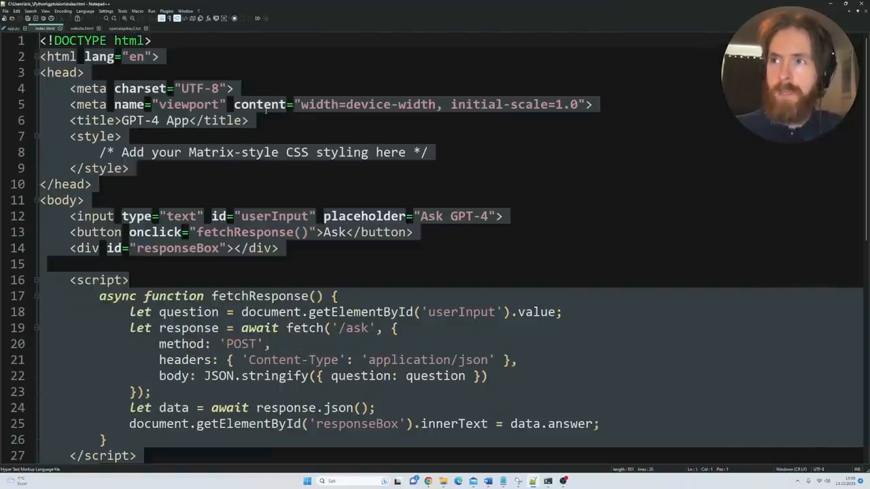
scroll(down, 3)
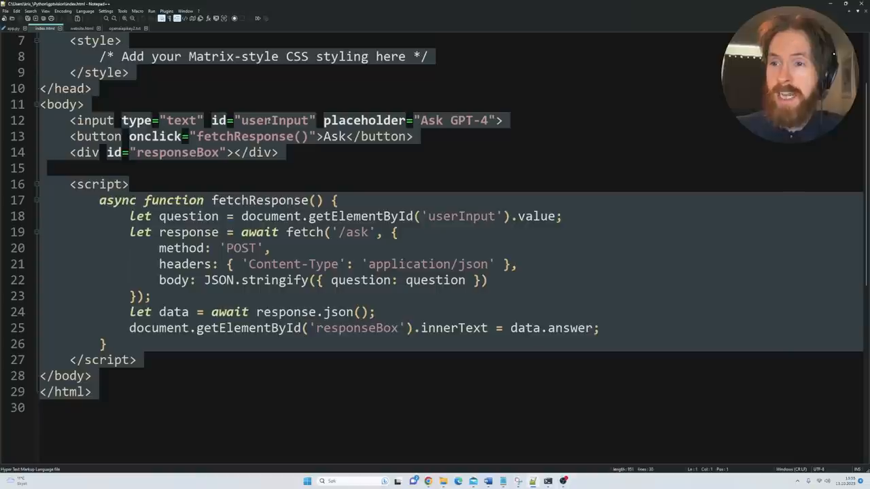
scroll(up, 3)
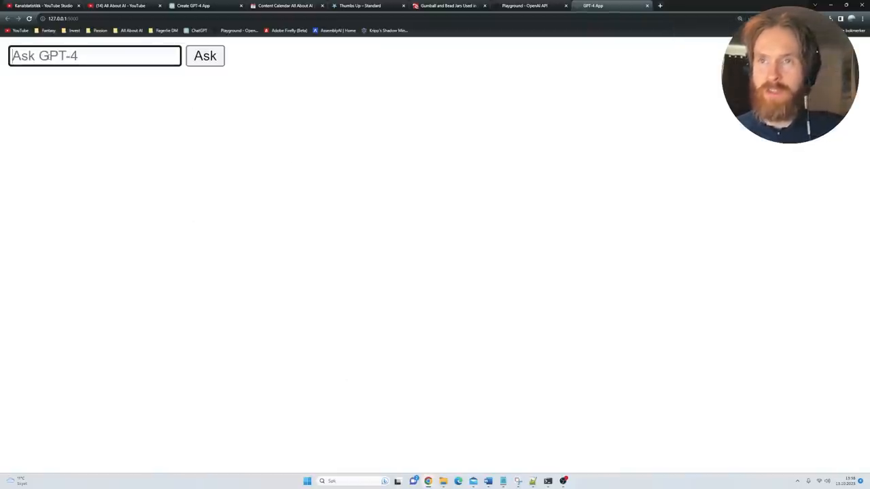
- Ask the local GPT-4 app 'can you give me 3 steps to' learn to code, then return to the flowchart chat
text(can you give me 3 steps to)
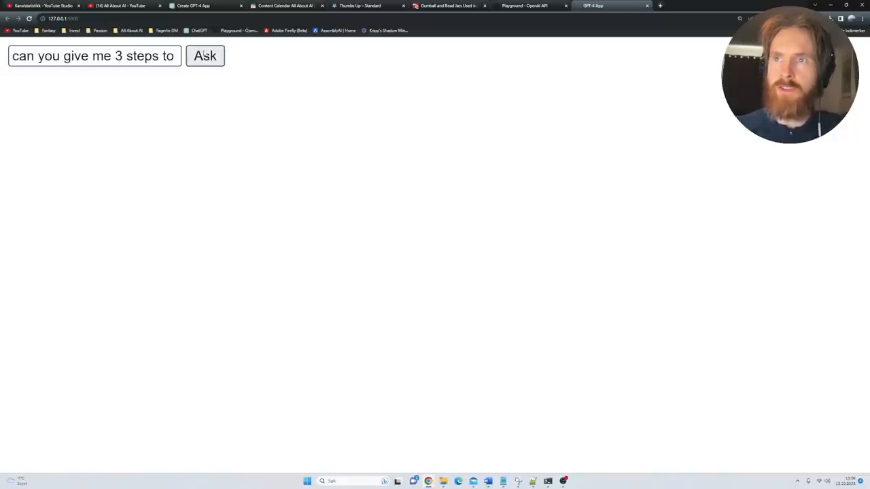
mouse_move(278, 87)
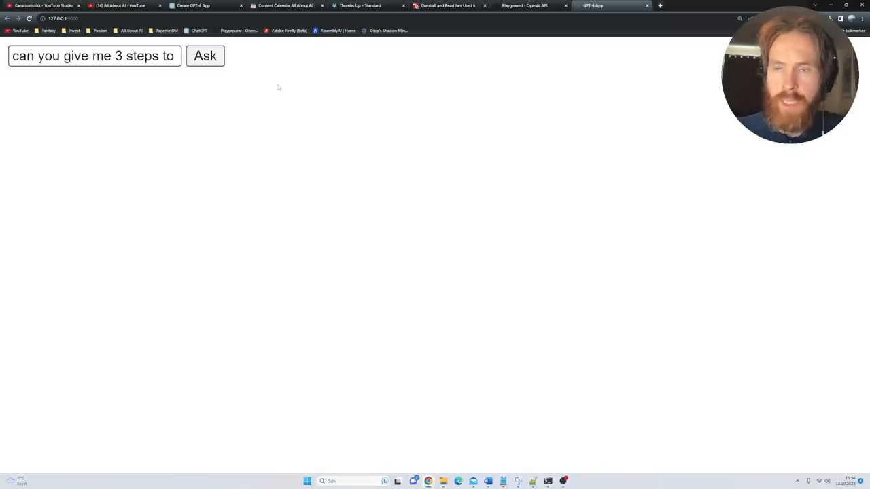
click(204, 55)
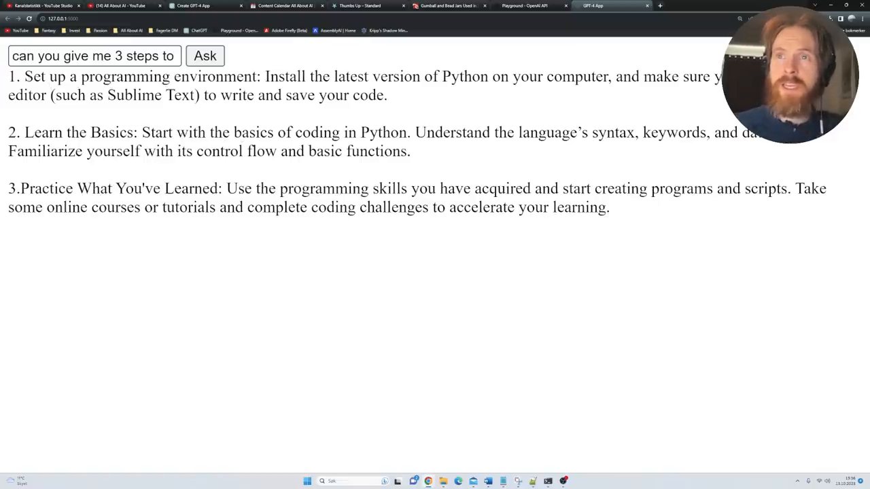
drag(40, 131, 153, 132)
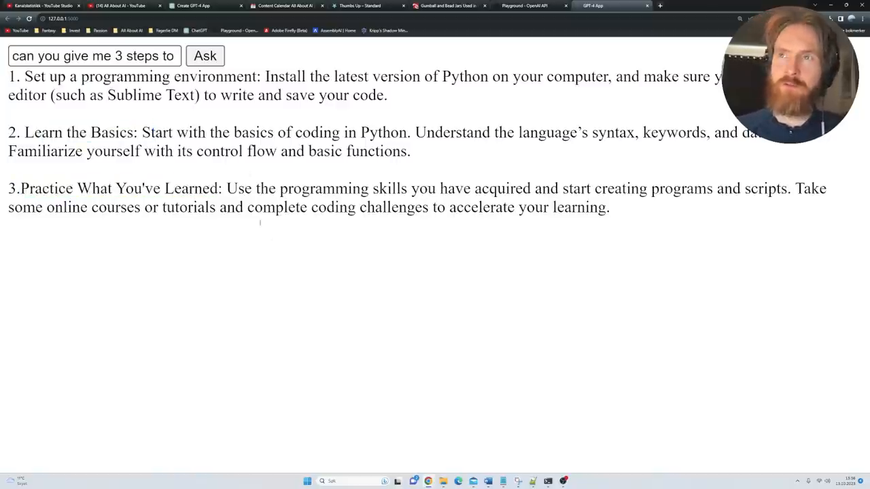
click(204, 5)
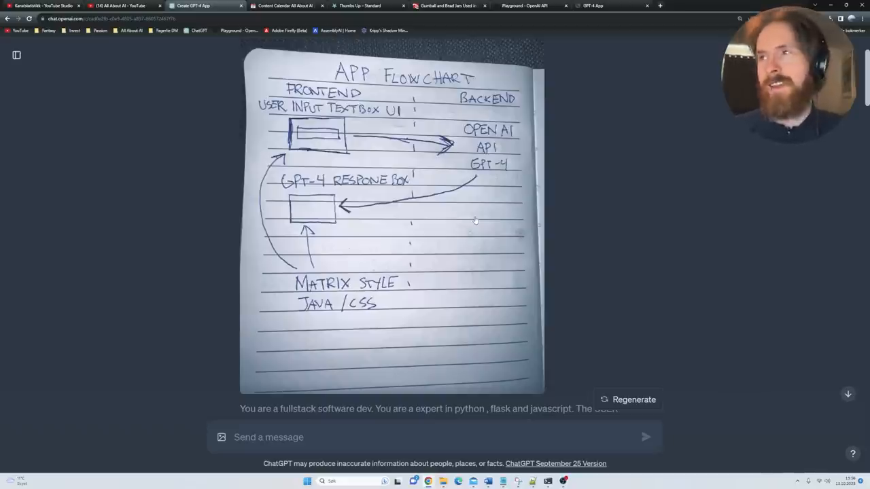
mouse_move(601, 212)
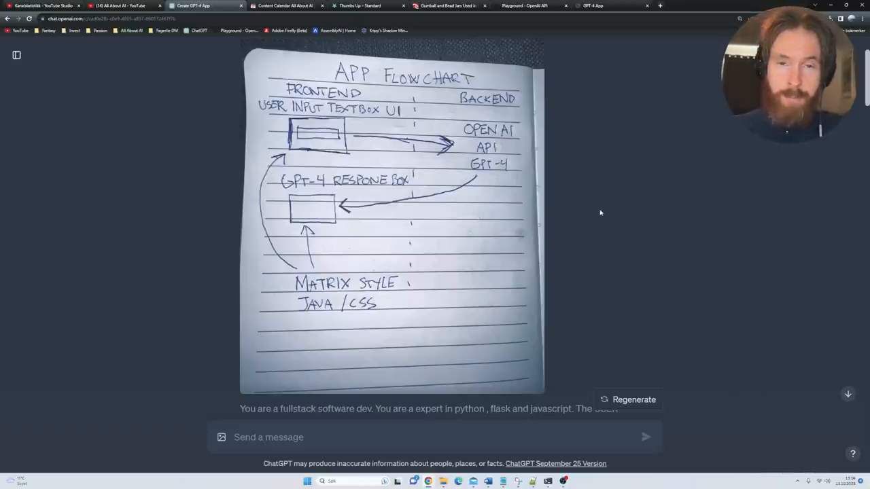
- View the EurekAlert! gumball-jar page and its Man Estimates image, then return to the bead-jar chat
click(445, 5)
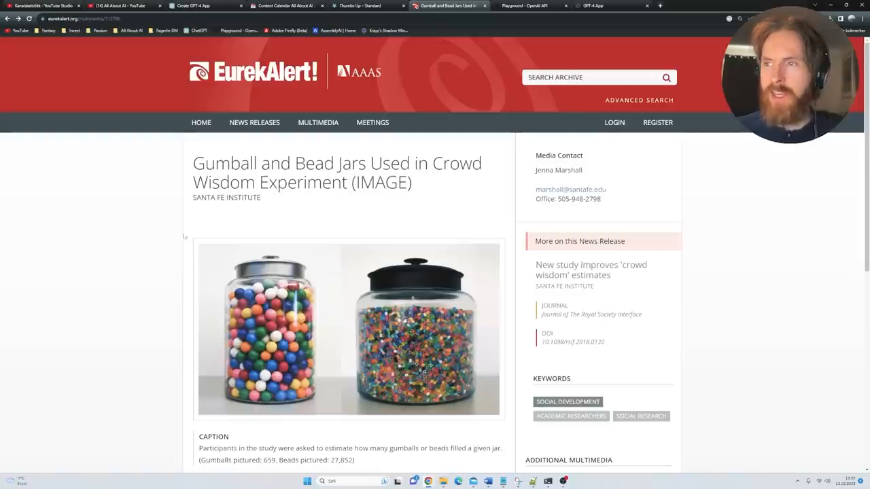
scroll(down, 3)
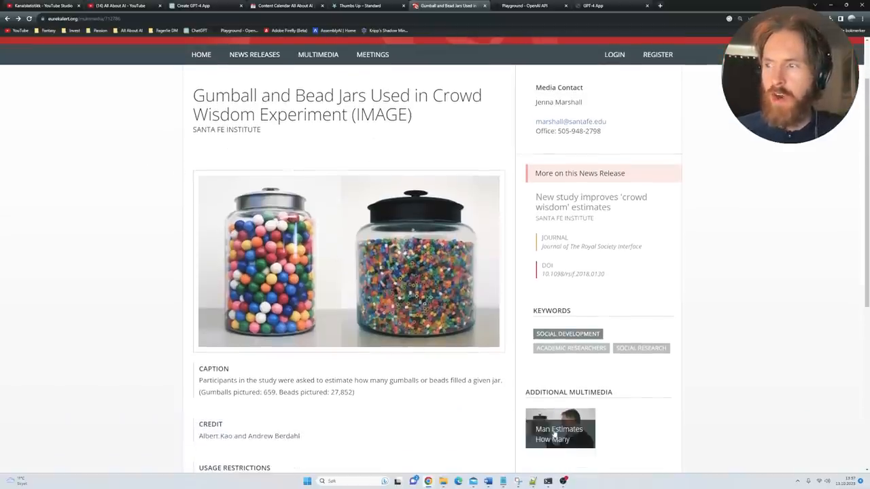
click(560, 430)
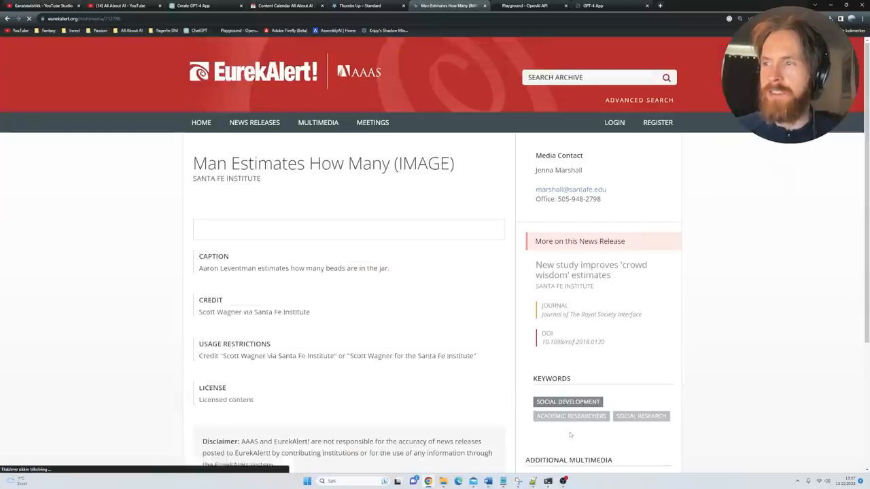
scroll(down, 3)
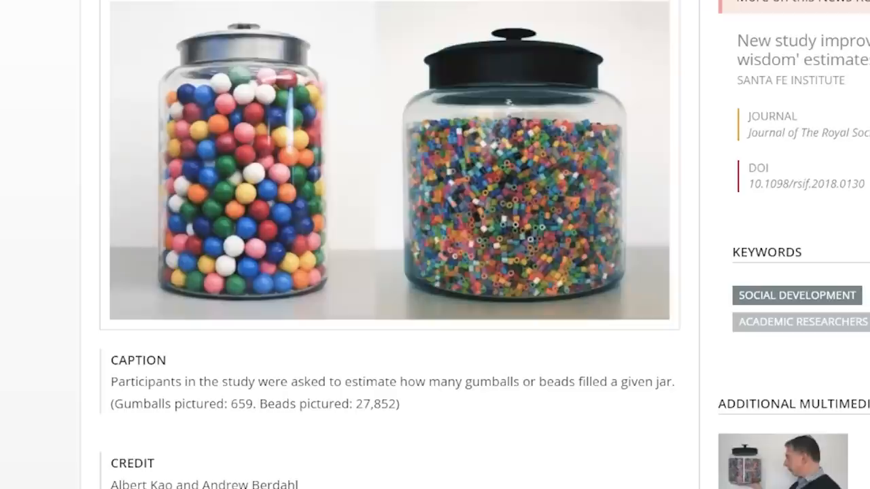
double_click(378, 404)
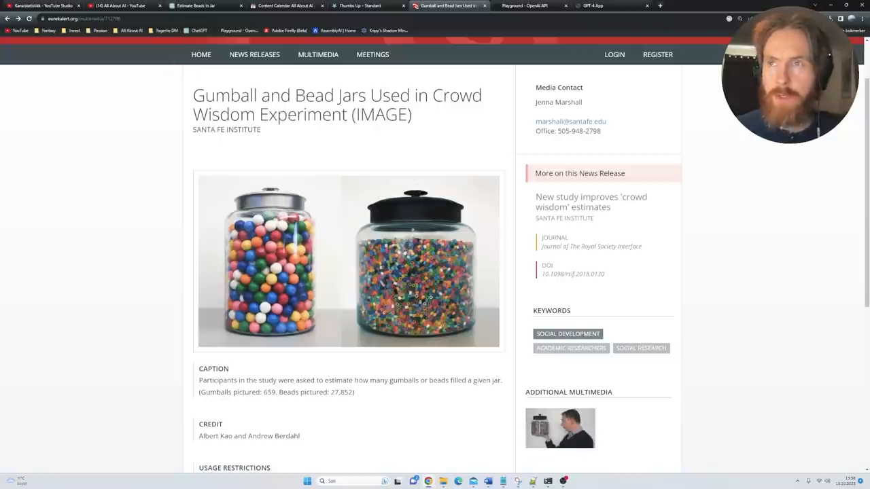
click(598, 5)
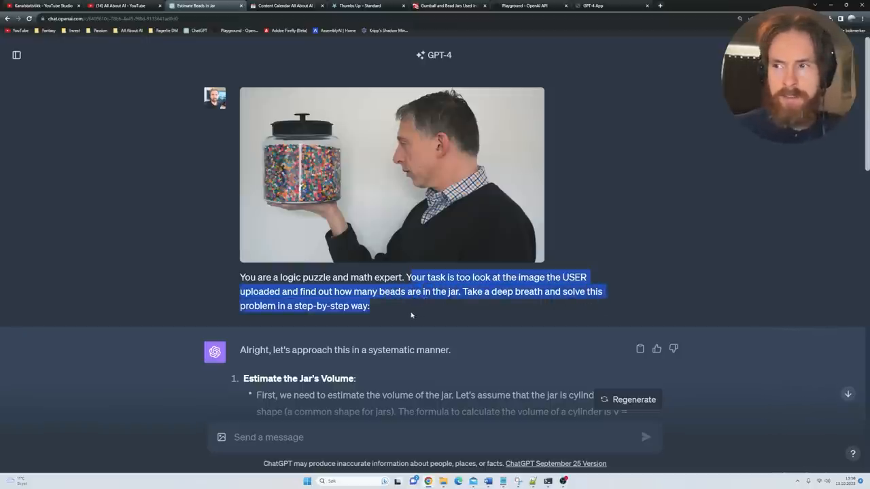
- Read GPT-4's step-by-step bead estimate and highlight the phrase using the man's hand as reference
scroll(down, 3)
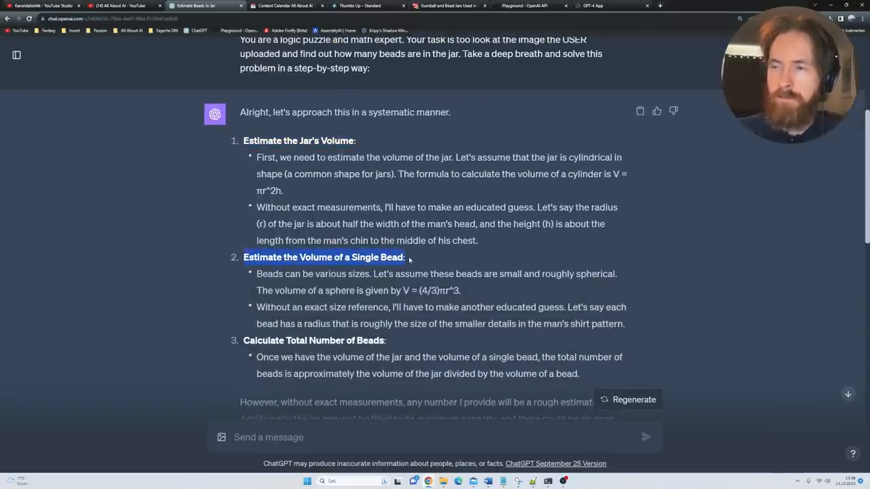
scroll(down, 3)
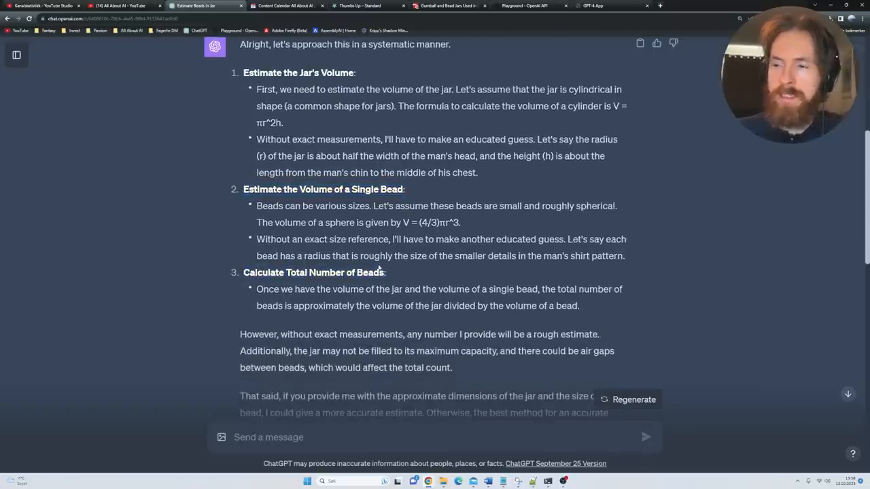
scroll(down, 3)
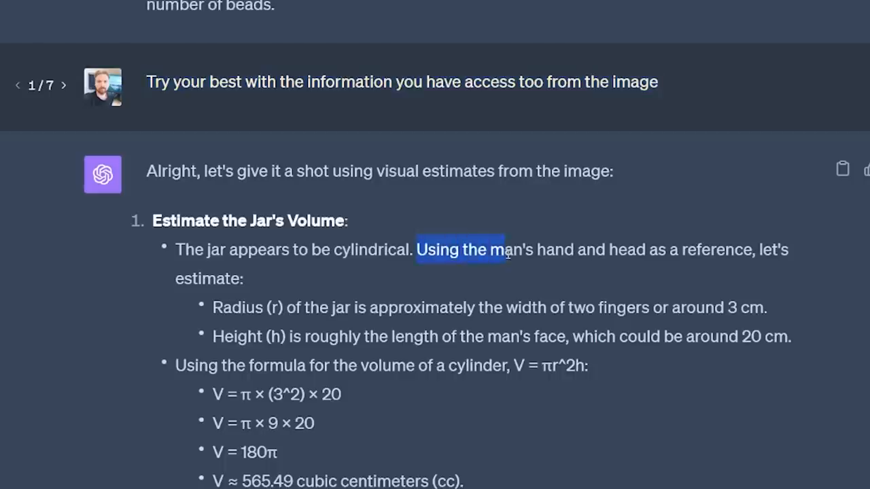
drag(506, 250, 753, 250)
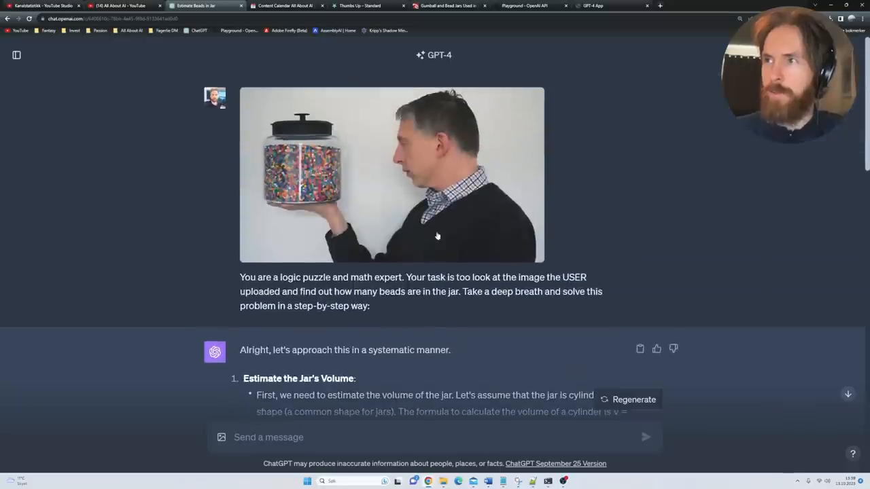
- Enlarge the photo of the man holding the jar and scroll to the roughly 27,000-bead conclusion
click(391, 174)
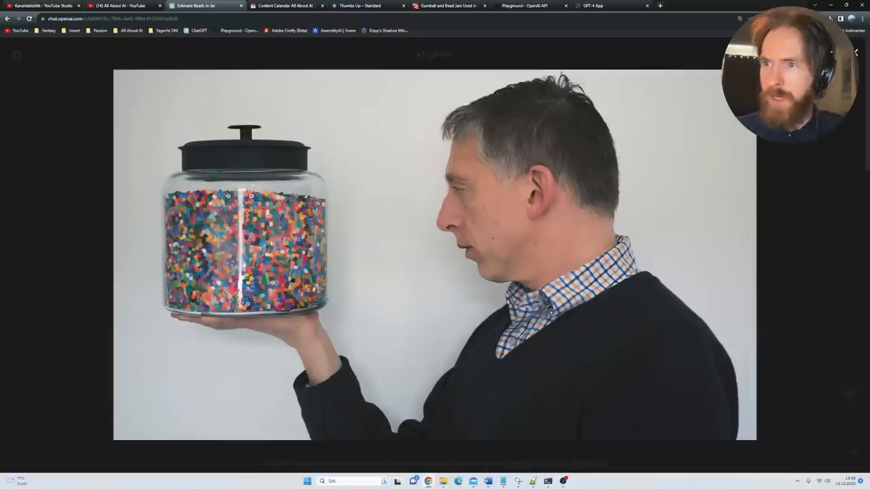
mouse_move(864, 57)
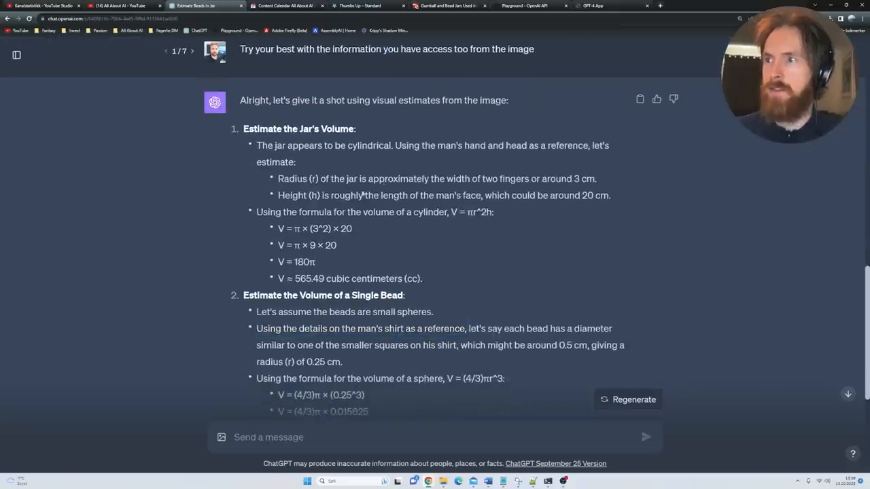
scroll(up, 3)
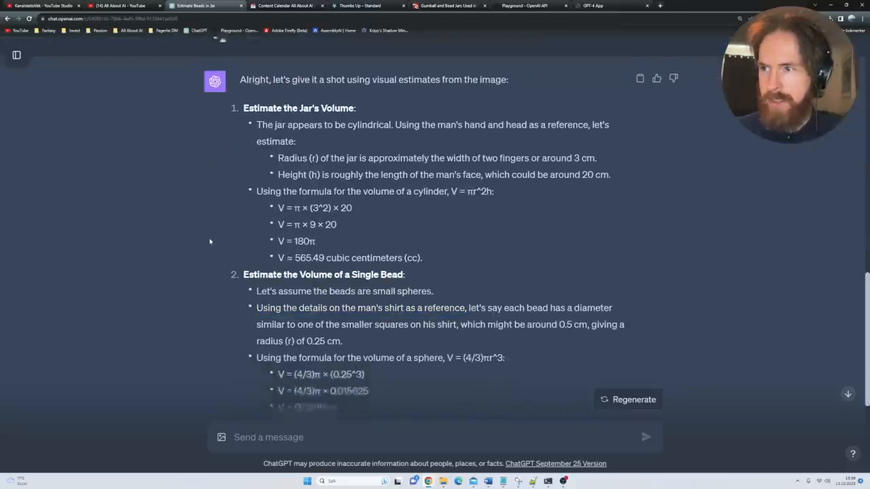
scroll(down, 3)
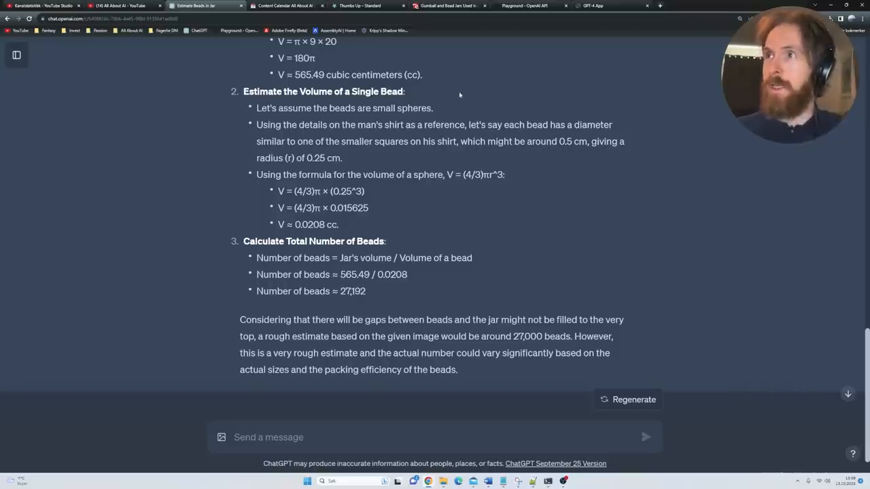
click(449, 5)
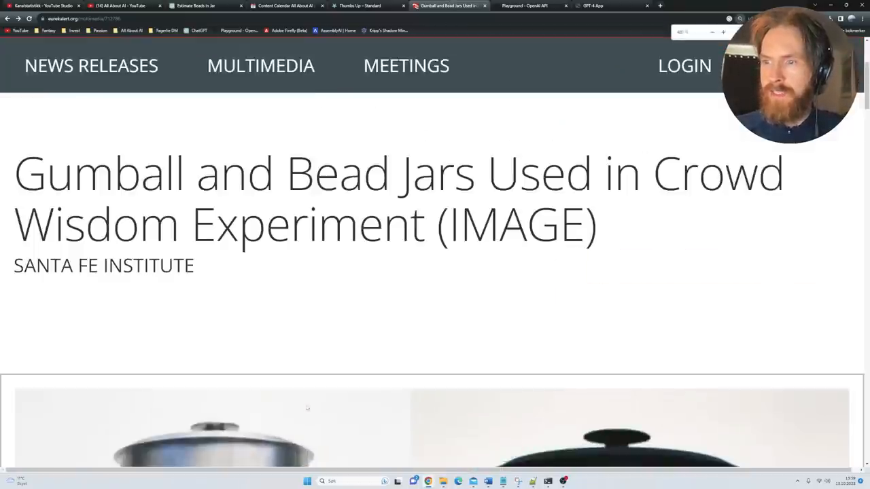
scroll(down, 3)
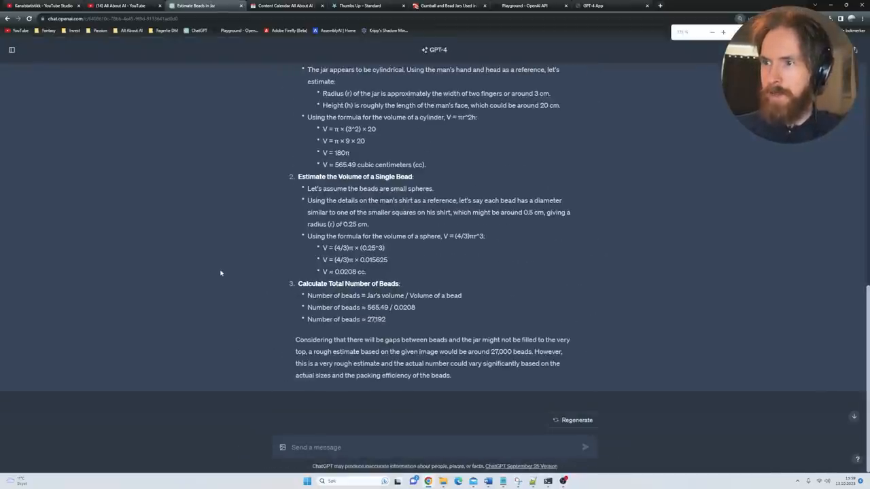
- Page to the second version of the follow-up prompt and read its estimate
scroll(up, 3)
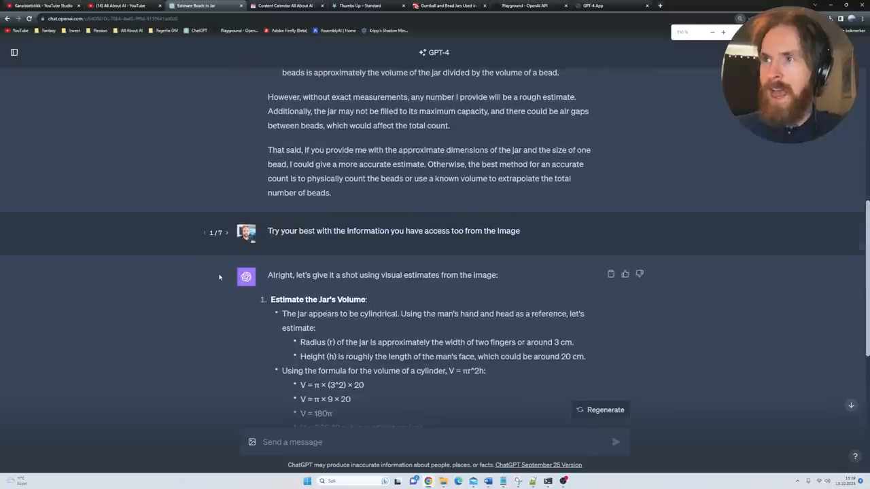
click(227, 233)
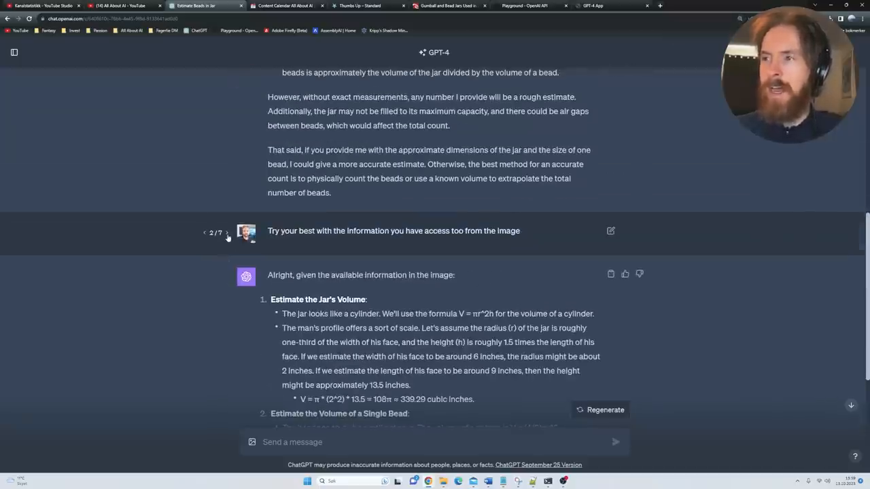
scroll(down, 3)
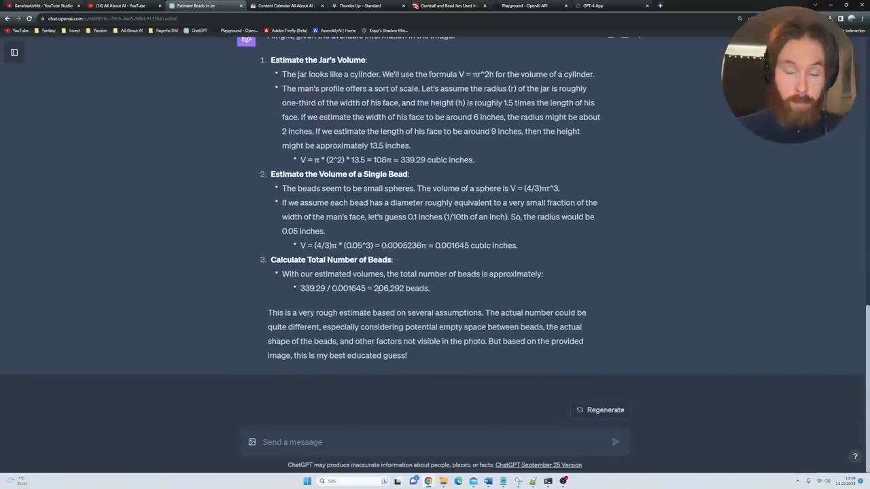
mouse_move(212, 231)
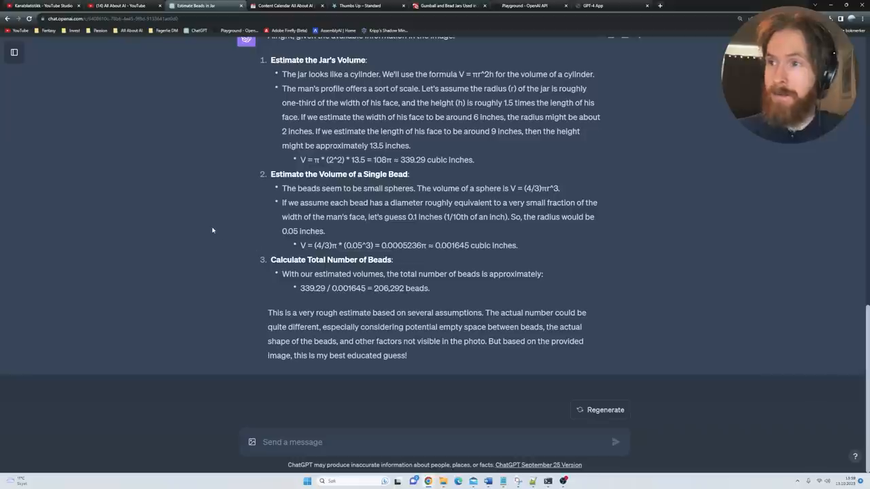
scroll(up, 3)
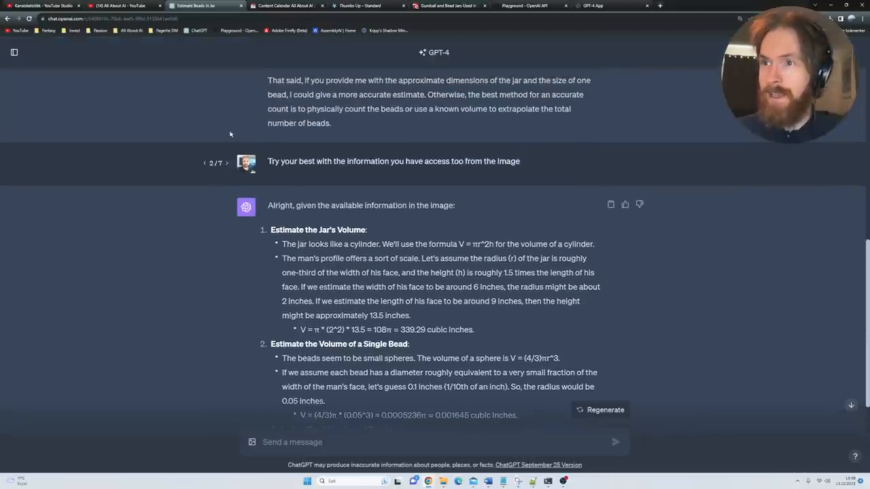
- Page on to the third prompt version and scroll through its bead estimate
click(227, 164)
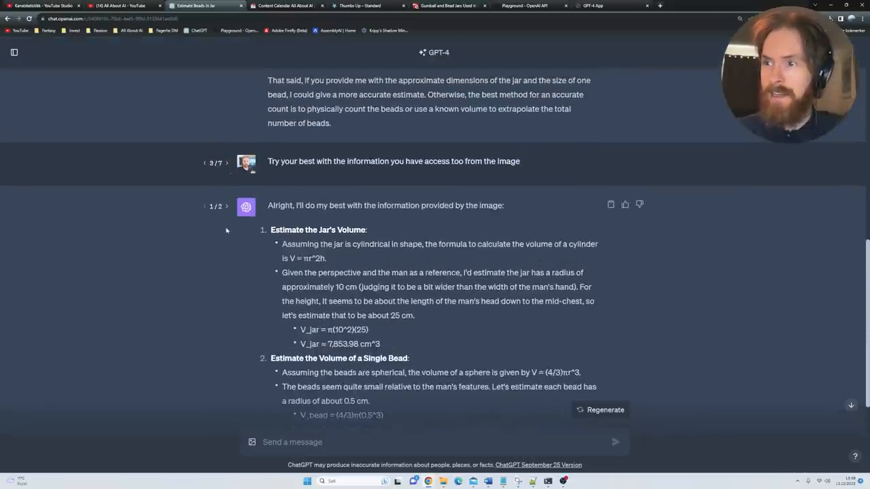
scroll(up, 3)
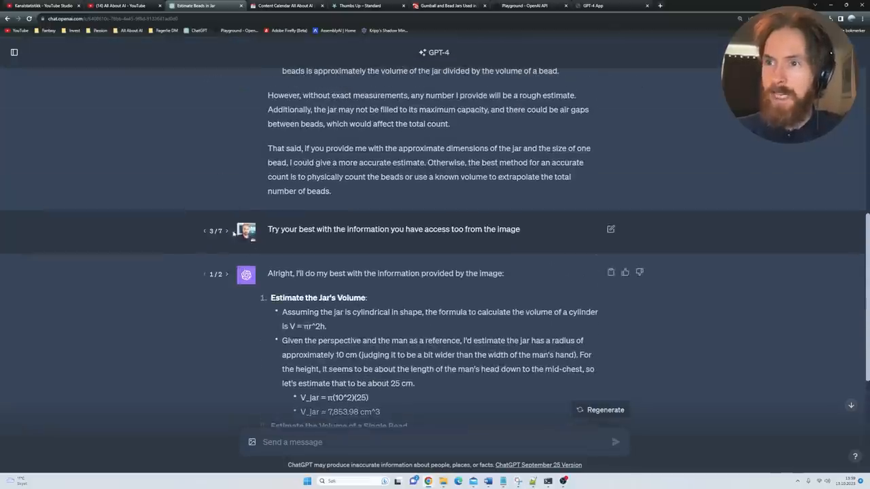
scroll(down, 3)
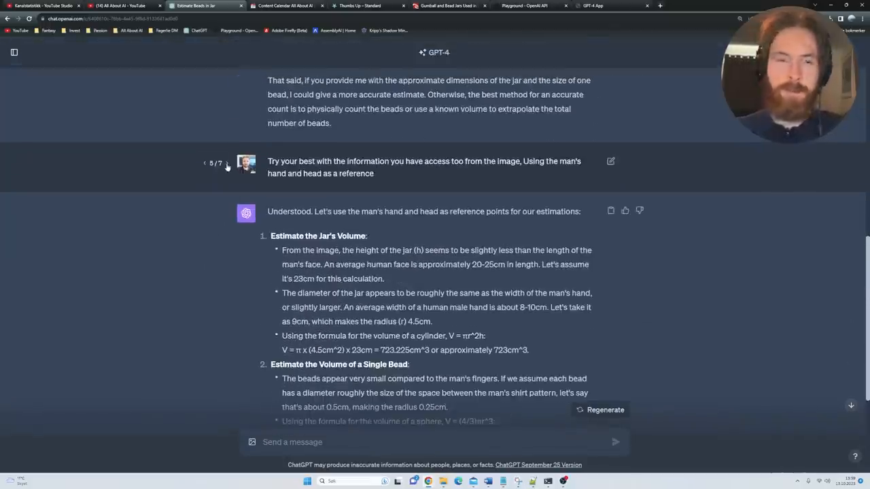
scroll(up, 3)
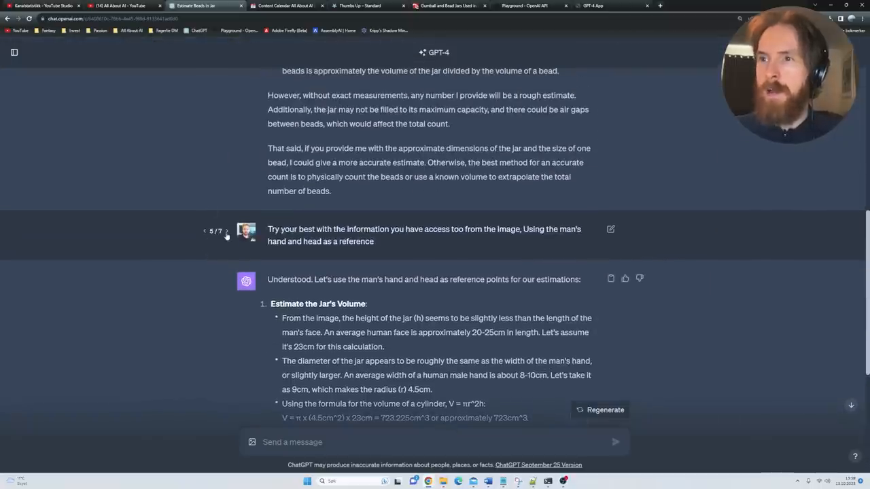
click(227, 231)
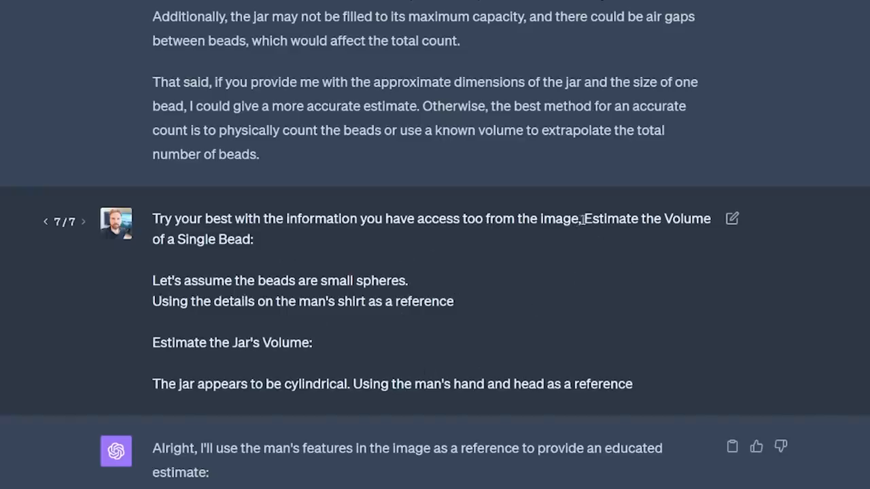
drag(583, 218, 454, 302)
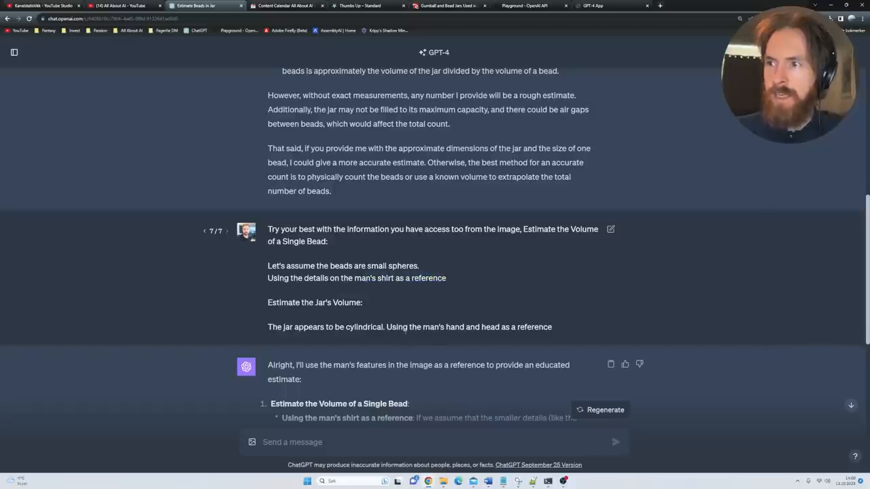
mouse_move(571, 310)
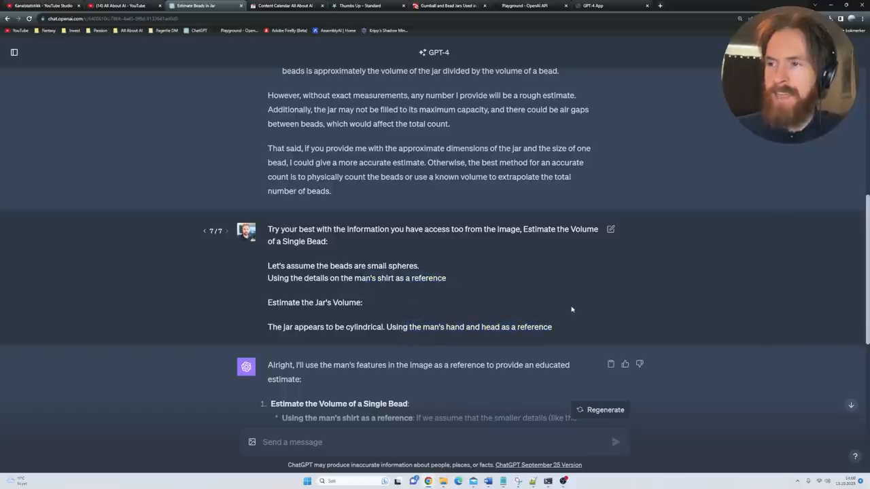
mouse_move(543, 284)
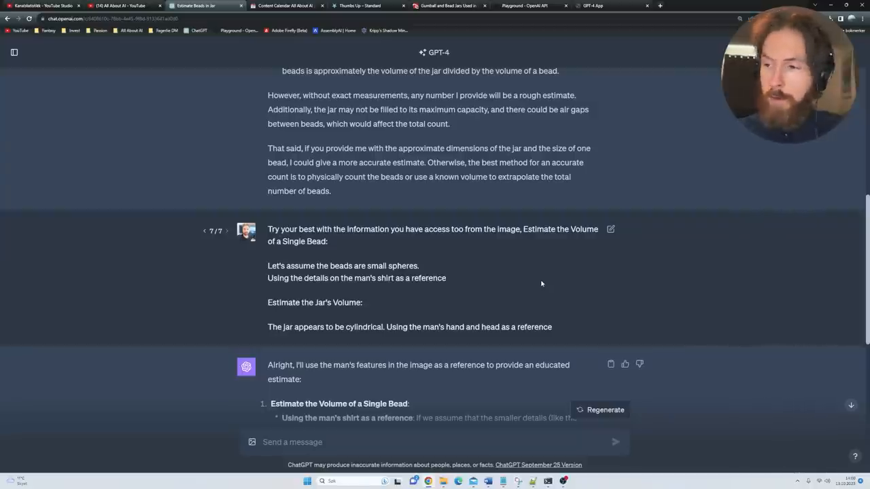
scroll(down, 3)
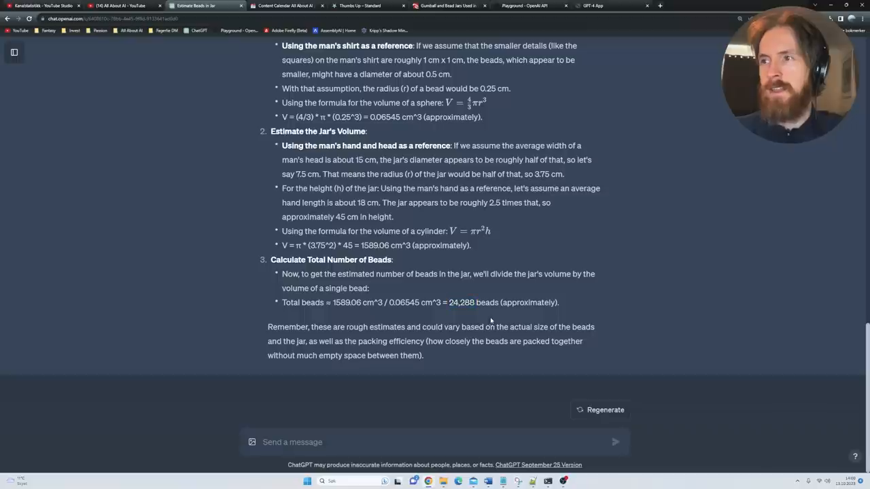
scroll(up, 3)
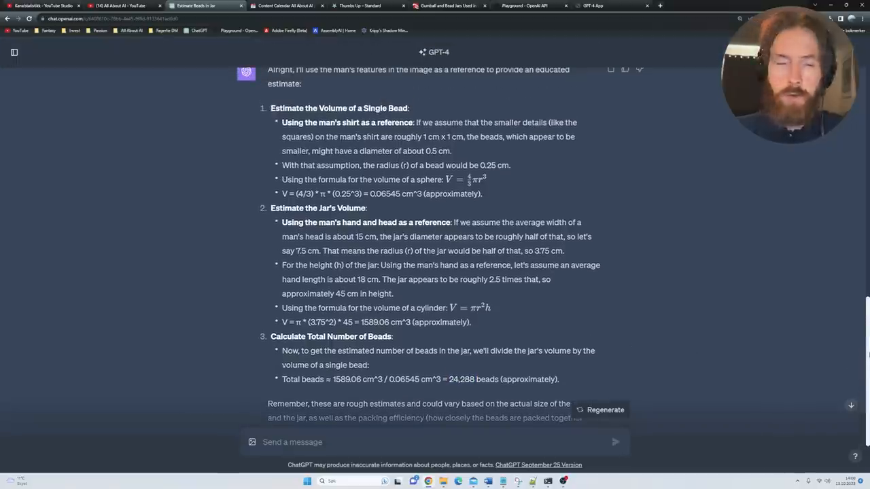
scroll(up, 3)
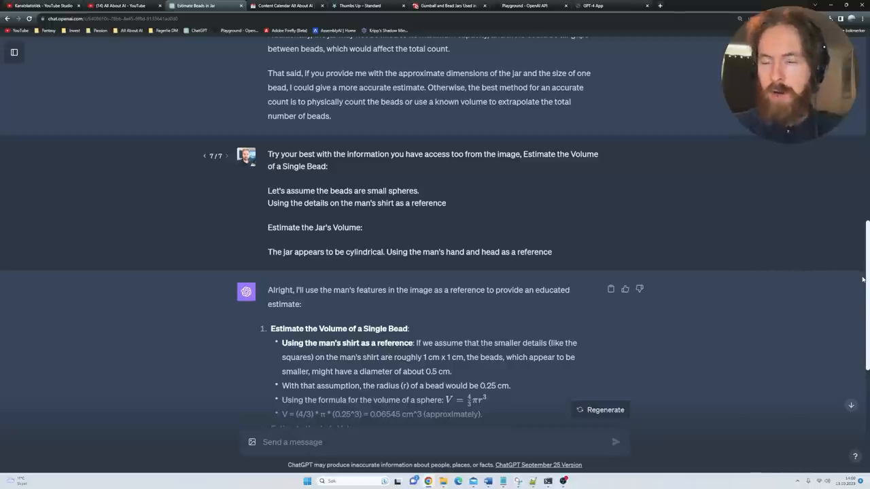
scroll(down, 3)
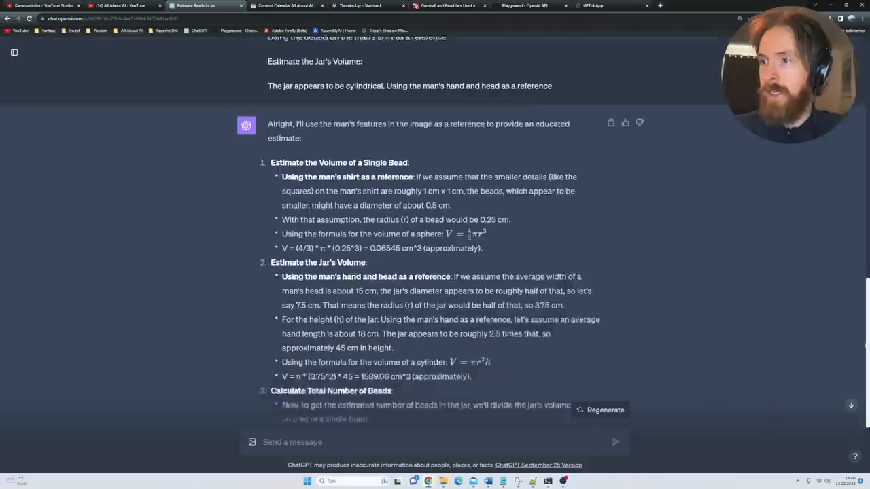
scroll(down, 3)
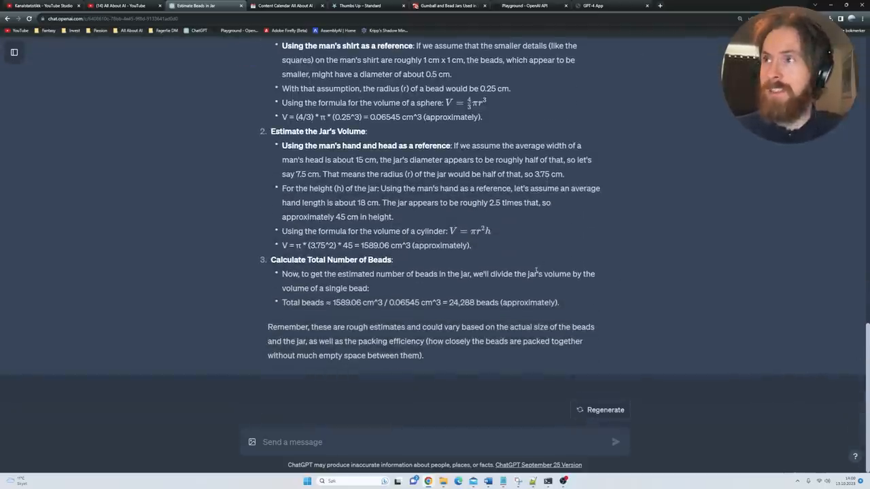
mouse_move(512, 255)
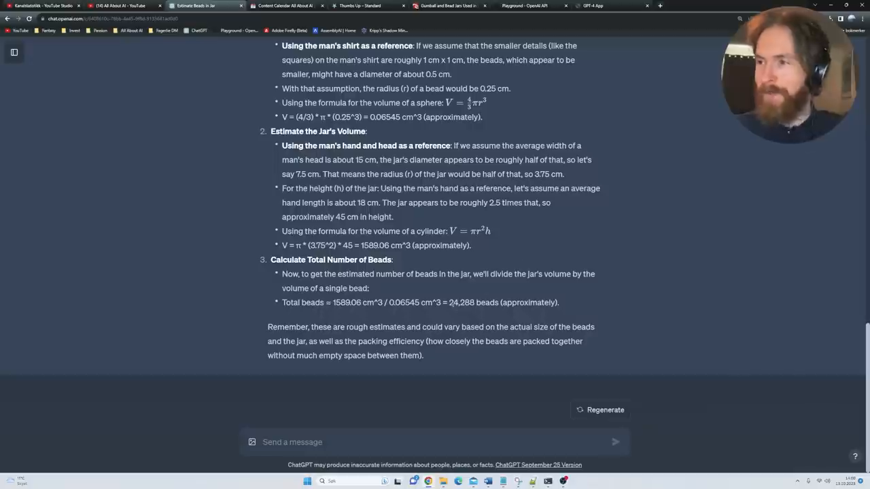
mouse_move(420, 265)
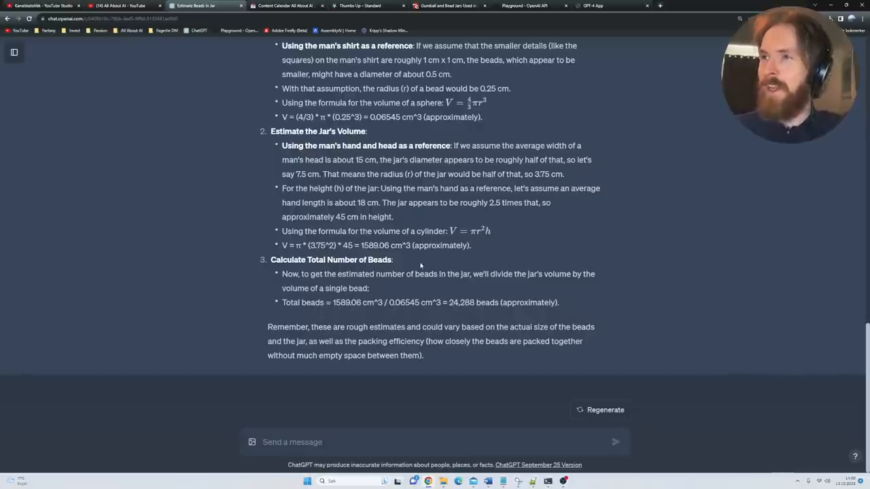
scroll(up, 3)
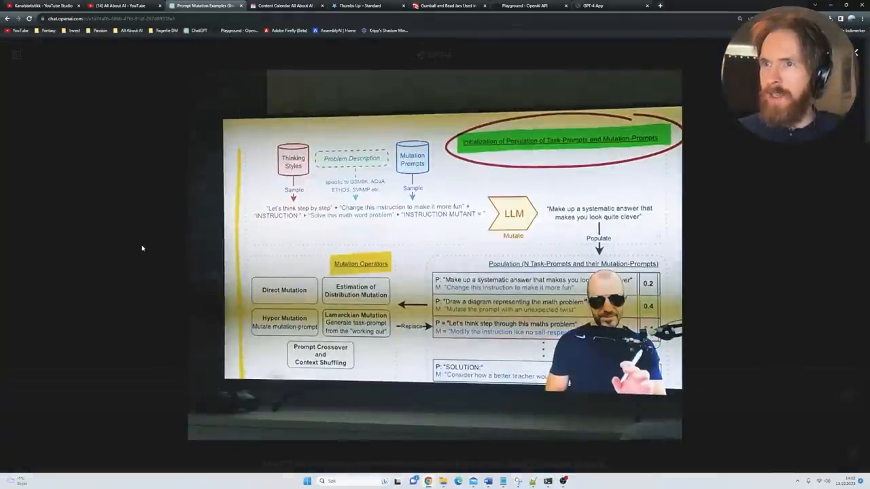
scroll(down, 3)
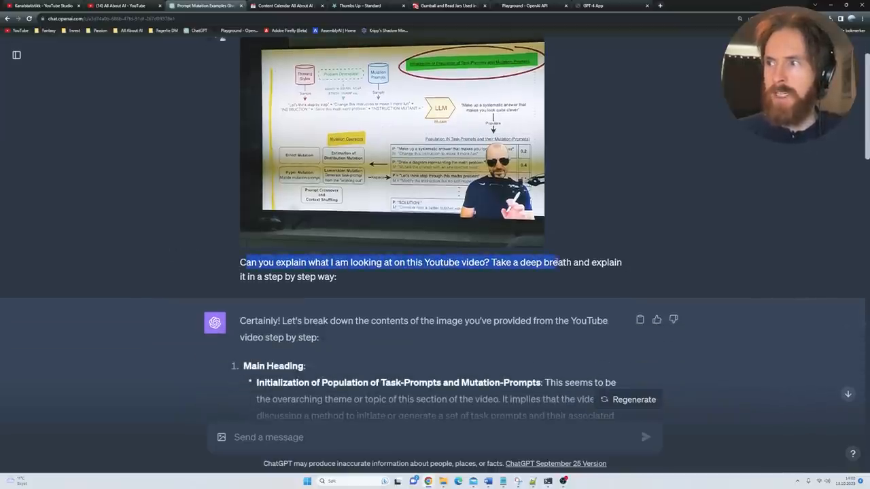
scroll(down, 3)
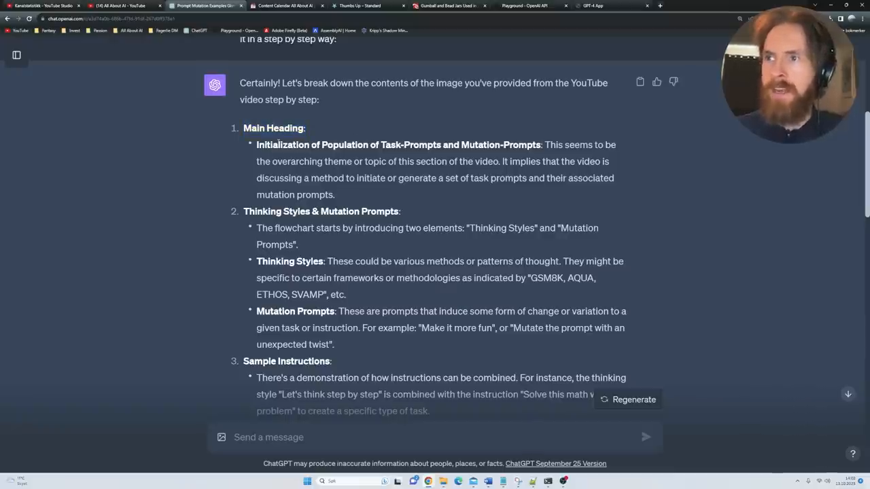
double_click(397, 144)
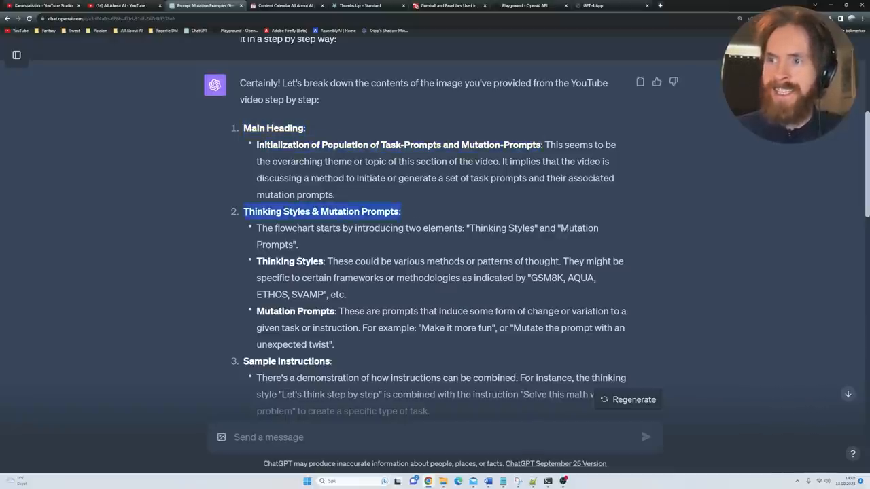
scroll(down, 3)
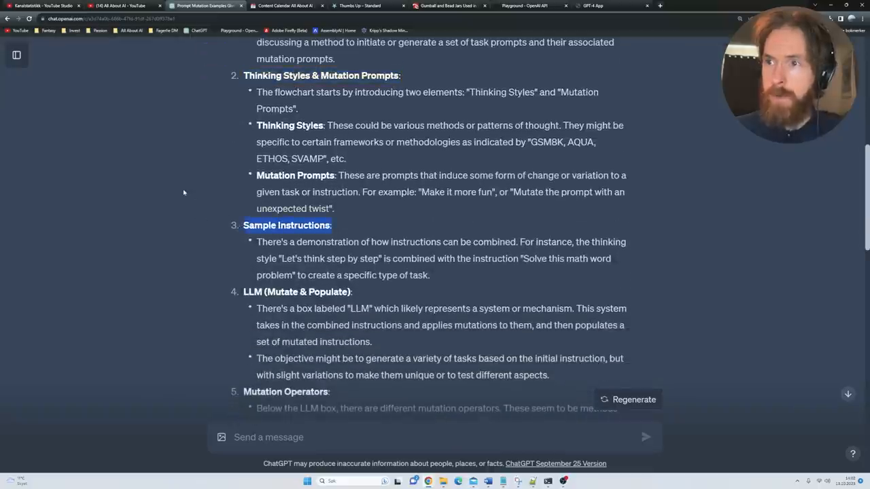
scroll(down, 3)
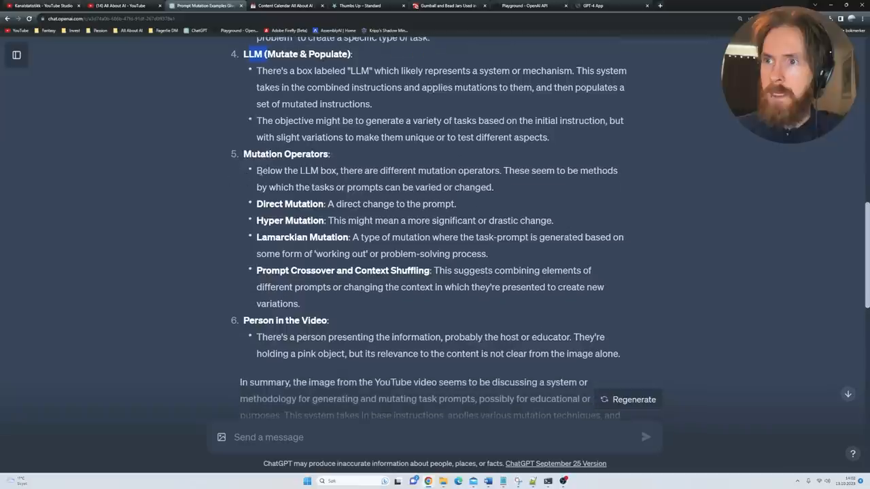
scroll(down, 3)
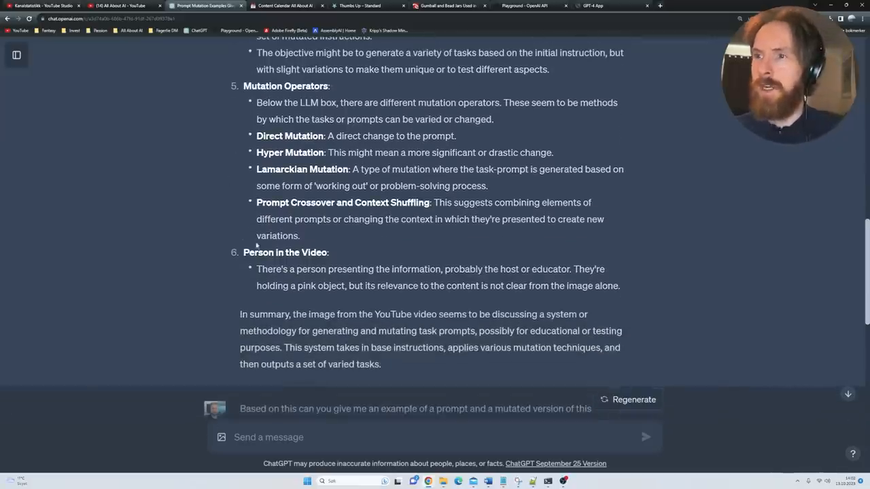
mouse_move(201, 228)
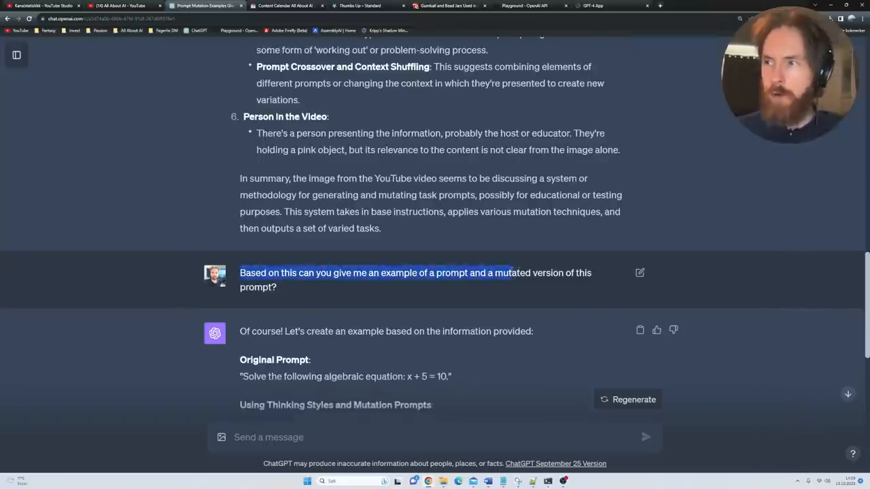
click(394, 294)
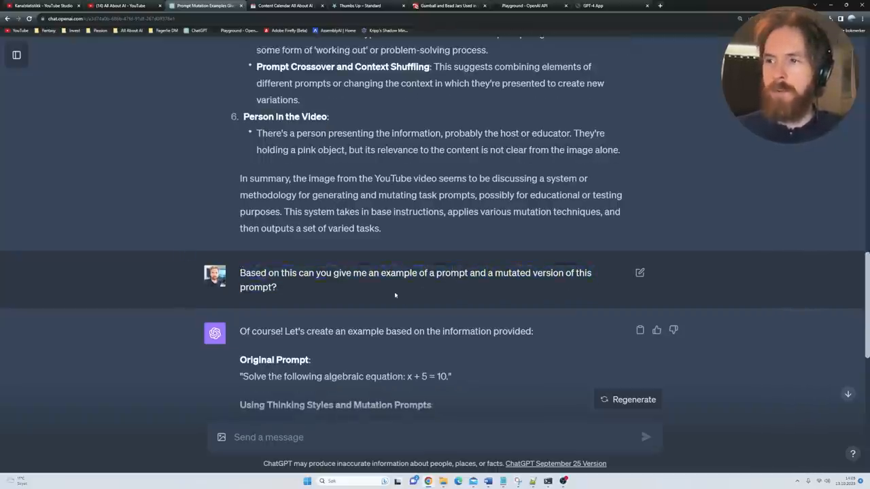
scroll(down, 3)
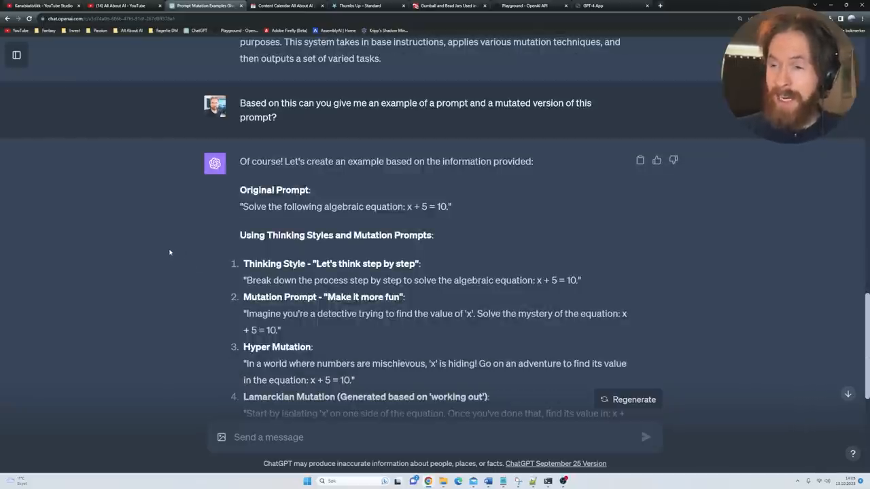
scroll(down, 3)
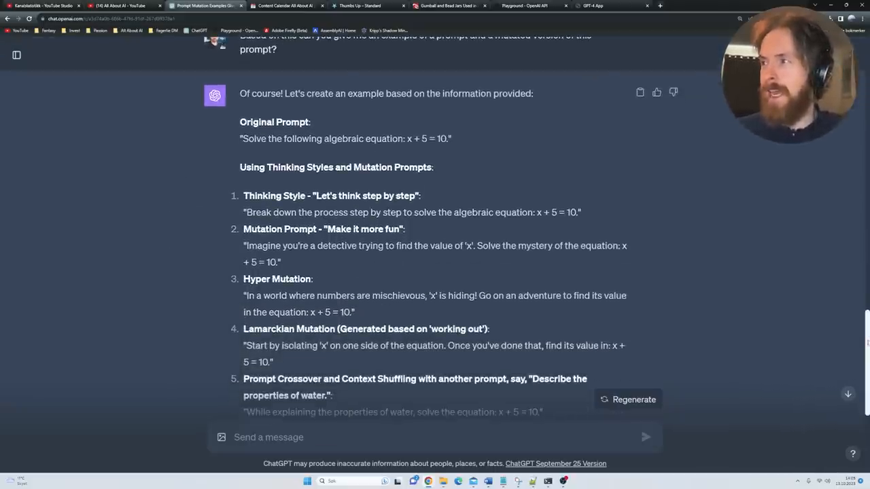
scroll(up, 3)
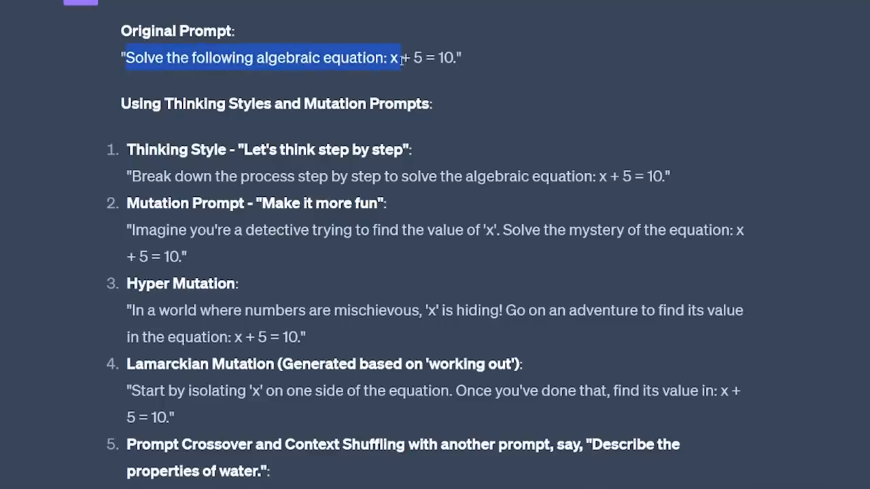
mouse_move(484, 81)
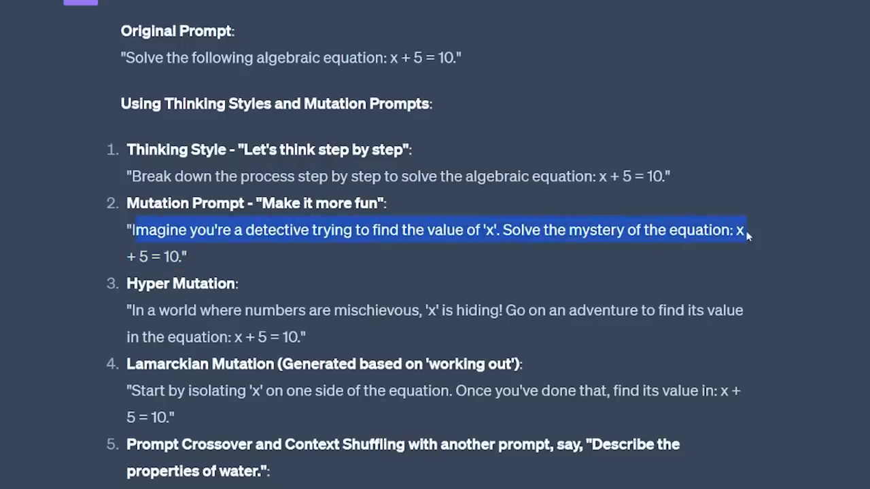
mouse_move(259, 296)
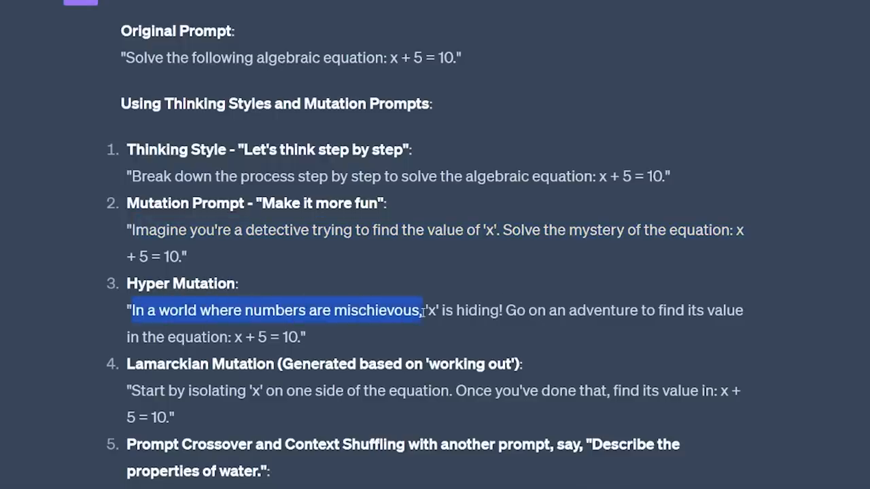
drag(421, 310, 503, 310)
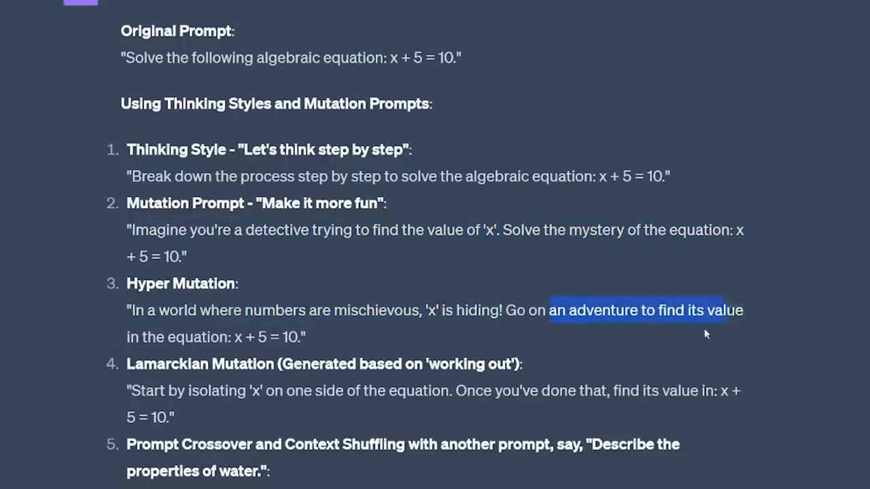
scroll(down, 3)
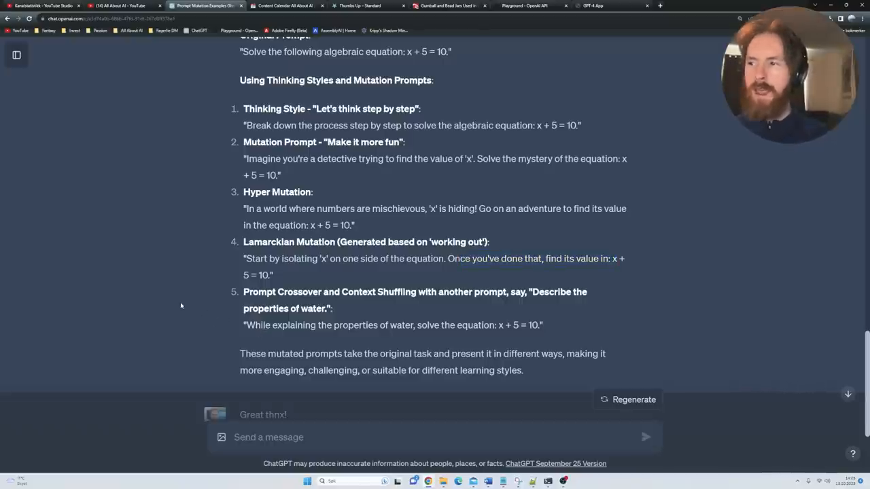
scroll(up, 3)
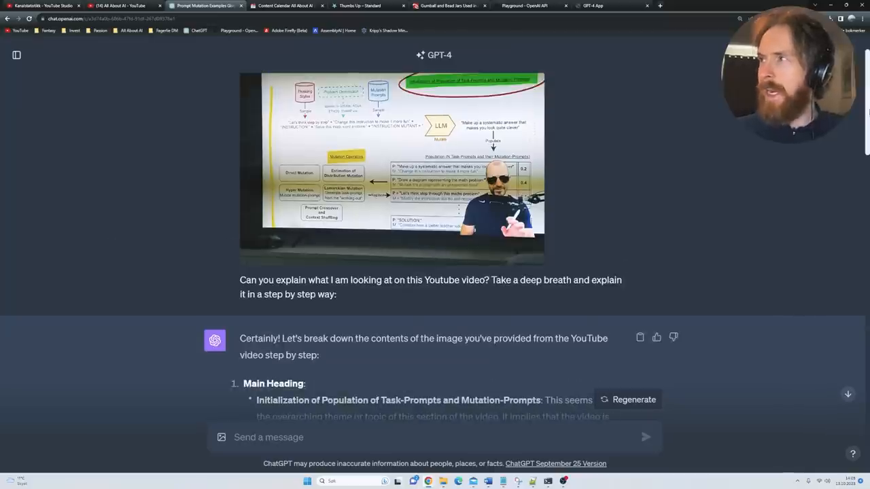
scroll(down, 3)
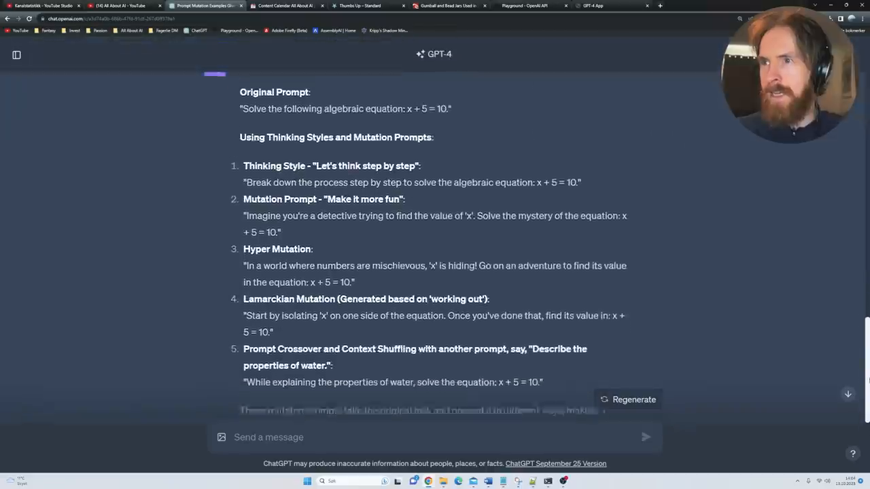
scroll(up, 3)
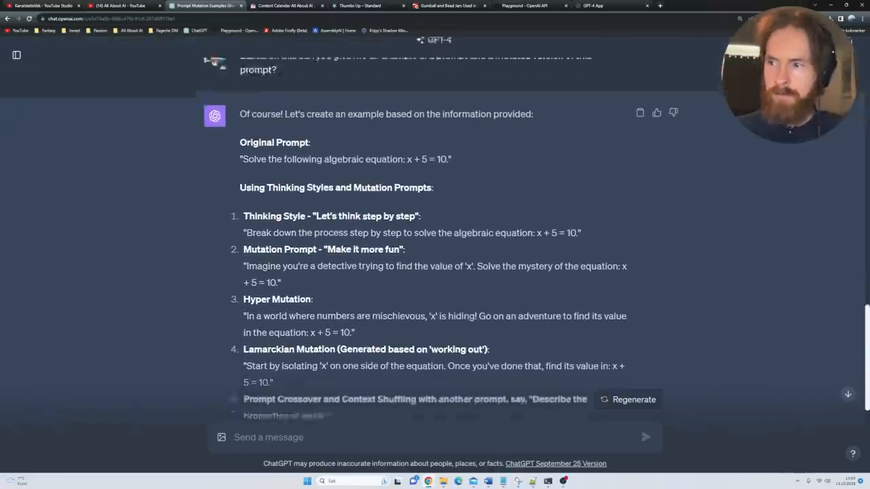
scroll(down, 3)
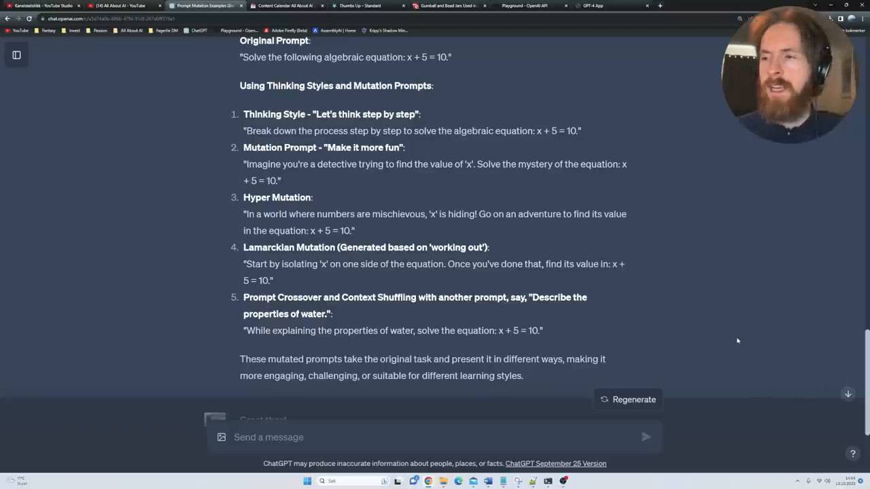
mouse_move(698, 298)
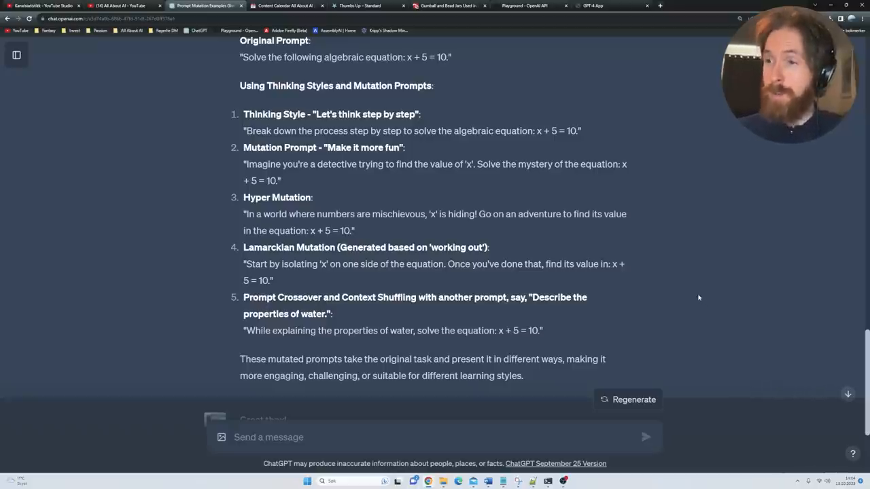
scroll(down, 3)
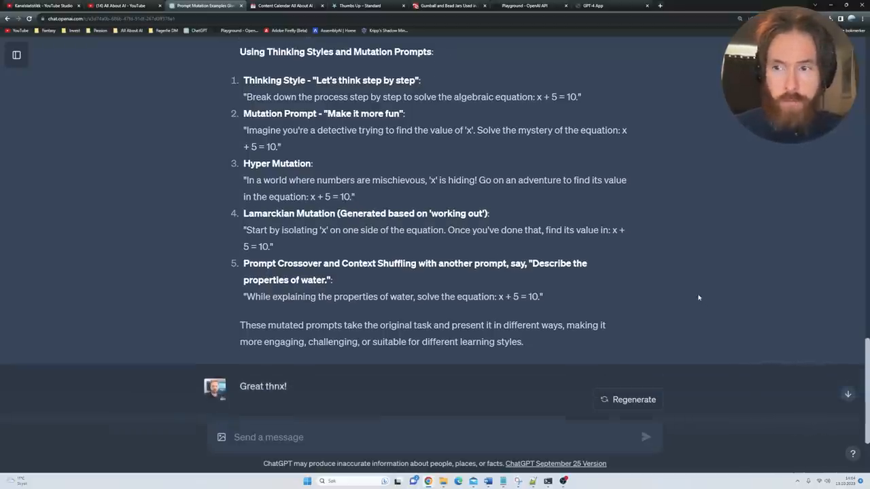
- Switch to the door-number-69 meme chat and enlarge the porch photo to view it
click(197, 6)
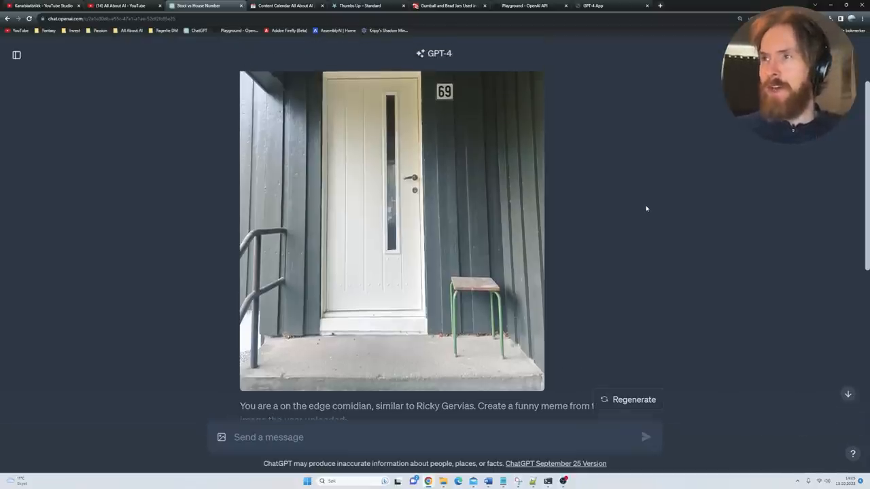
click(391, 231)
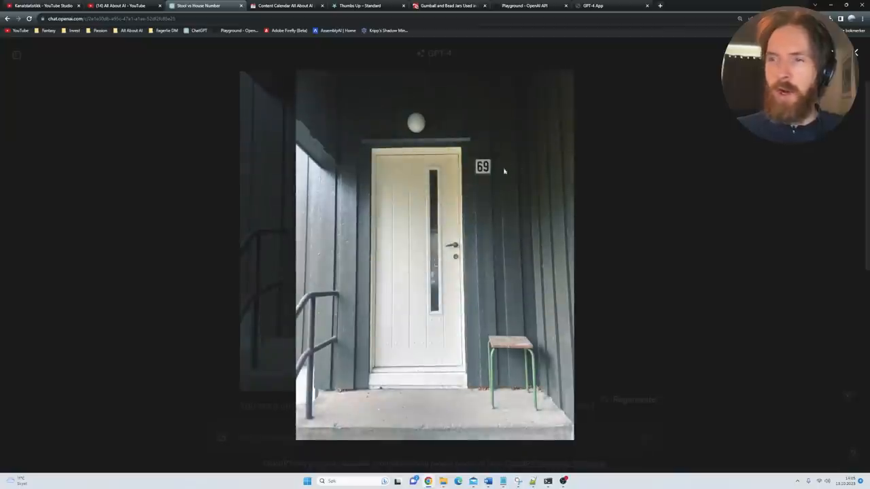
mouse_move(481, 184)
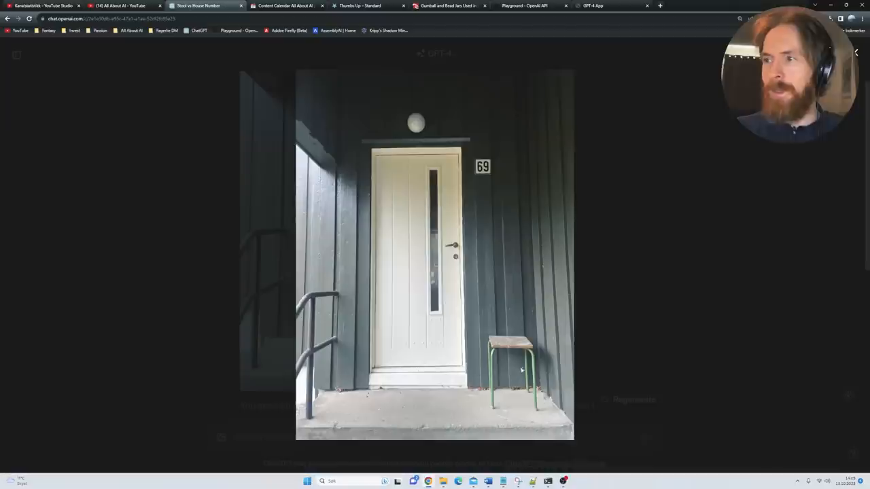
mouse_move(628, 243)
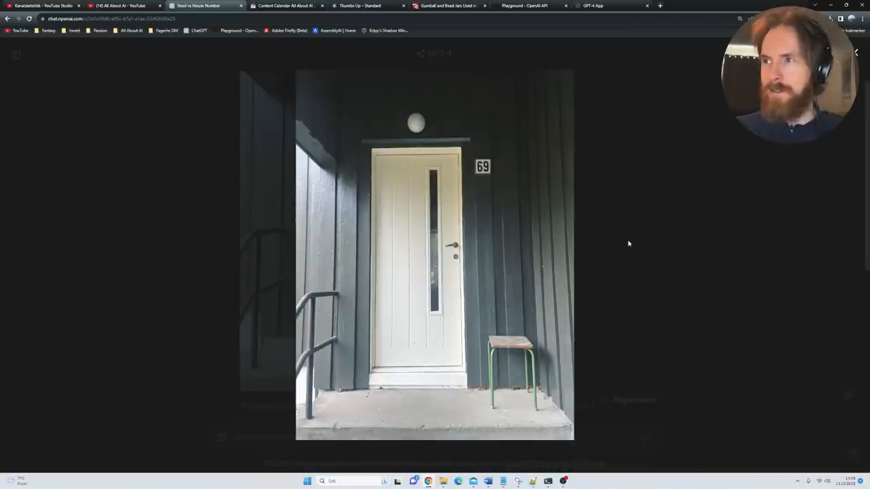
scroll(down, 3)
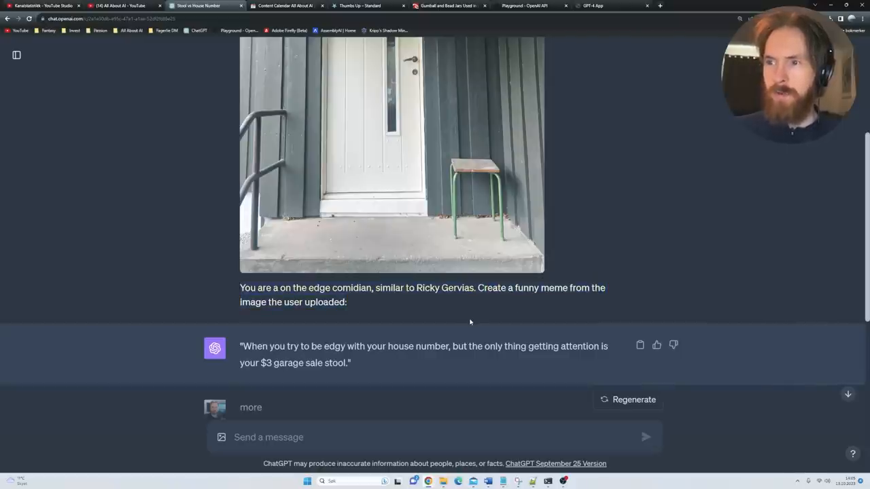
click(391, 155)
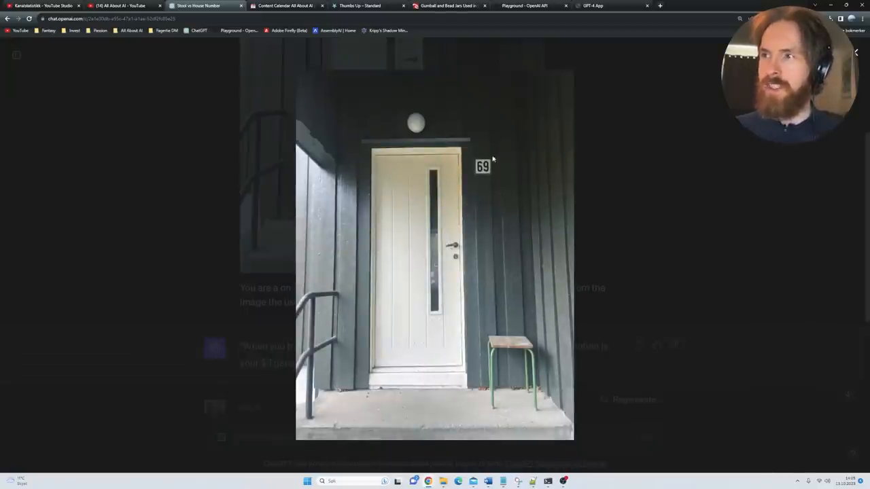
mouse_move(659, 233)
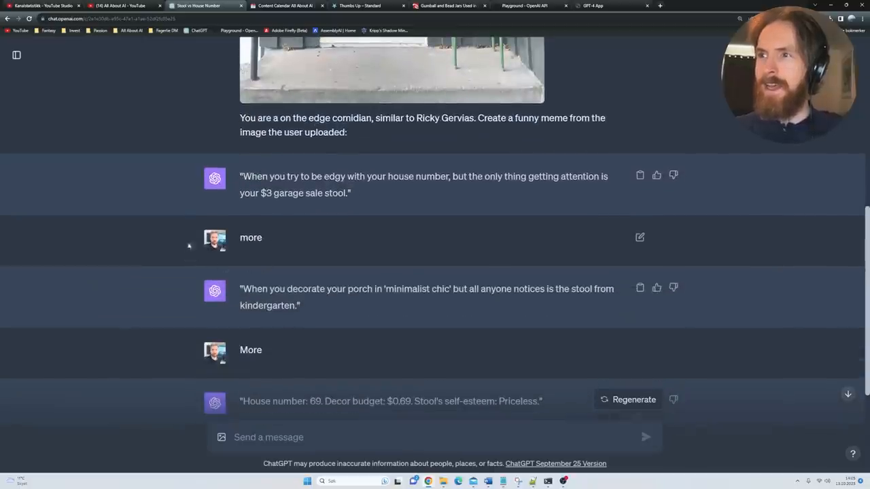
mouse_move(180, 228)
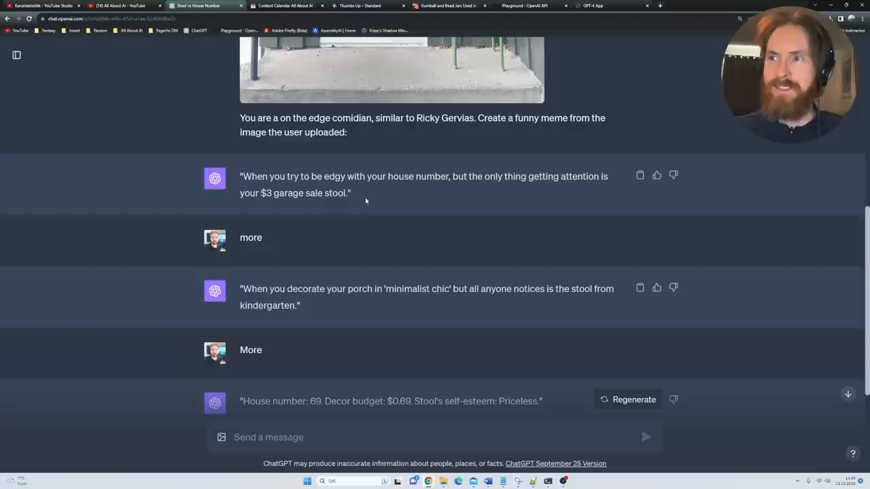
scroll(down, 3)
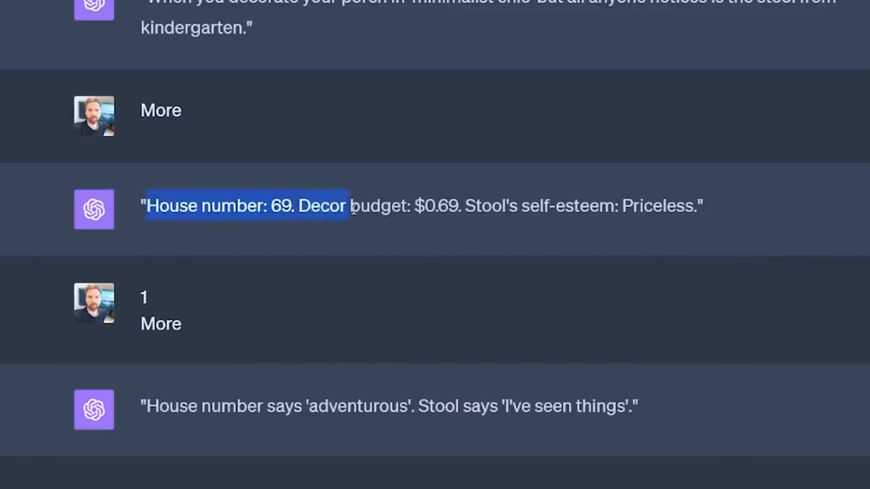
drag(347, 206, 462, 207)
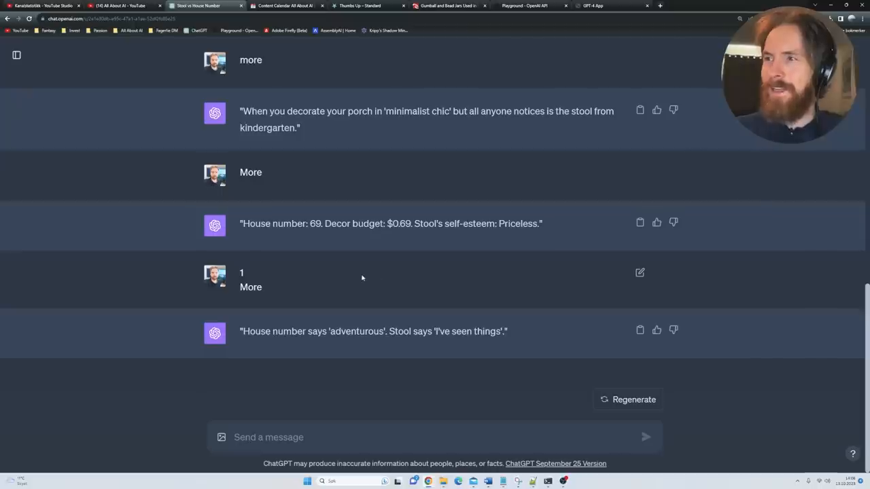
mouse_move(343, 293)
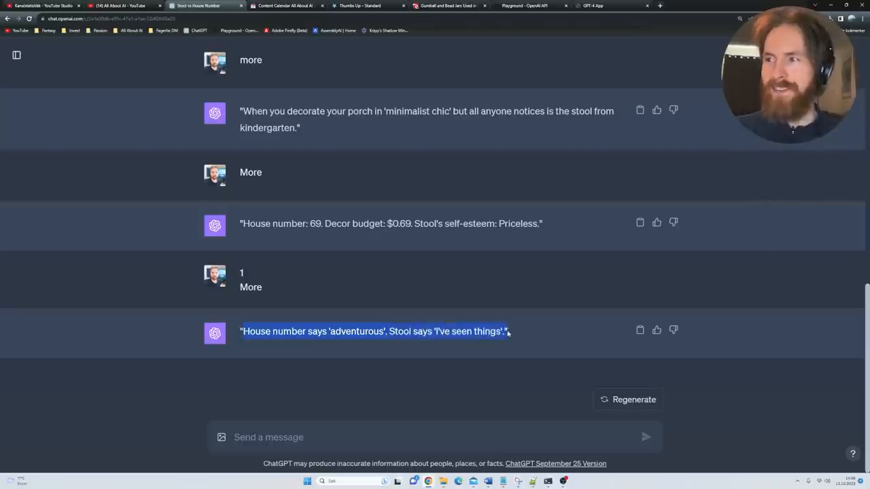
mouse_move(530, 337)
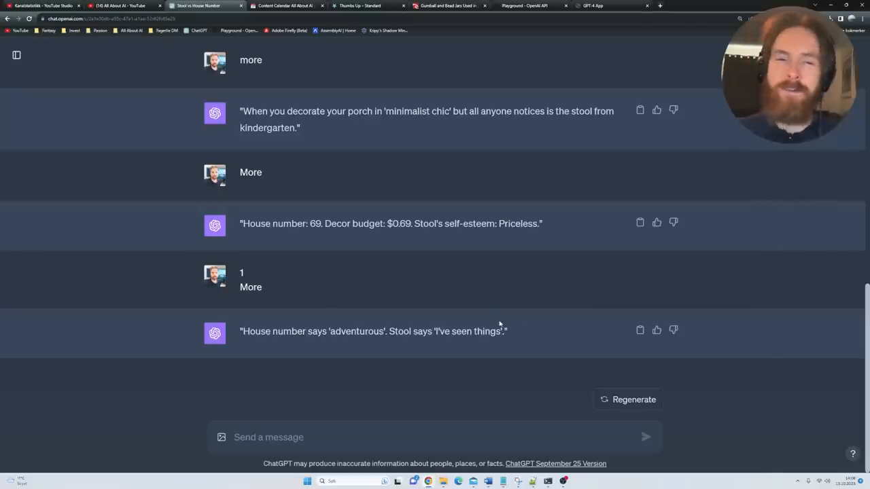
mouse_move(564, 340)
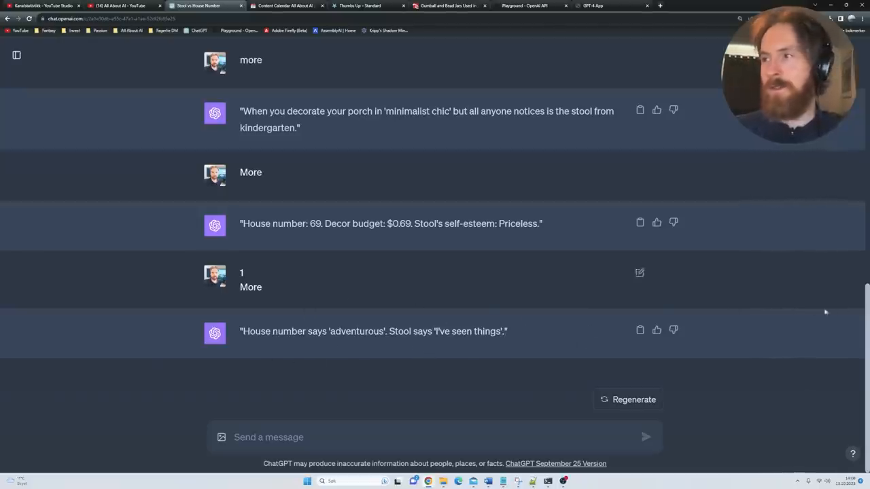
scroll(up, 3)
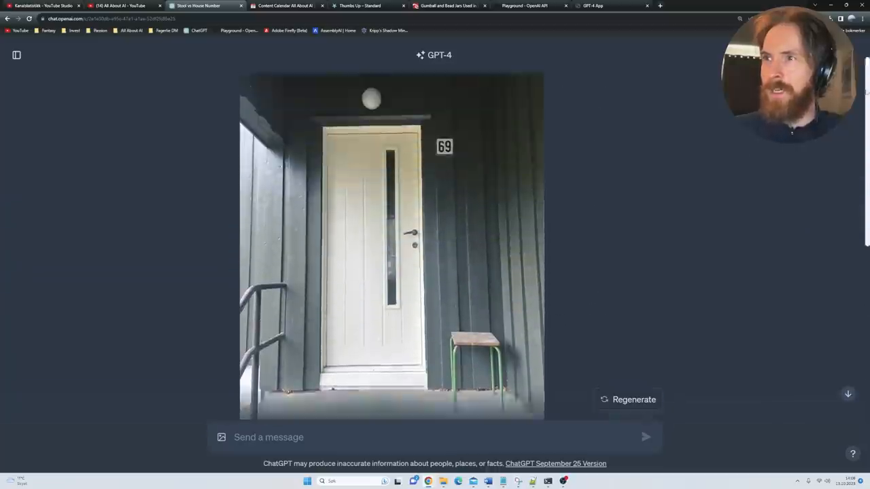
- Scroll the sketch-to-website chat down to the 90s hacker theme prompt and GPT-4's HTML reply
scroll(down, 3)
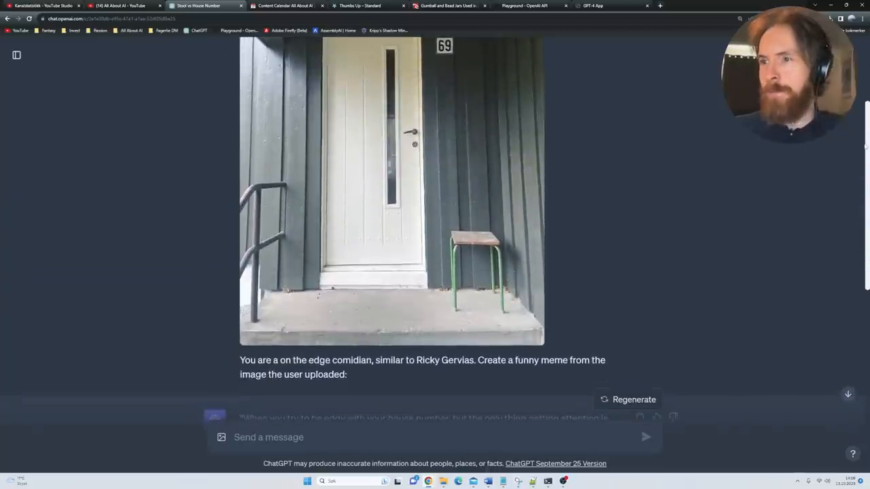
scroll(up, 3)
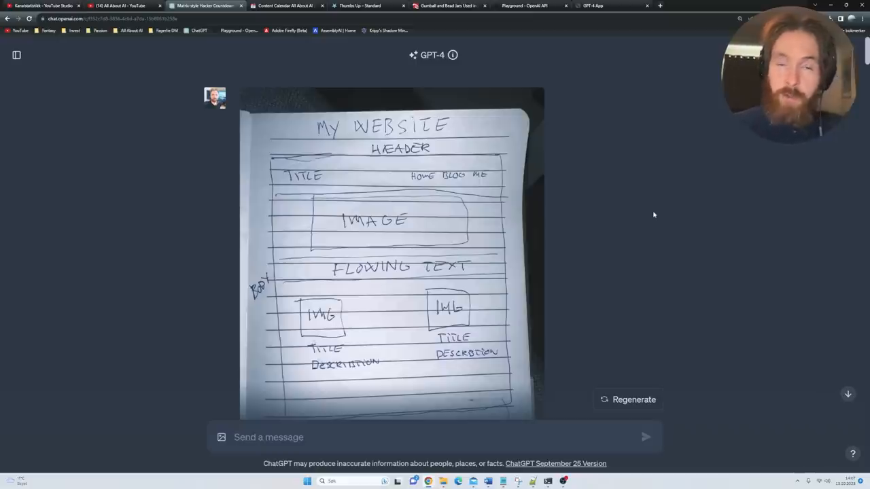
mouse_move(225, 153)
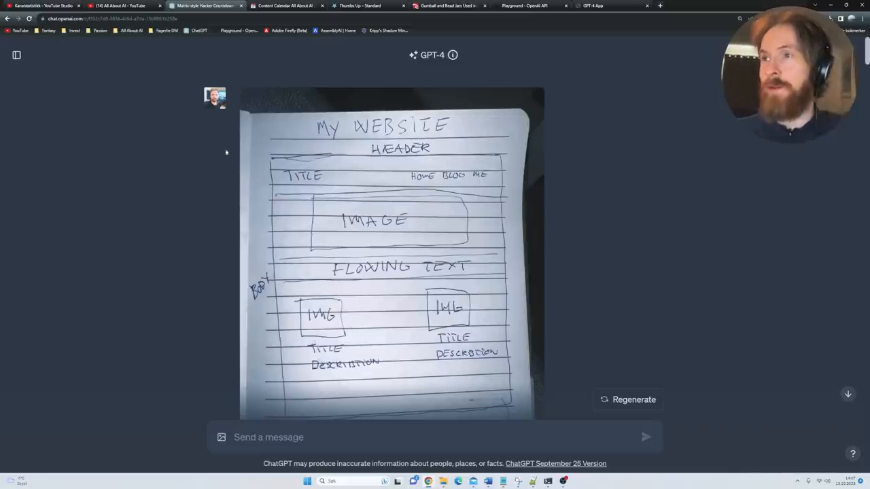
mouse_move(291, 228)
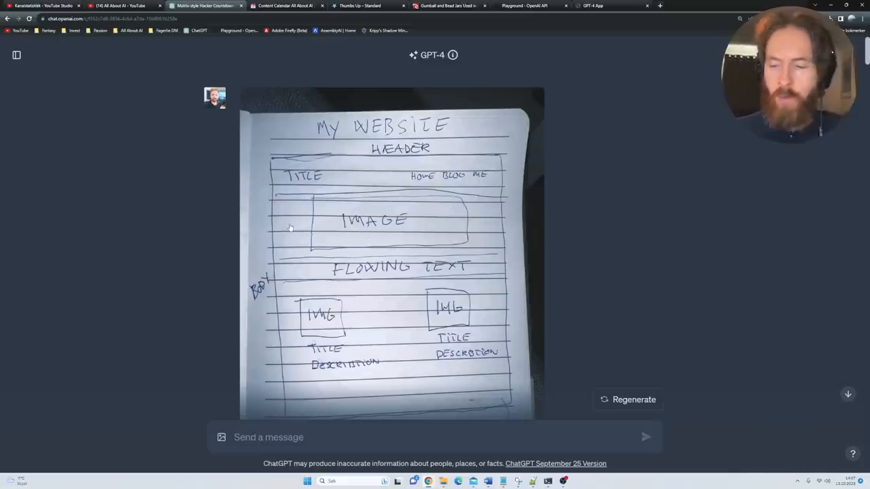
mouse_move(286, 223)
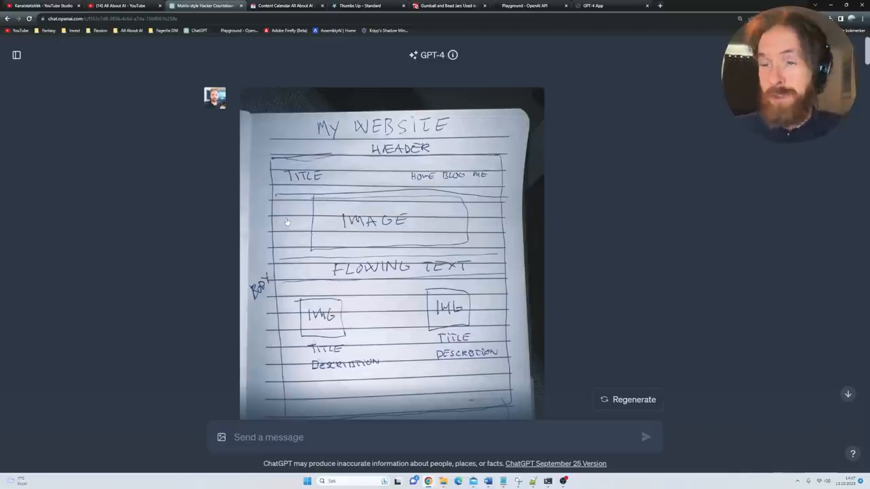
mouse_move(160, 197)
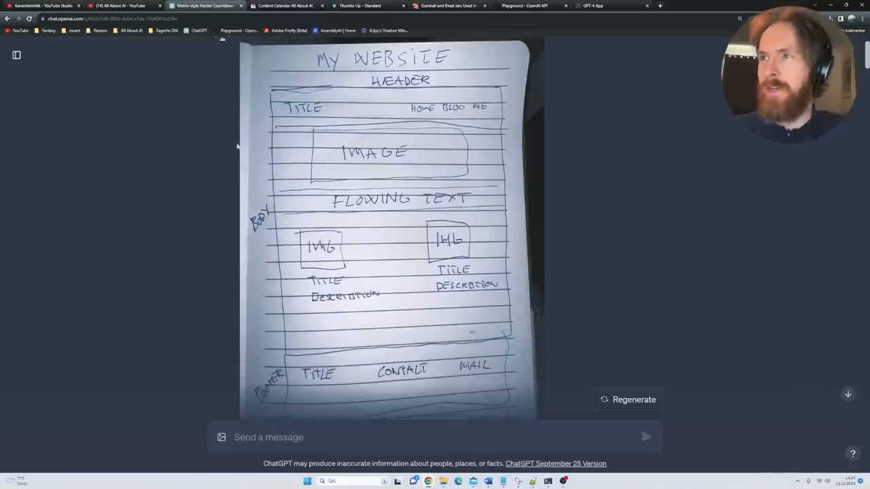
mouse_move(410, 144)
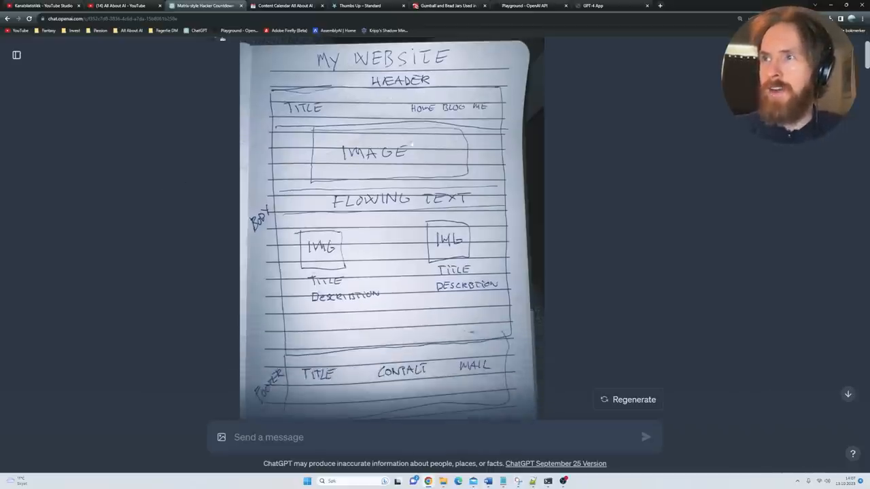
scroll(down, 3)
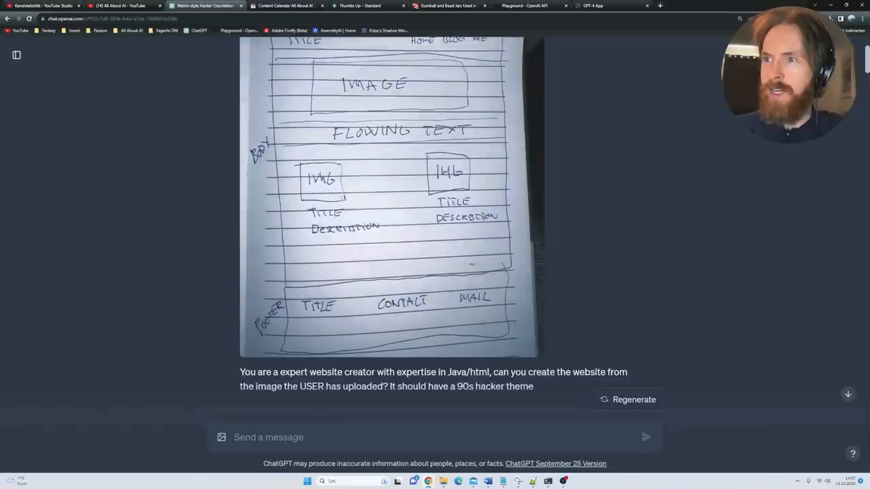
scroll(down, 3)
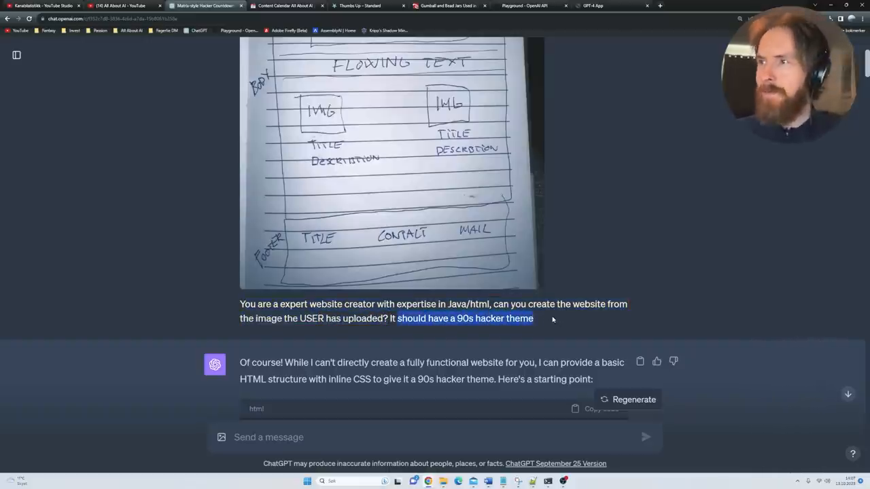
scroll(down, 3)
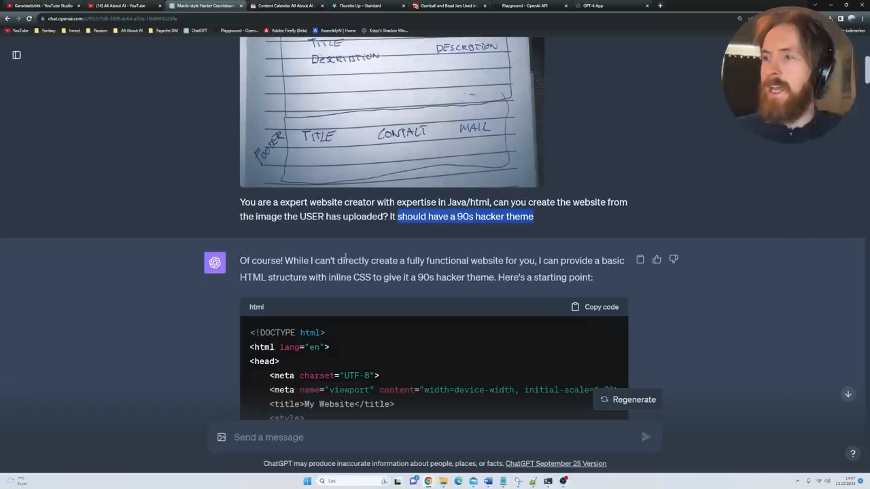
scroll(down, 3)
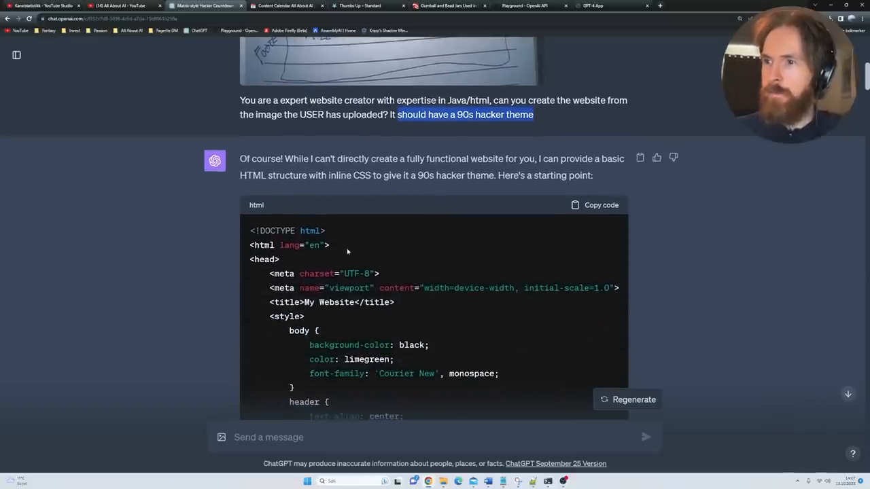
scroll(down, 3)
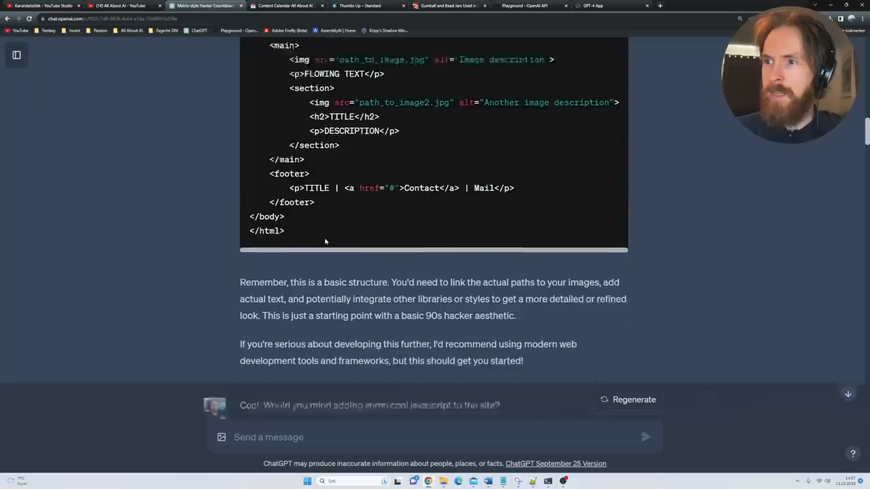
scroll(down, 3)
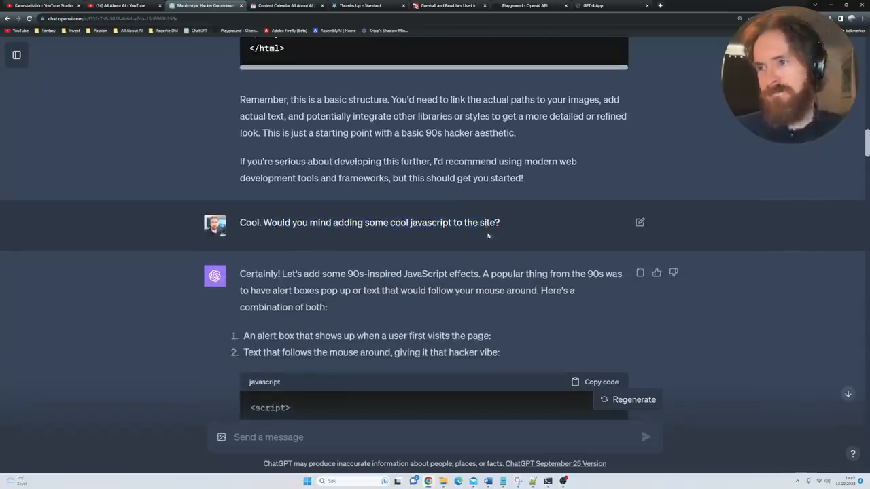
scroll(down, 3)
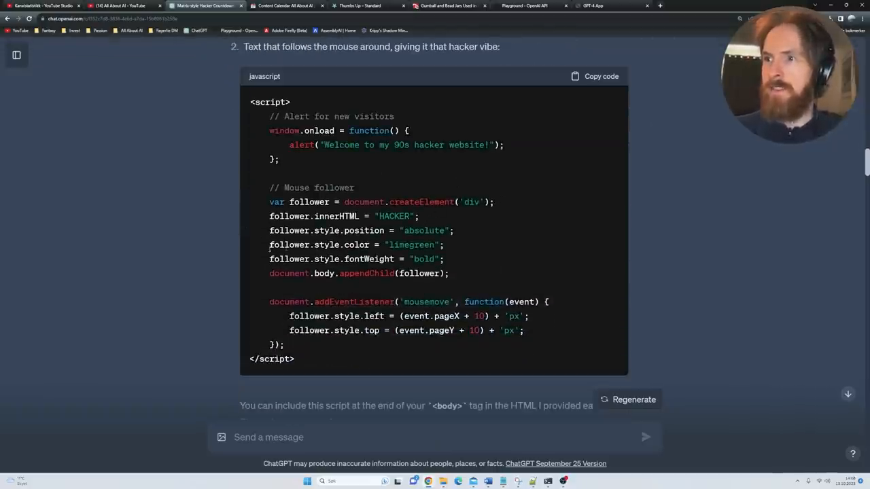
scroll(down, 3)
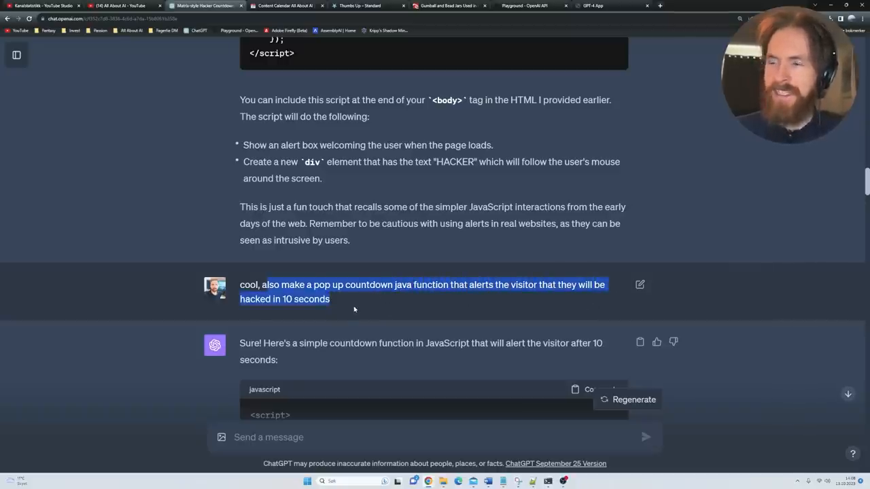
scroll(down, 3)
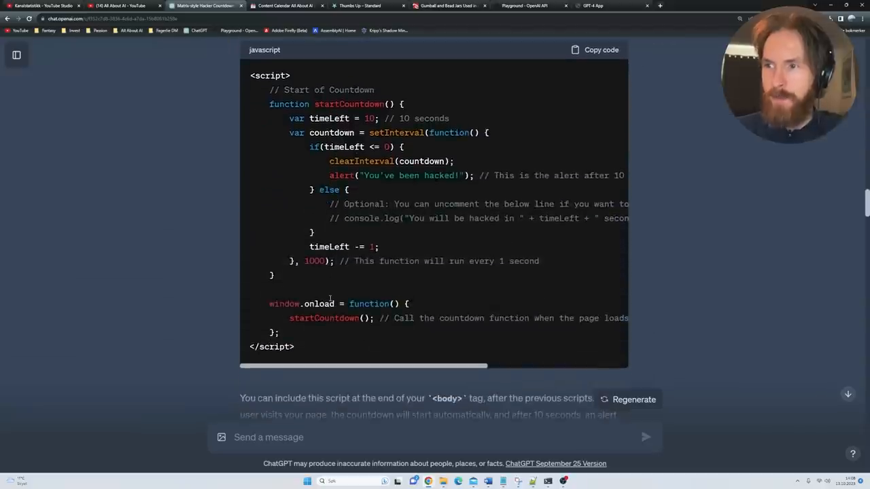
scroll(down, 3)
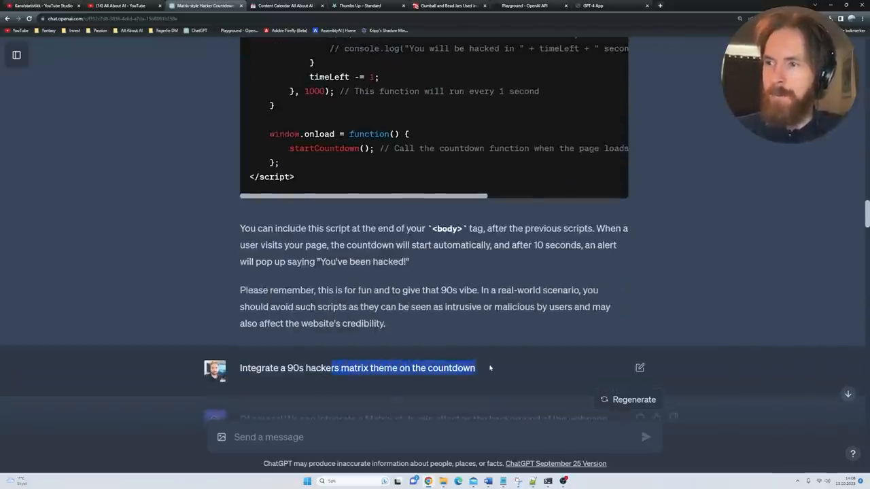
scroll(down, 3)
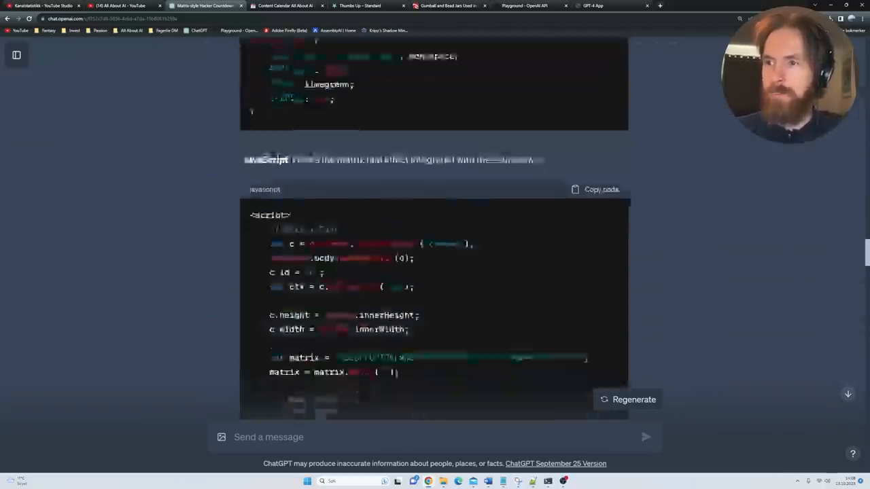
scroll(down, 3)
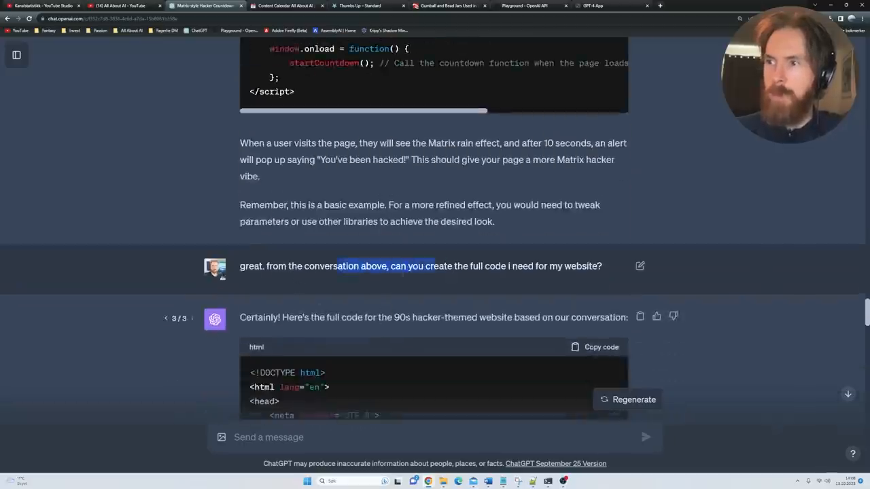
scroll(down, 3)
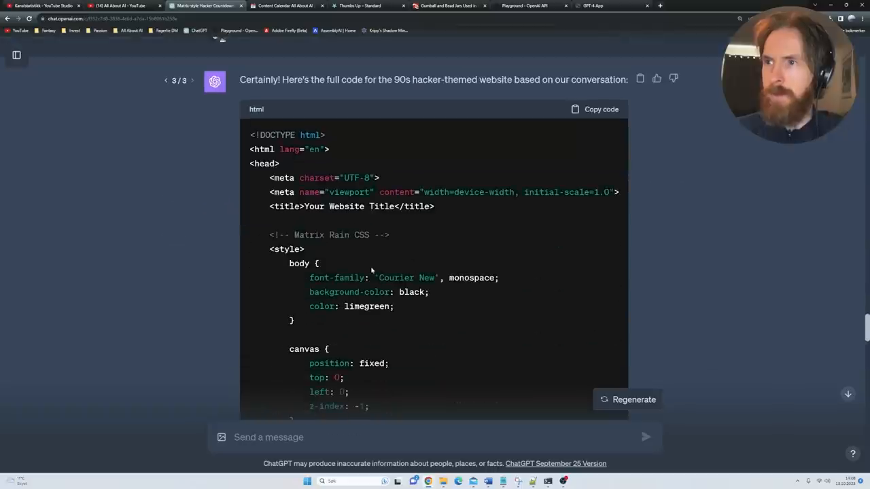
scroll(down, 3)
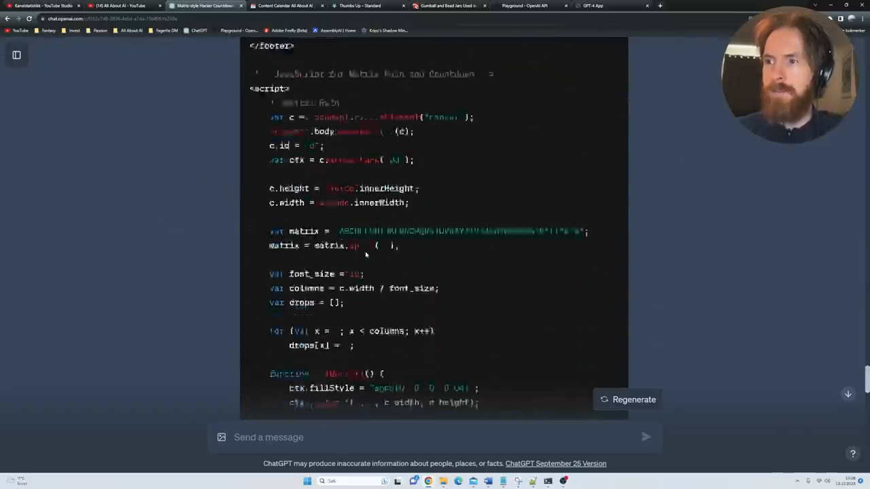
scroll(down, 3)
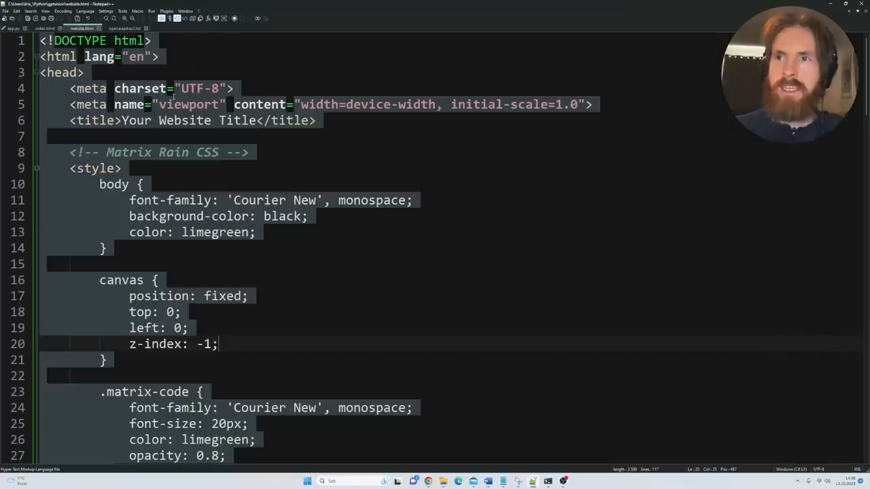
mouse_move(320, 177)
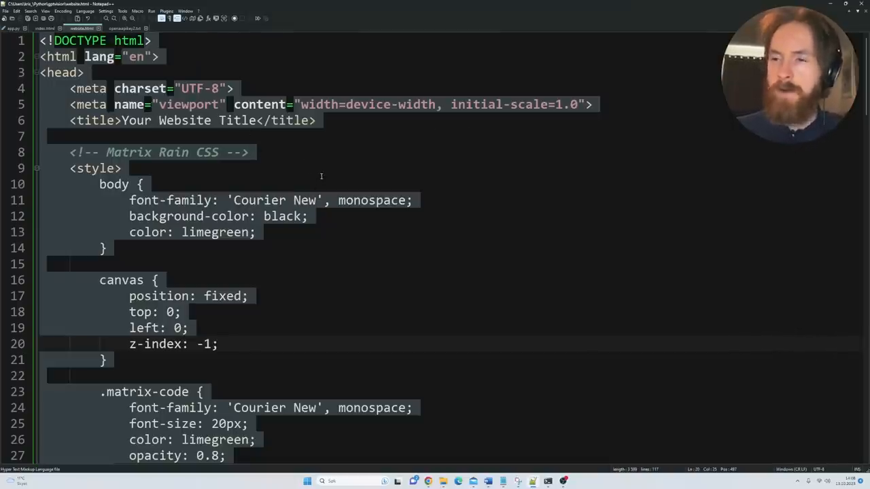
- Scroll through the pasted hacker-themed HTML with its Matrix Rain CSS in Notepad++
scroll(down, 3)
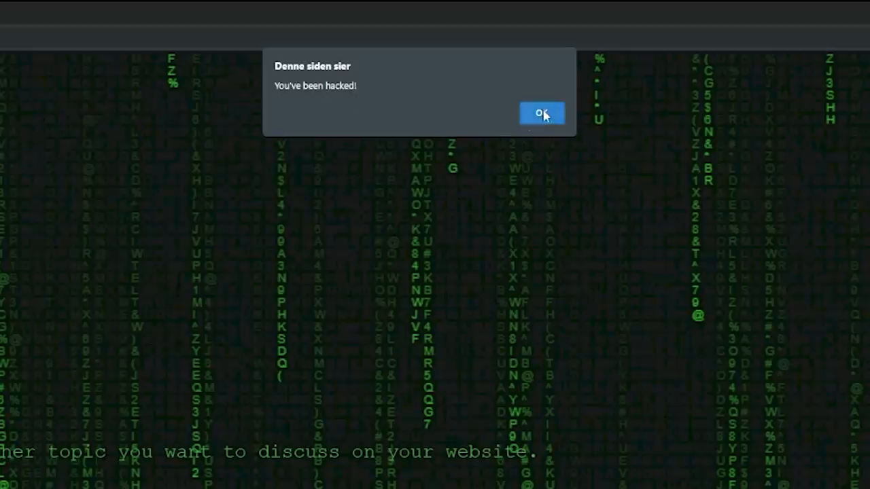
- Dismiss the 'You've been hacked!' alert on the matrix-rain page with OK
click(541, 112)
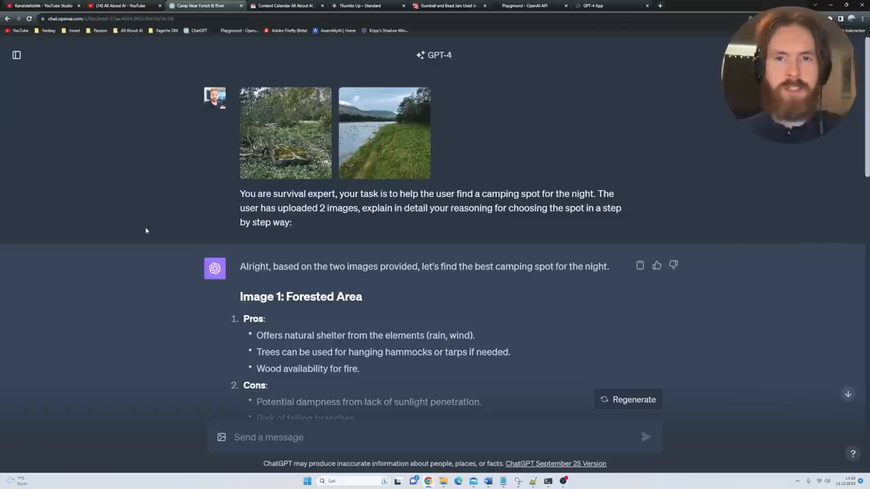
mouse_move(277, 179)
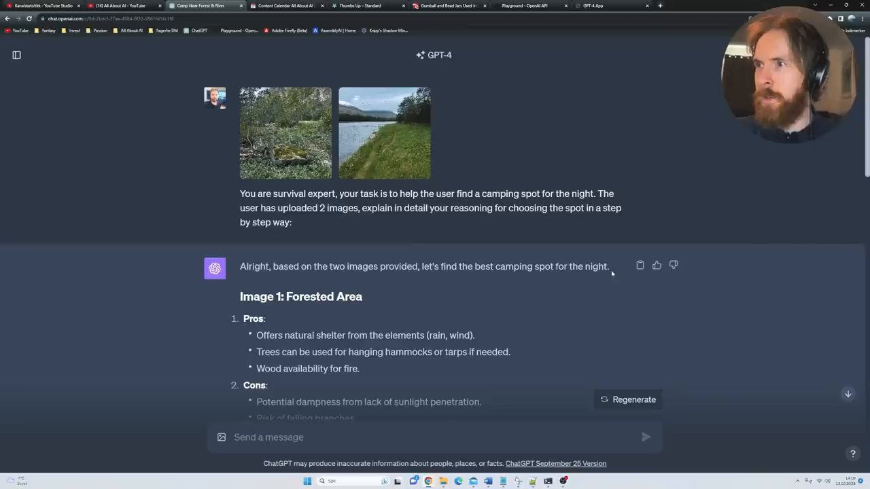
- Enlarge the forested mossy-rock photo in the camping-spot chat to inspect it closely
click(383, 133)
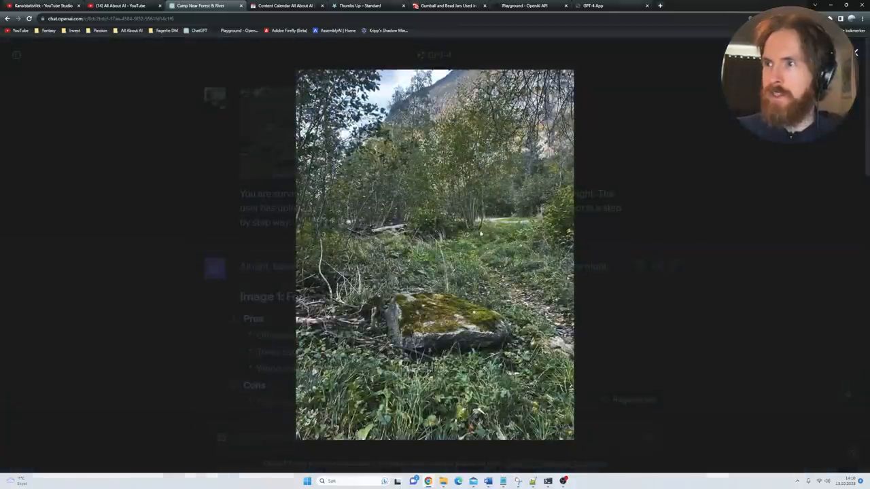
mouse_move(700, 241)
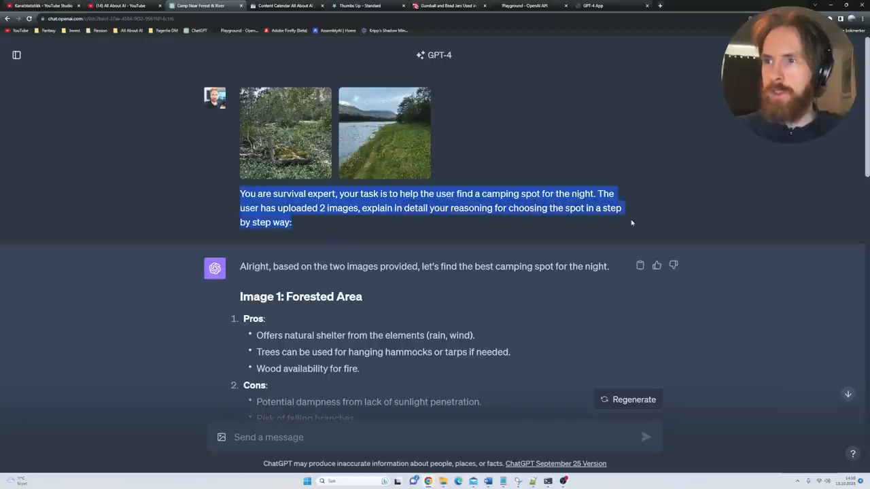
scroll(down, 3)
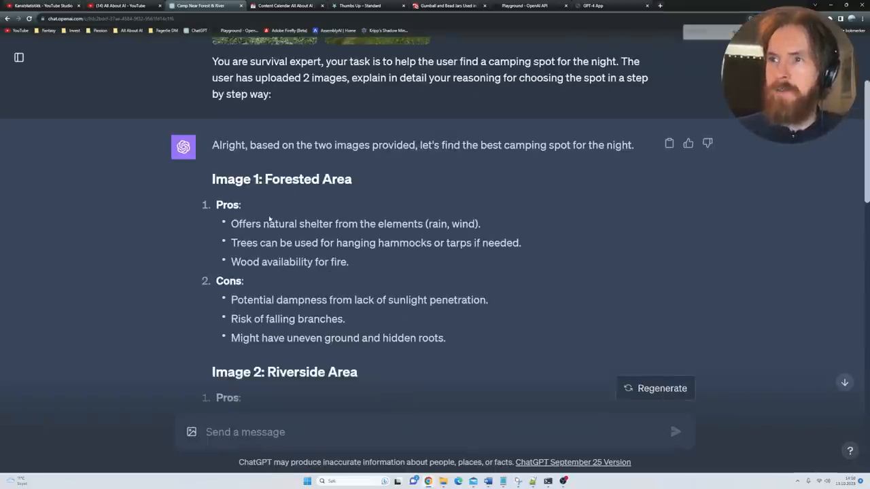
scroll(up, 3)
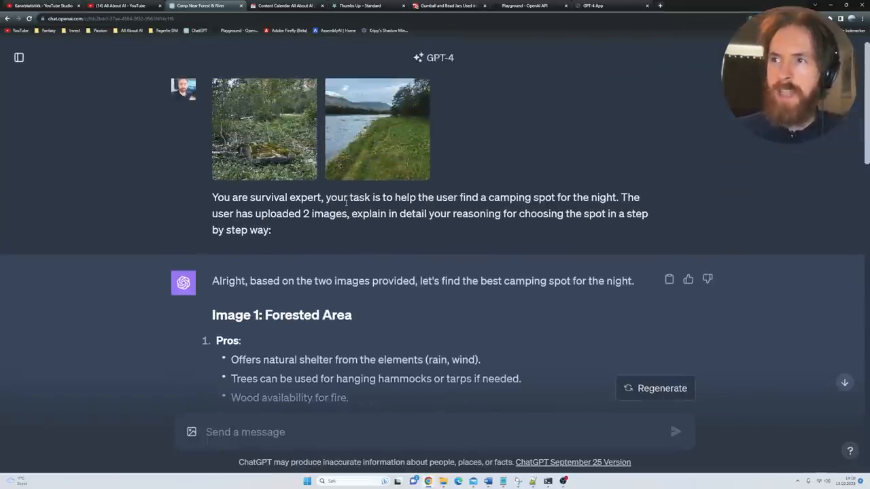
mouse_move(130, 237)
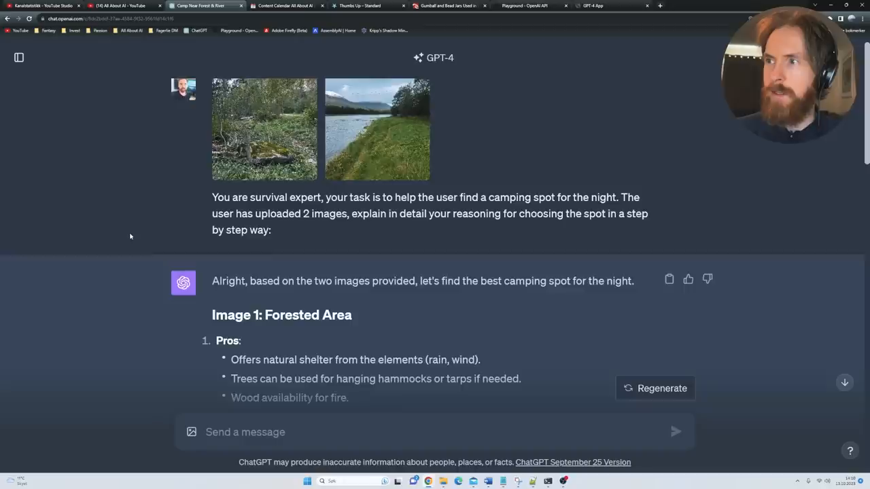
scroll(down, 3)
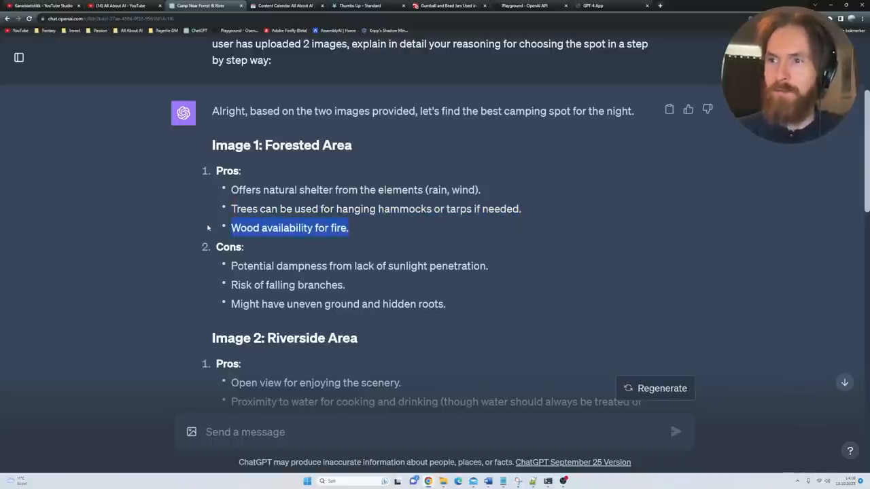
scroll(down, 3)
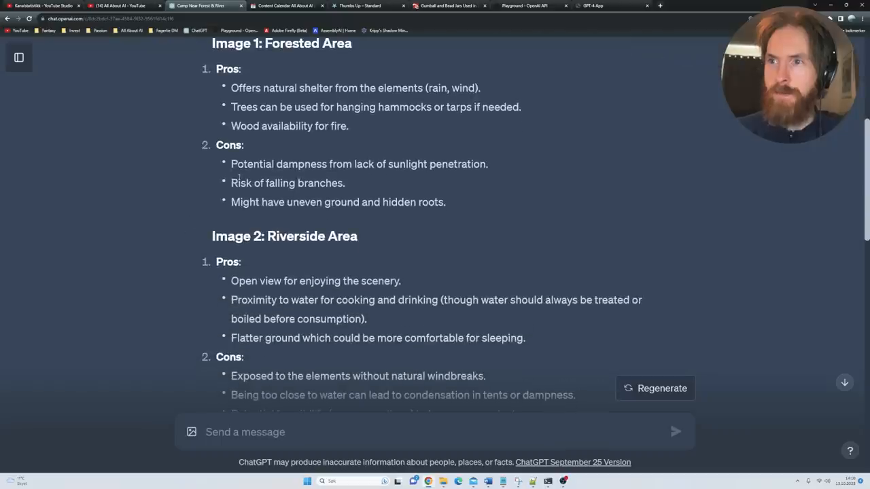
double_click(279, 163)
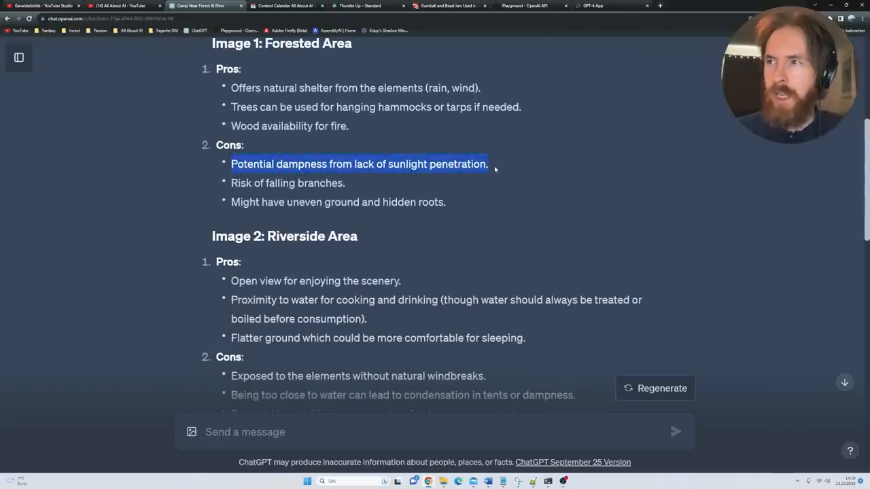
click(352, 185)
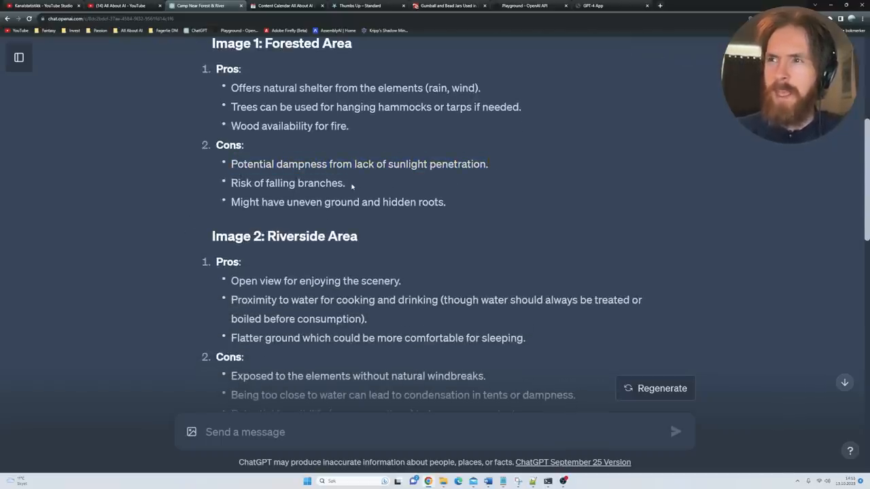
double_click(245, 201)
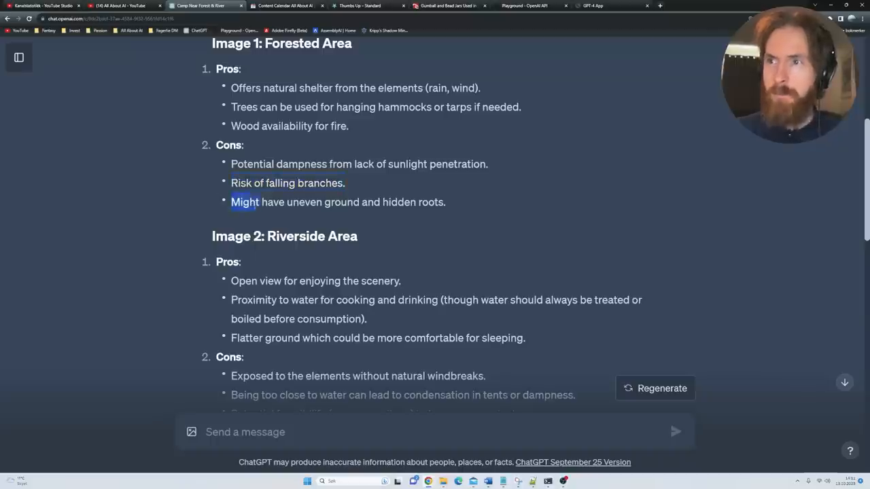
drag(231, 201, 462, 202)
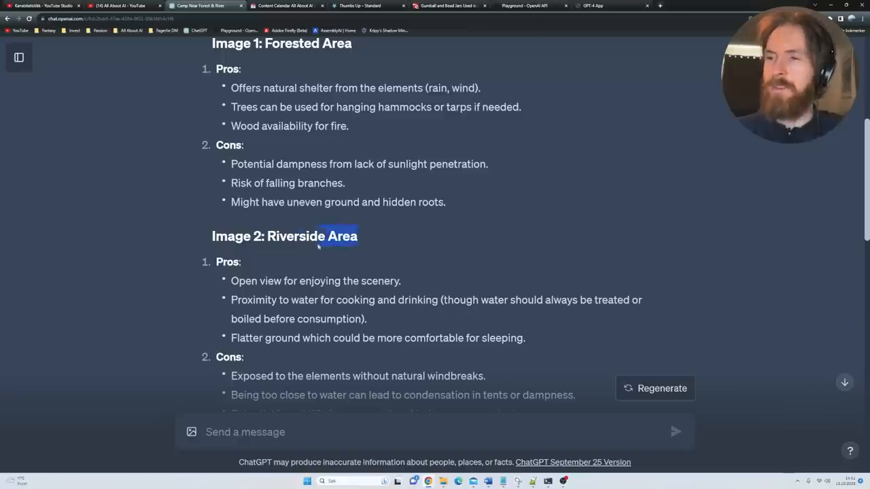
scroll(up, 3)
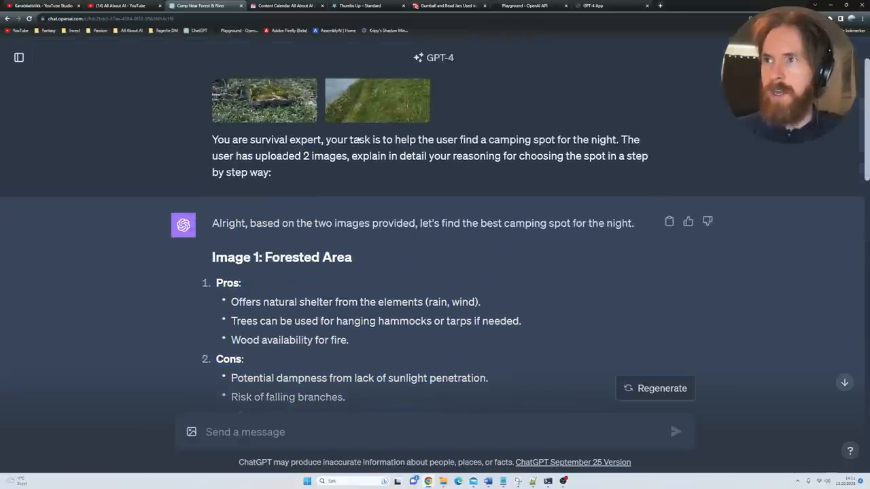
scroll(down, 3)
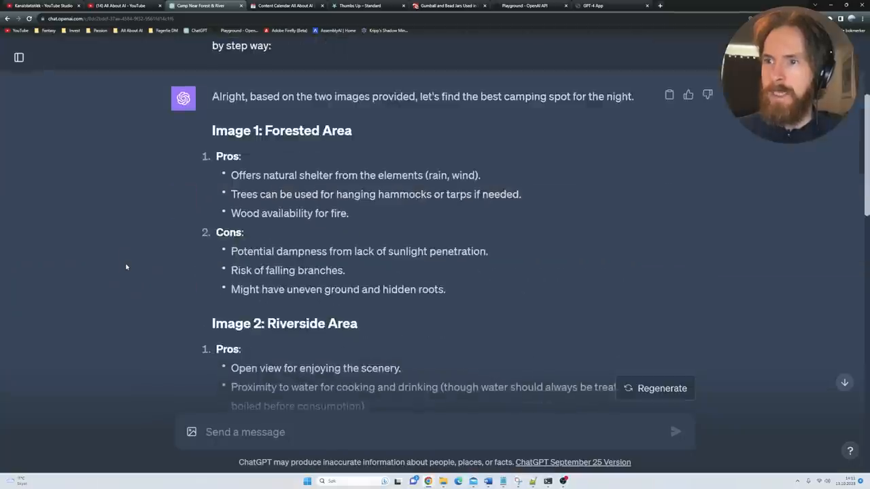
scroll(down, 3)
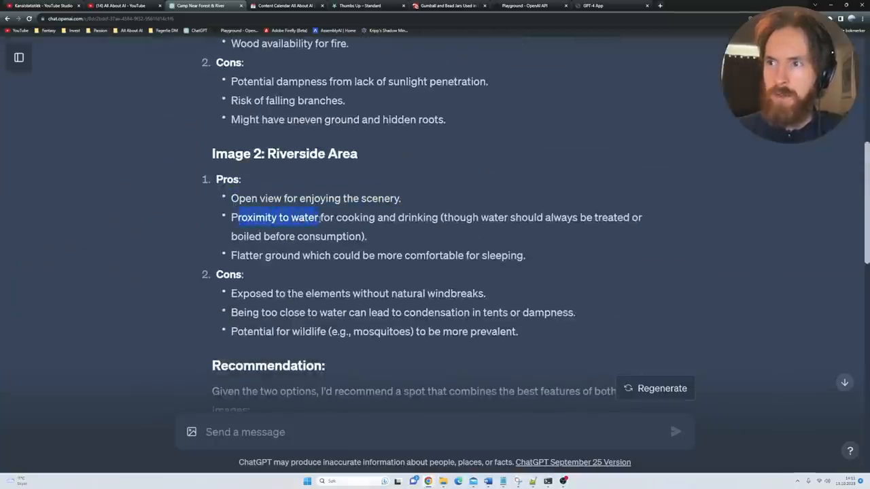
scroll(down, 3)
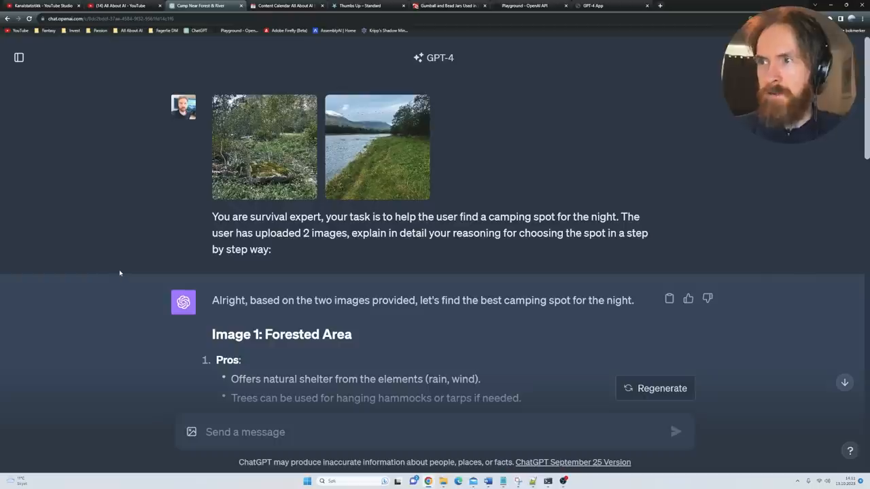
scroll(down, 3)
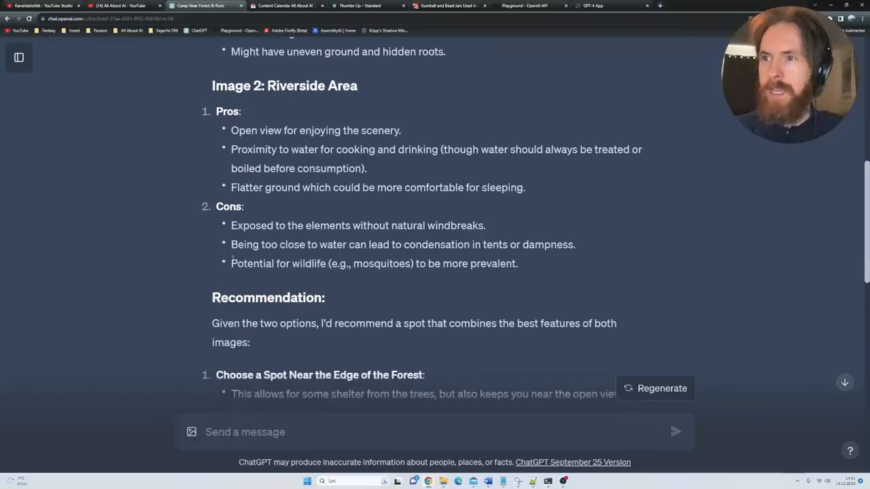
triple_click(358, 225)
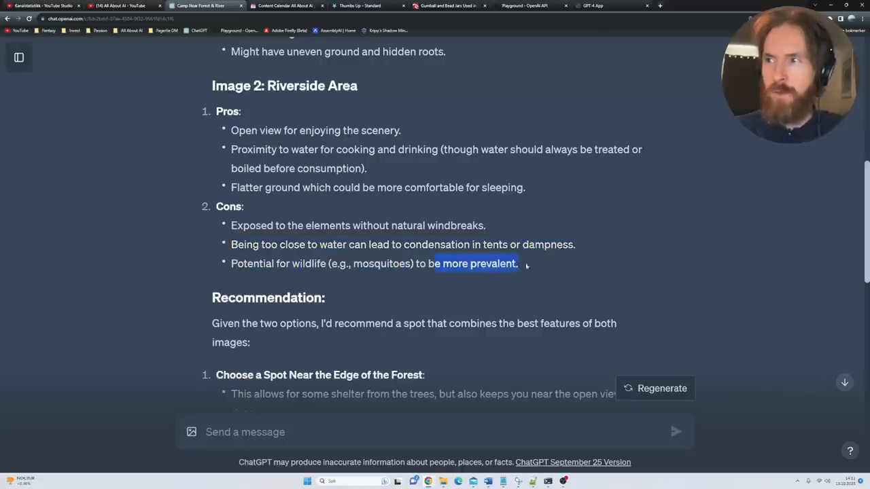
scroll(down, 3)
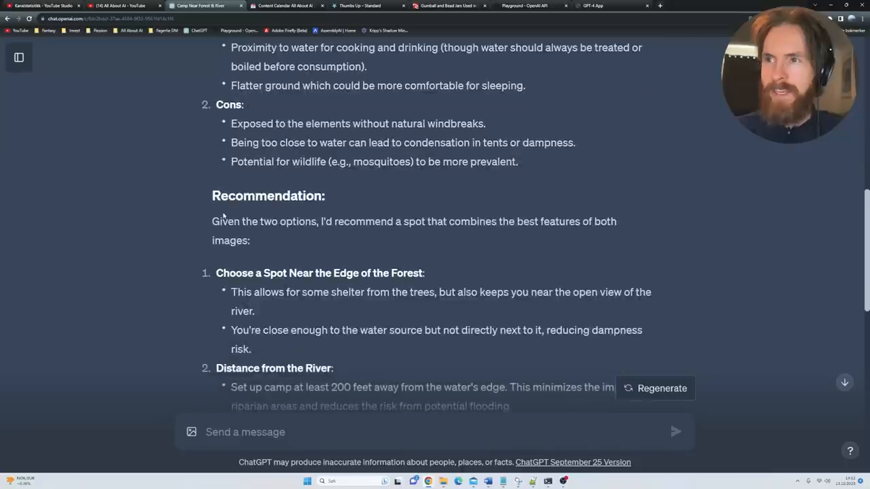
scroll(down, 3)
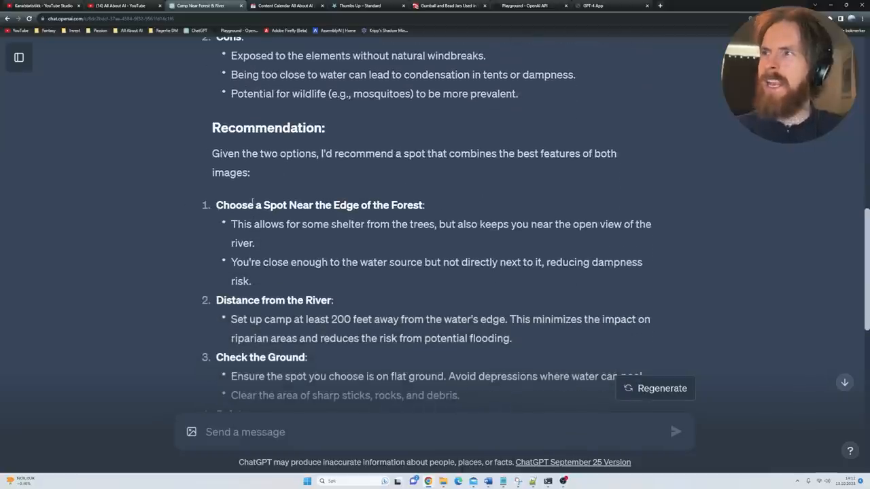
scroll(down, 3)
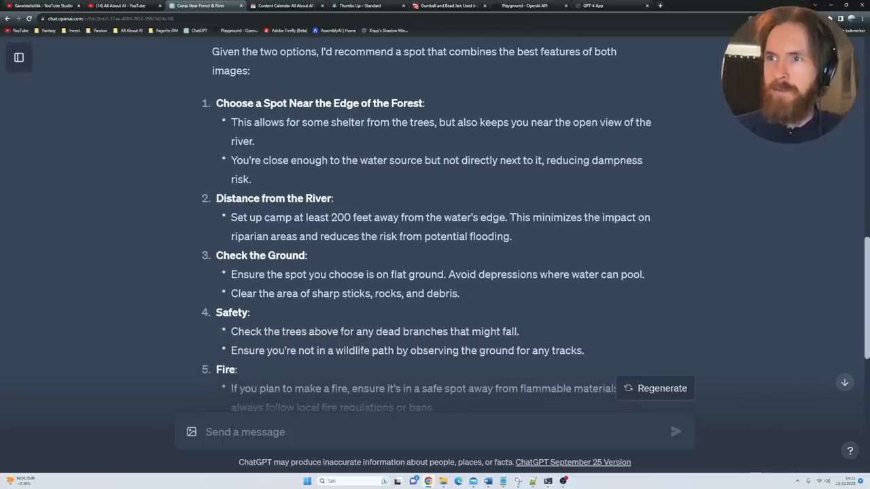
scroll(down, 3)
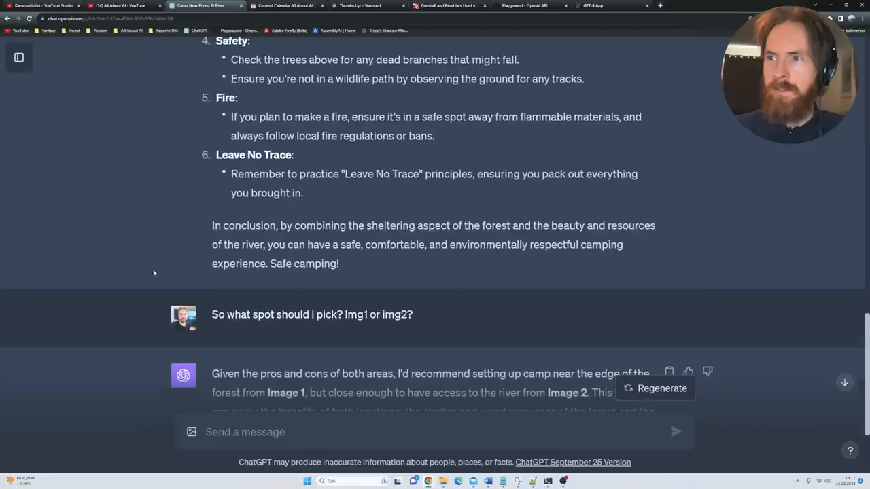
scroll(down, 3)
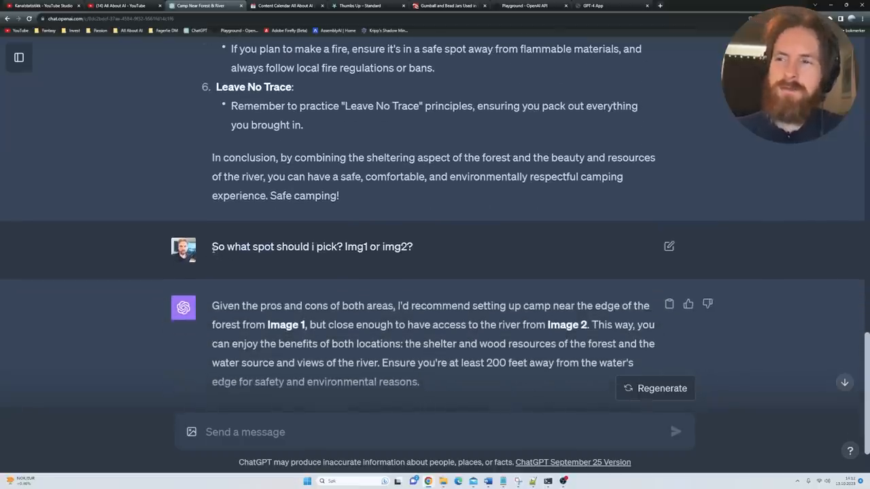
mouse_move(440, 246)
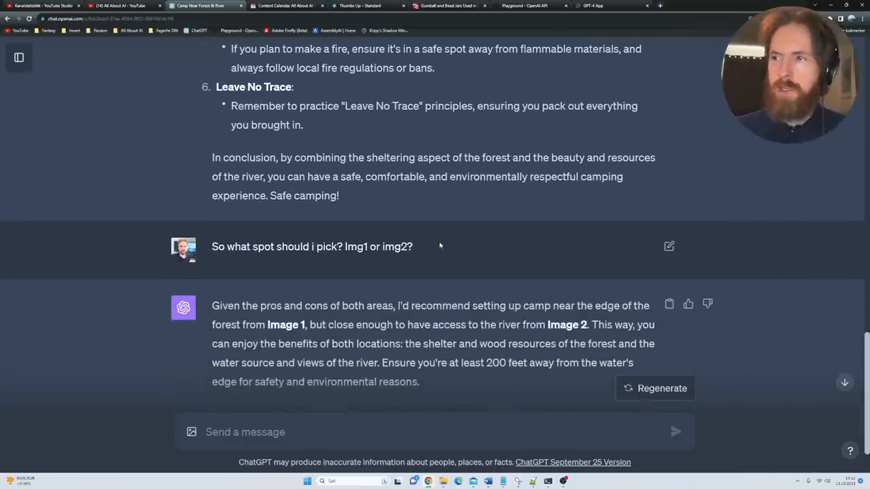
scroll(down, 3)
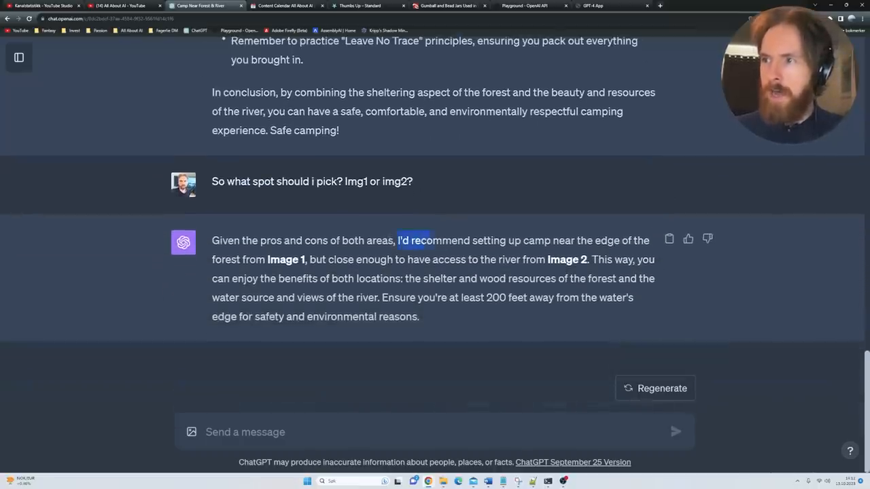
drag(400, 239, 353, 260)
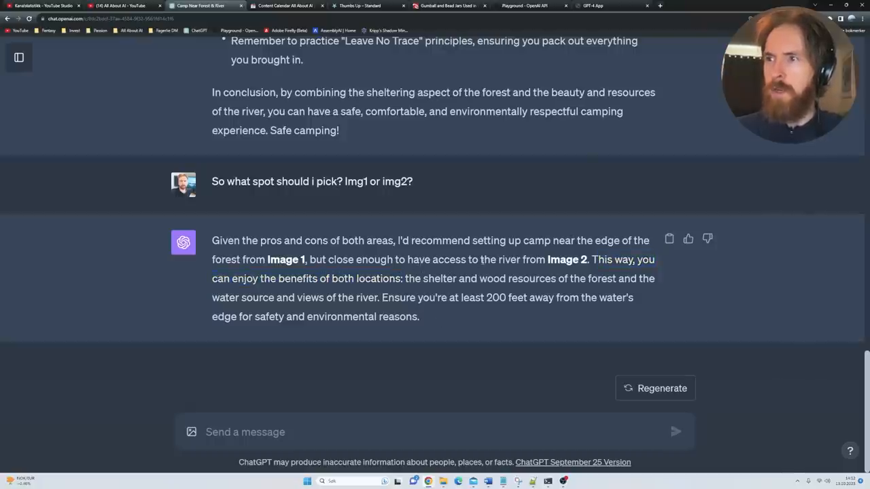
scroll(up, 3)
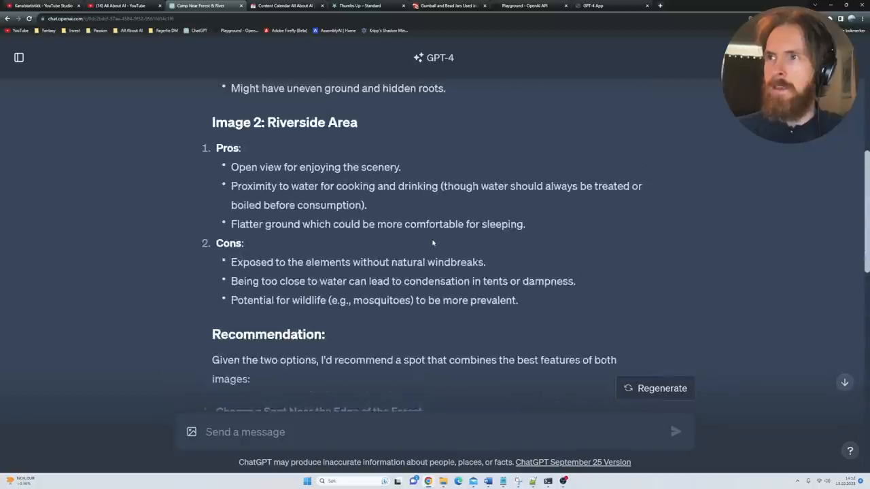
scroll(up, 3)
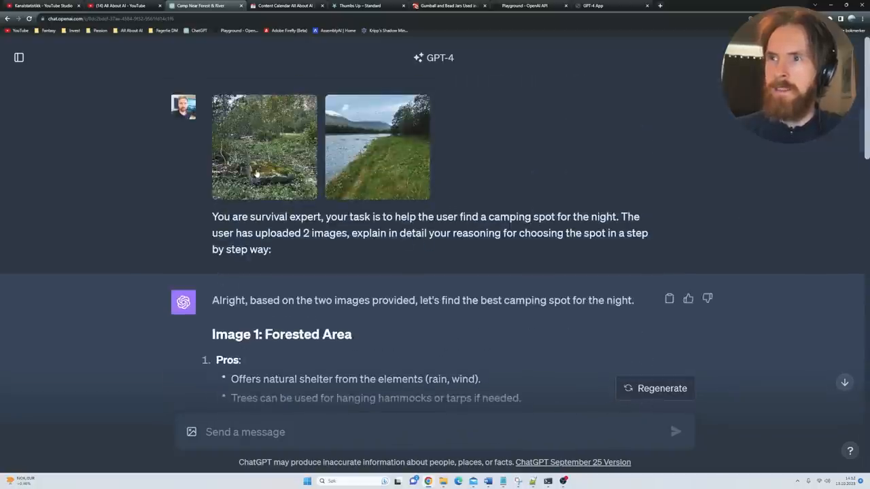
click(263, 147)
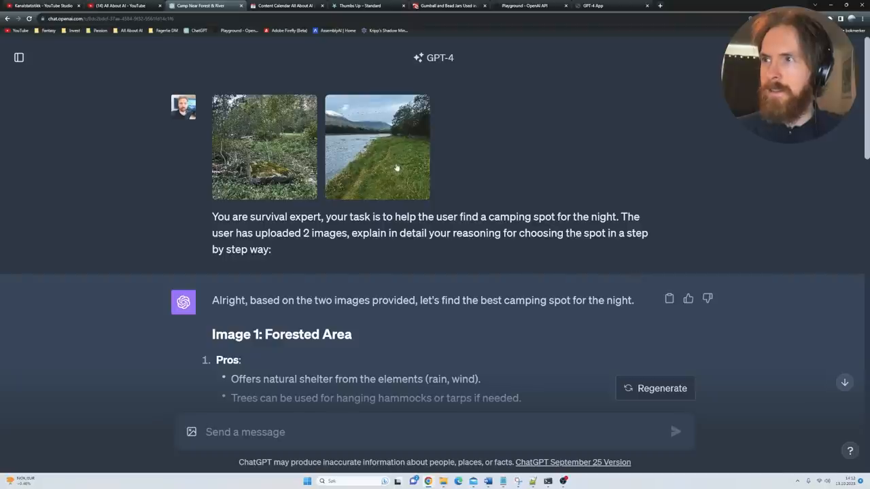
click(378, 147)
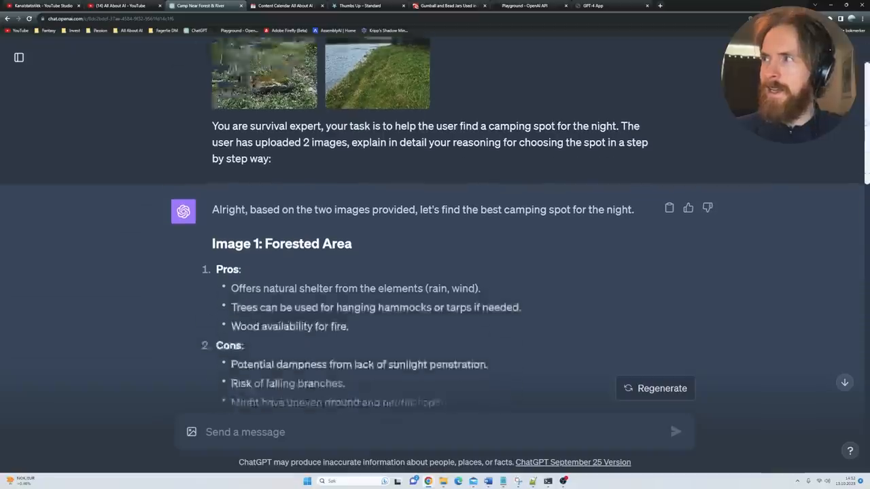
scroll(down, 3)
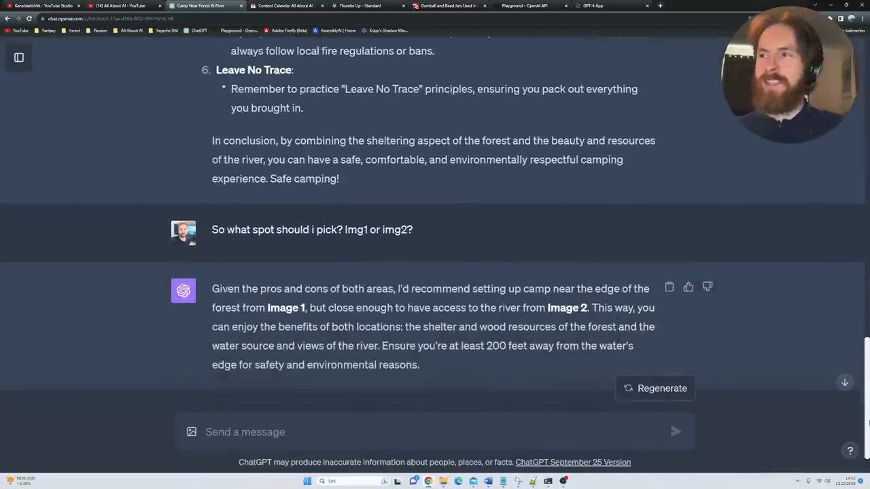
scroll(up, 3)
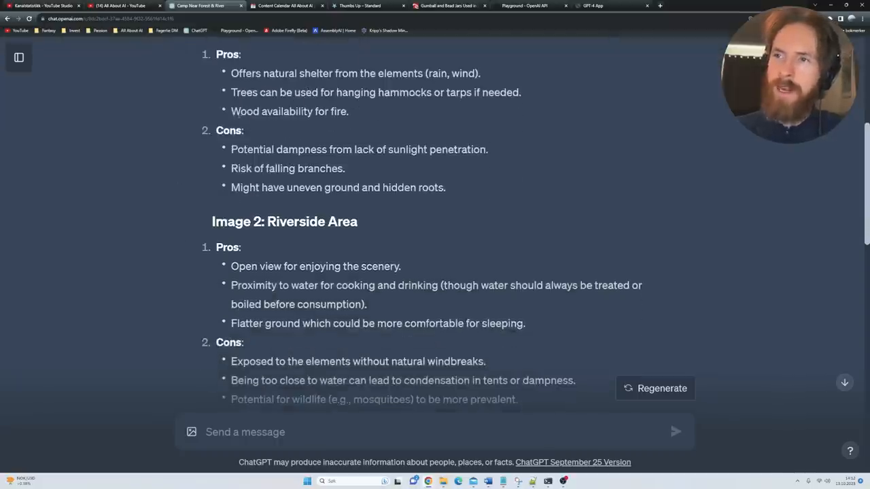
scroll(down, 3)
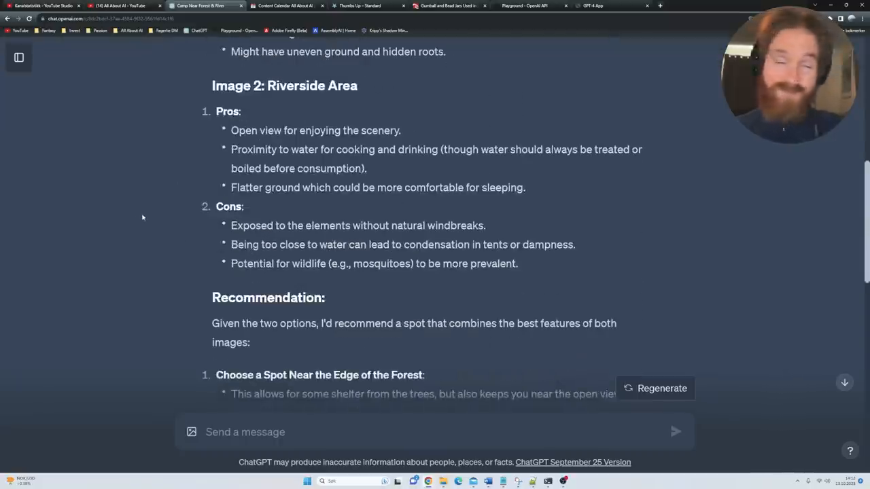
click(185, 5)
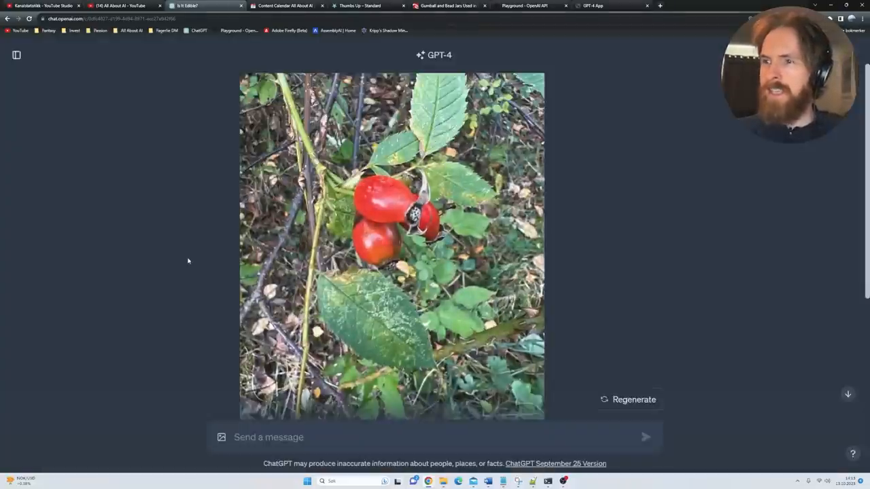
- Scroll to GPT-4's reply and highlight the sentence identifying the red fruit as edible rose hip
scroll(down, 3)
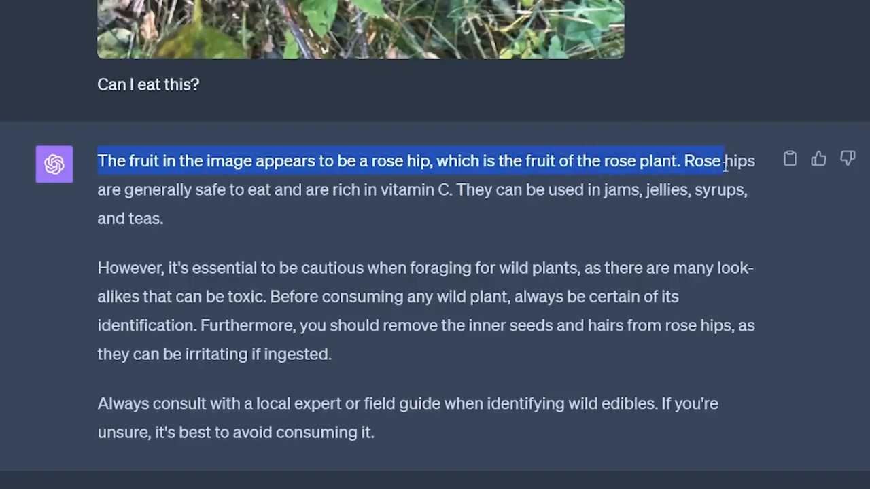
drag(720, 160, 397, 190)
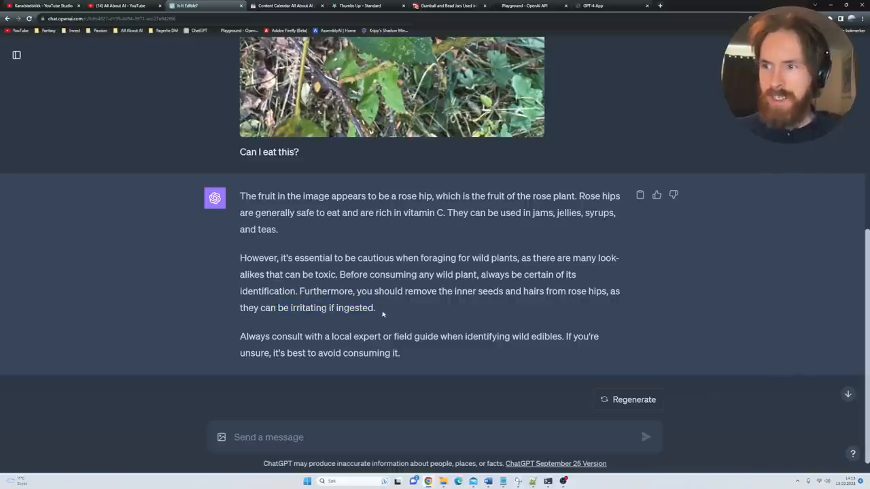
scroll(up, 3)
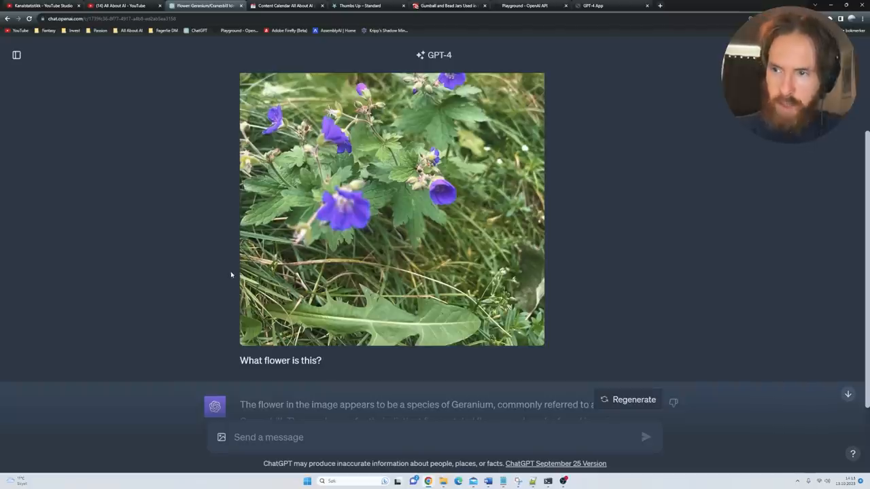
- Scroll to GPT-4's answer naming the purple flower Geranium, commonly called Cranesbill
scroll(down, 3)
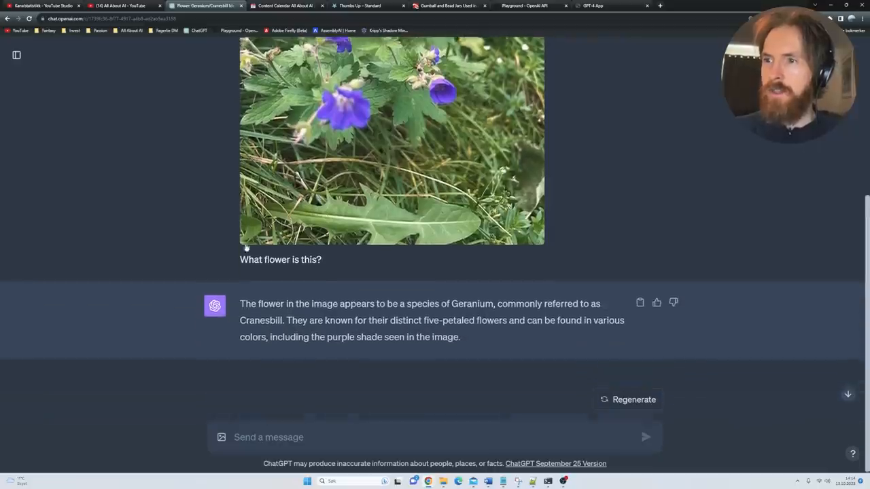
double_click(410, 302)
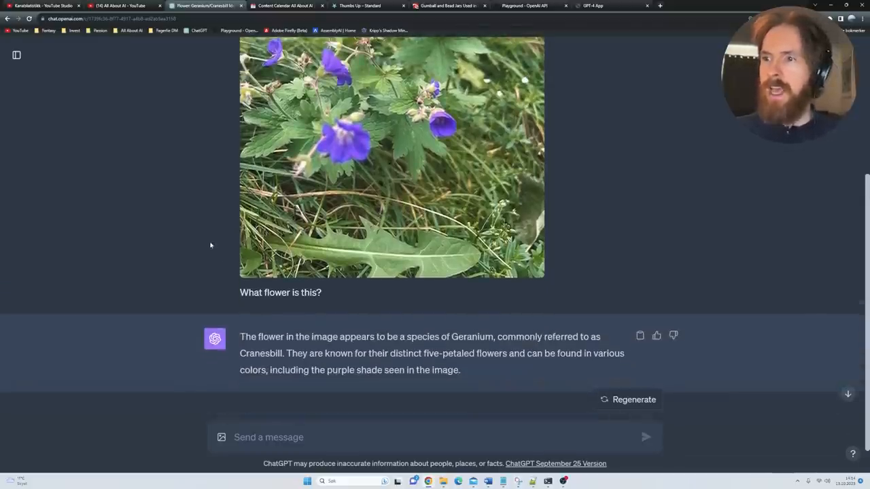
mouse_move(216, 235)
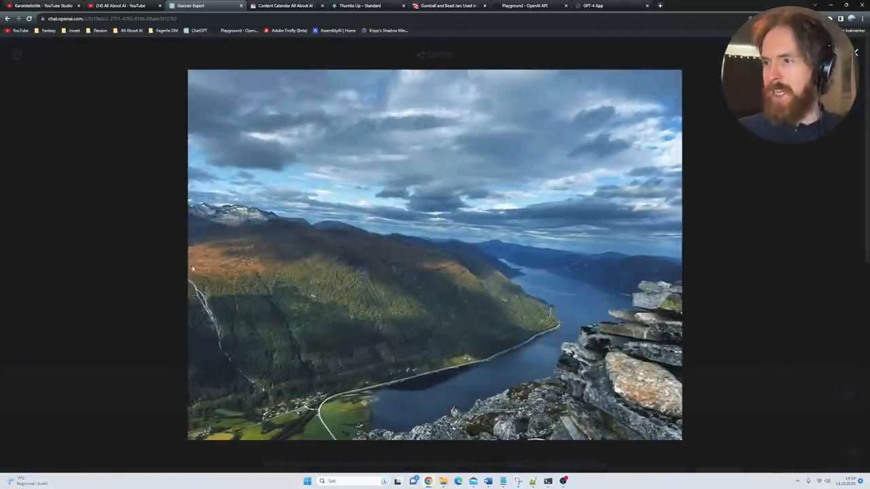
mouse_move(476, 241)
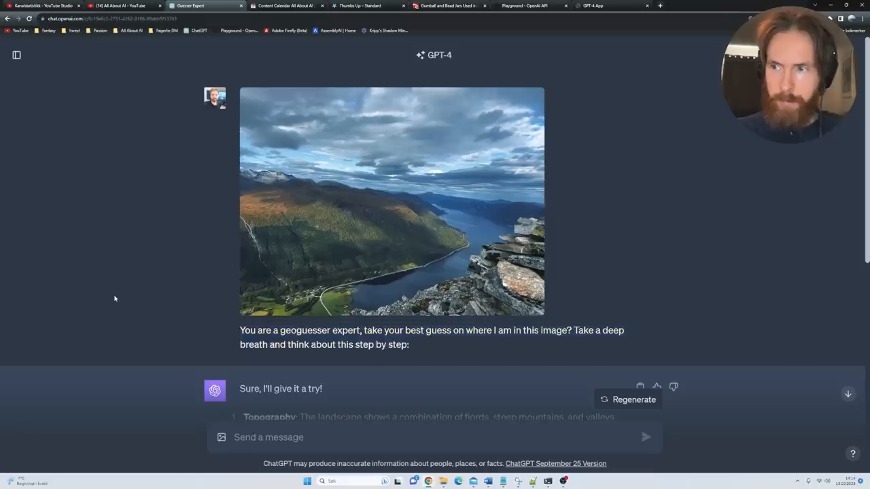
scroll(down, 3)
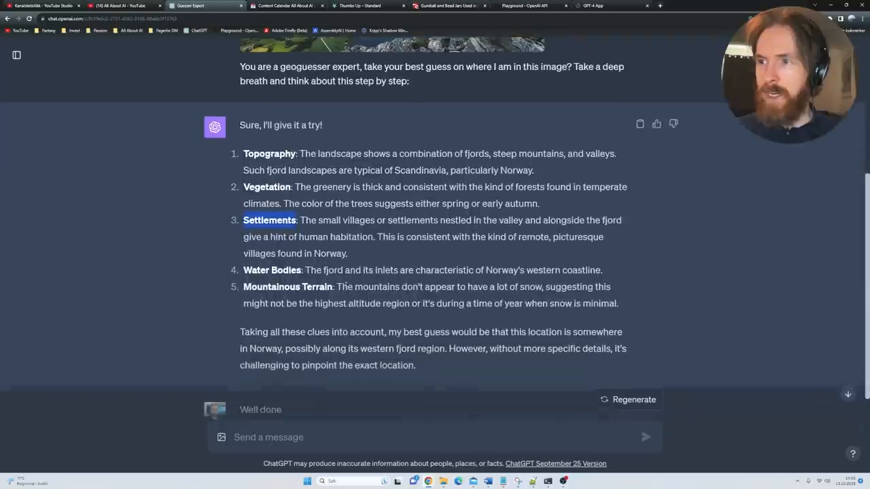
scroll(up, 3)
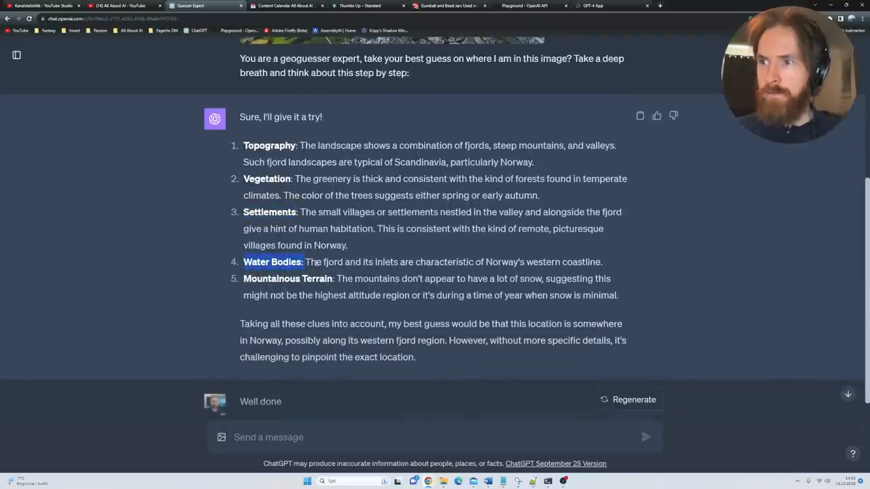
scroll(up, 3)
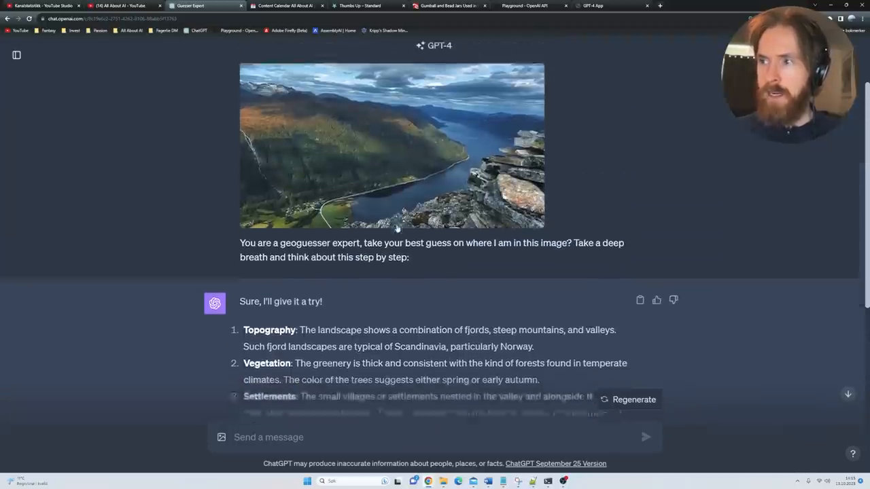
scroll(down, 3)
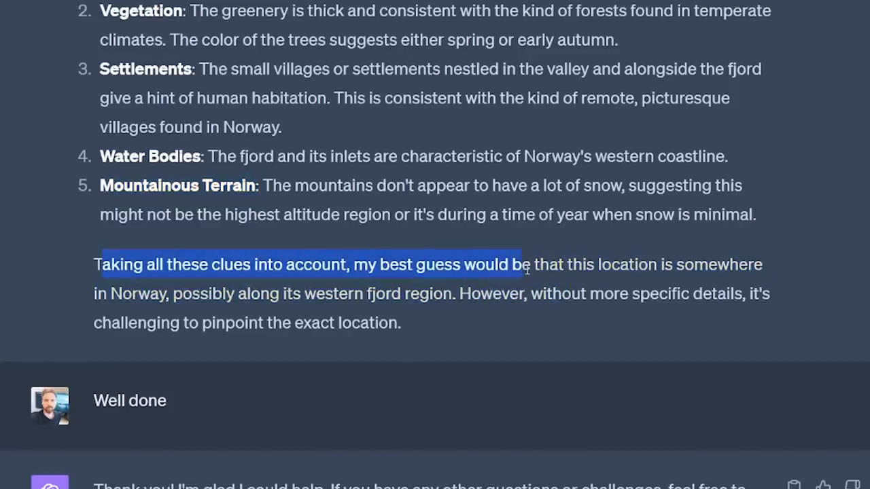
drag(523, 264, 170, 294)
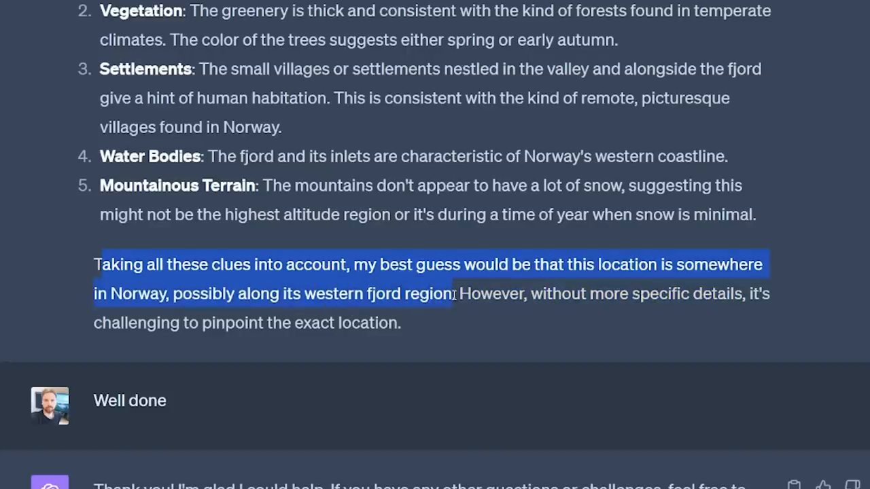
click(49, 281)
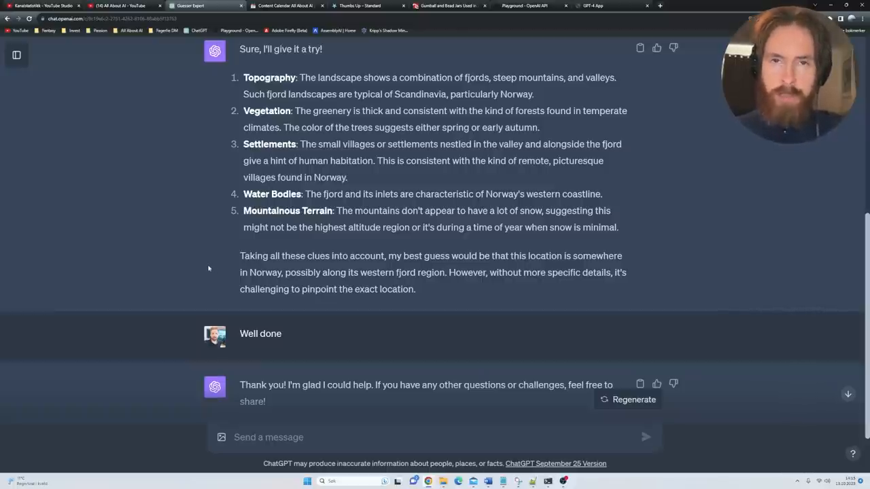
- Bring up the 'Best FPL Defenders Analysis' chat and enlarge the uploaded defender stats table
click(204, 5)
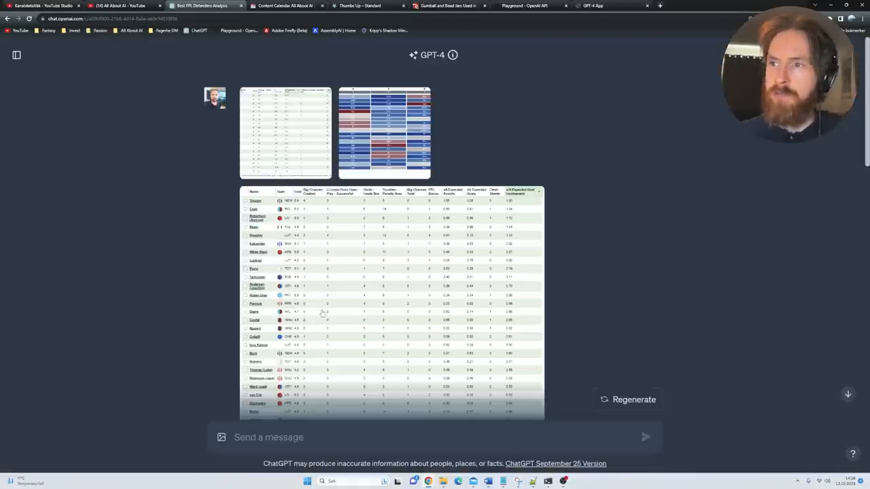
click(392, 302)
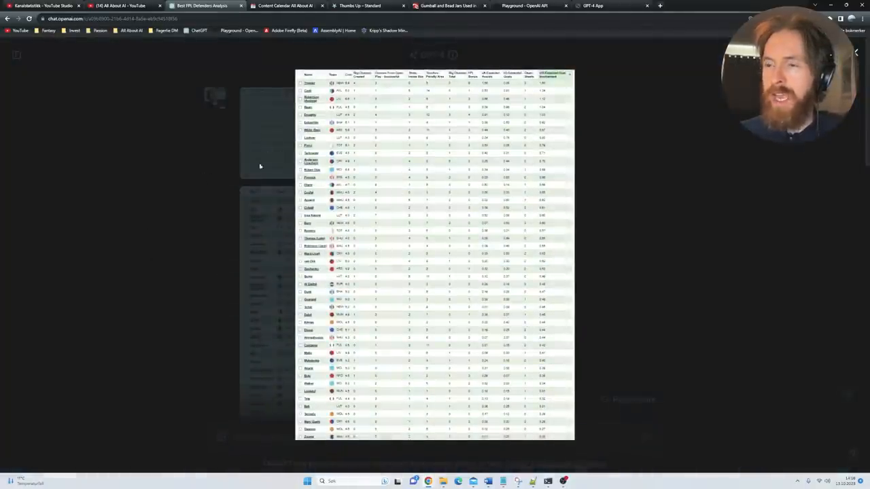
- Scroll through GPT-4's five defender picks for the next 3 gameweeks, Lamptey to Digne
scroll(down, 3)
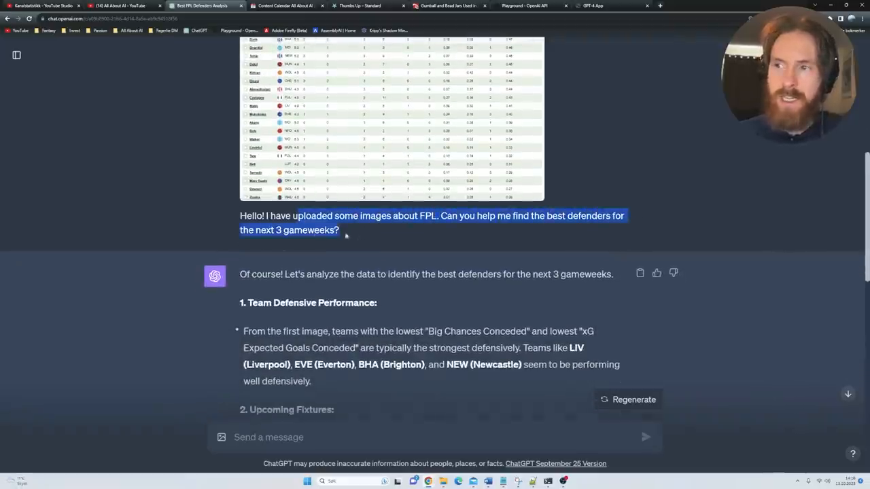
scroll(down, 3)
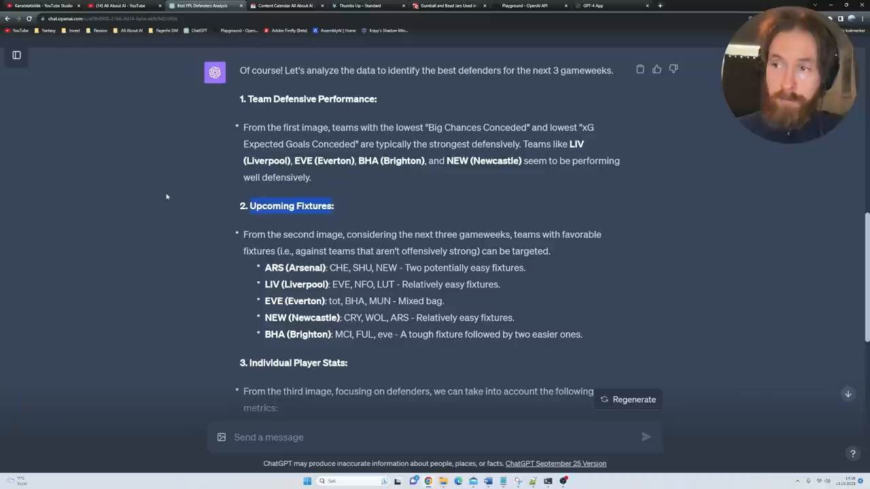
scroll(down, 3)
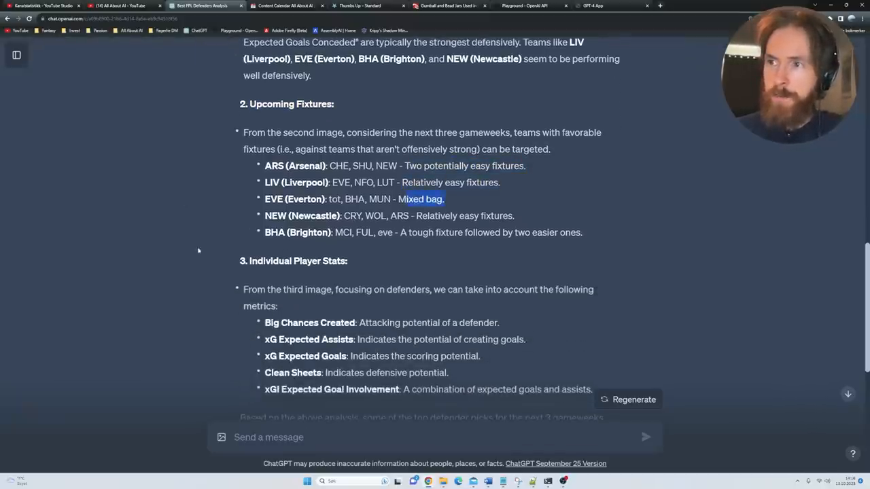
scroll(down, 3)
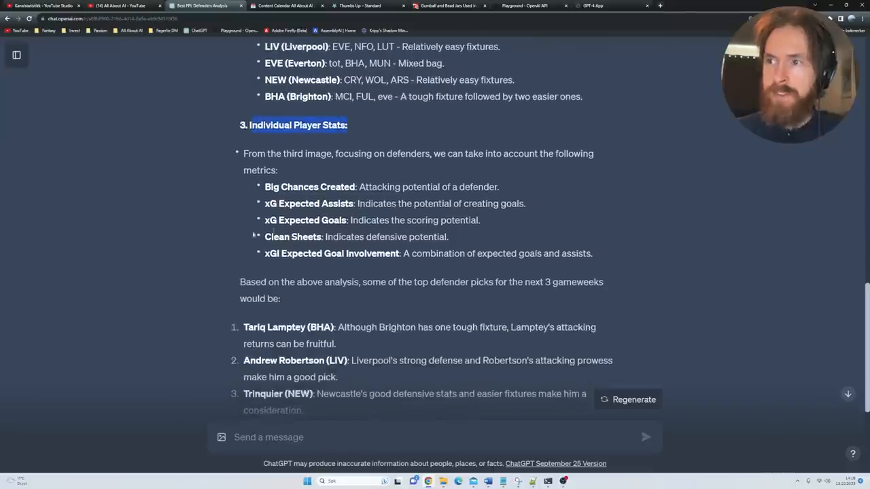
scroll(down, 3)
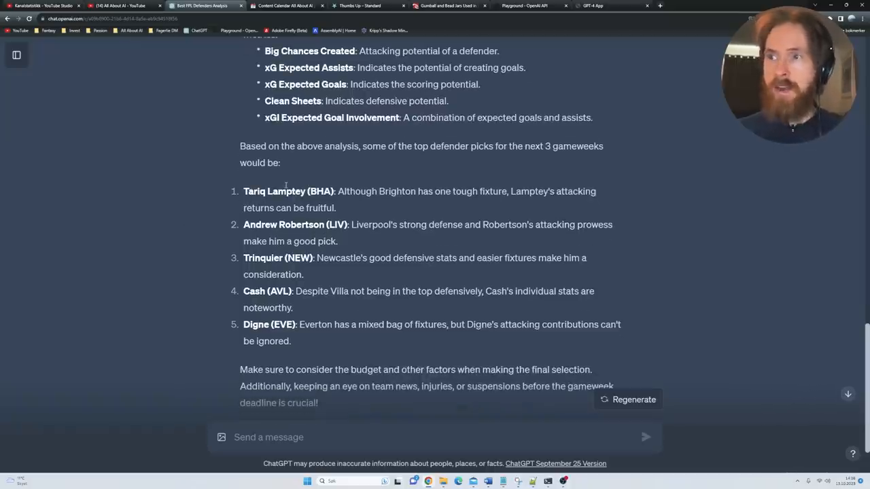
mouse_move(271, 193)
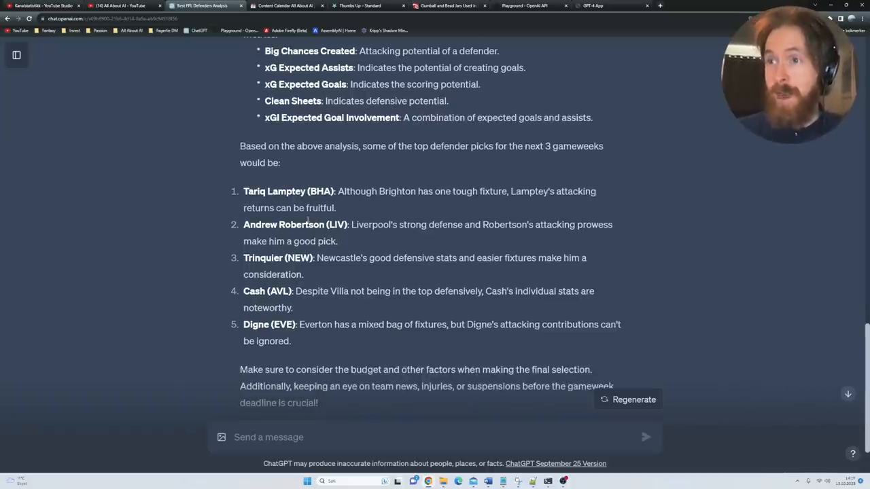
double_click(261, 258)
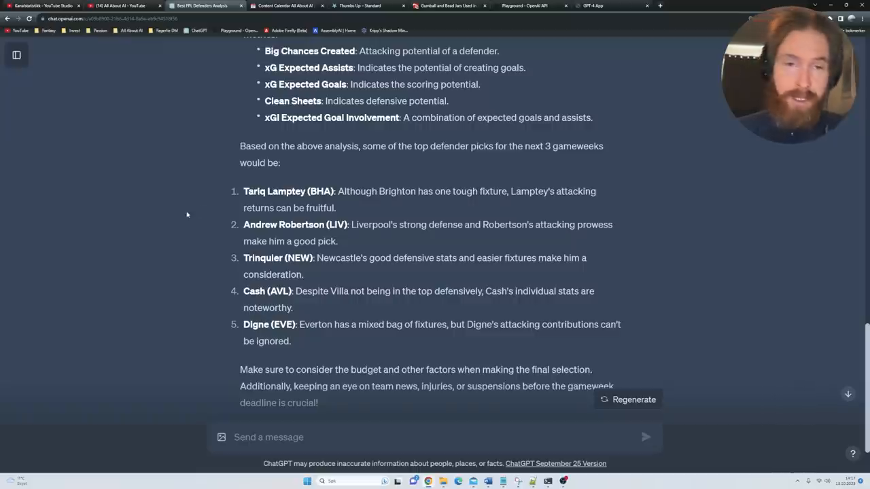
mouse_move(182, 210)
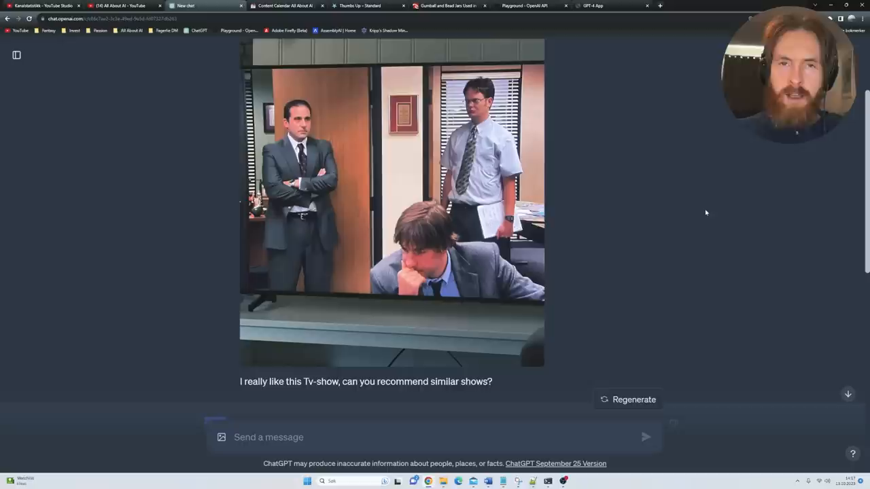
mouse_move(590, 242)
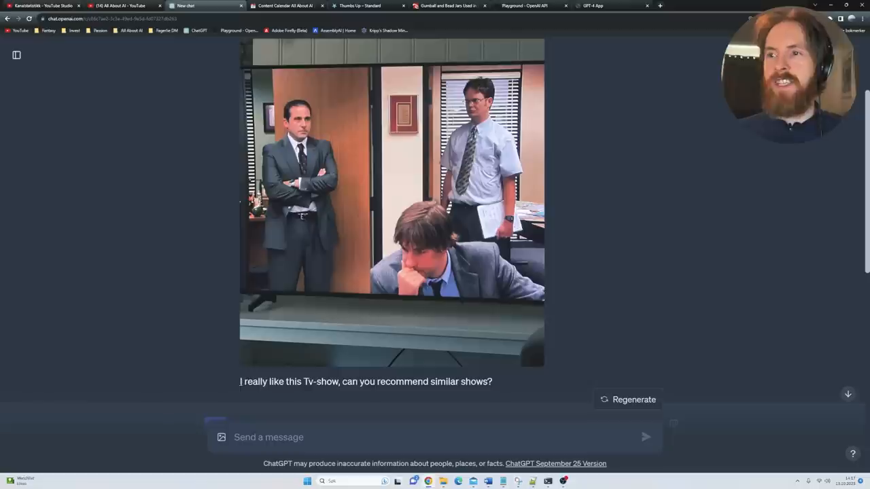
mouse_move(506, 386)
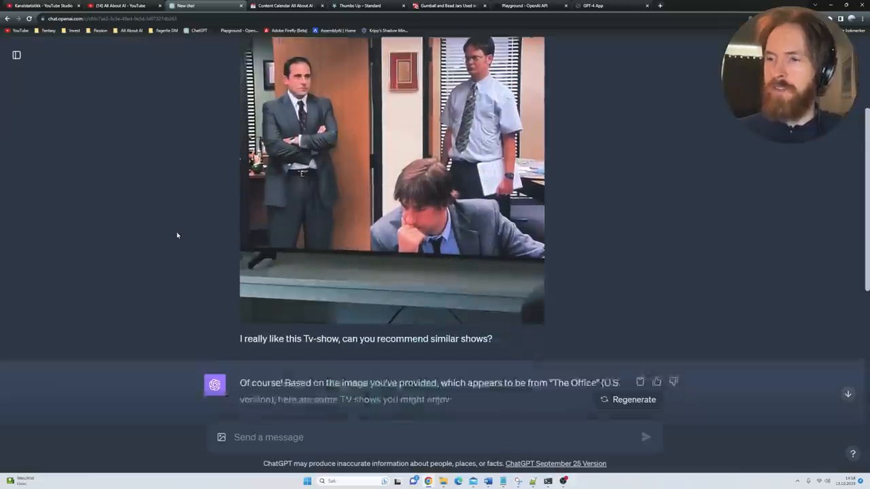
scroll(down, 3)
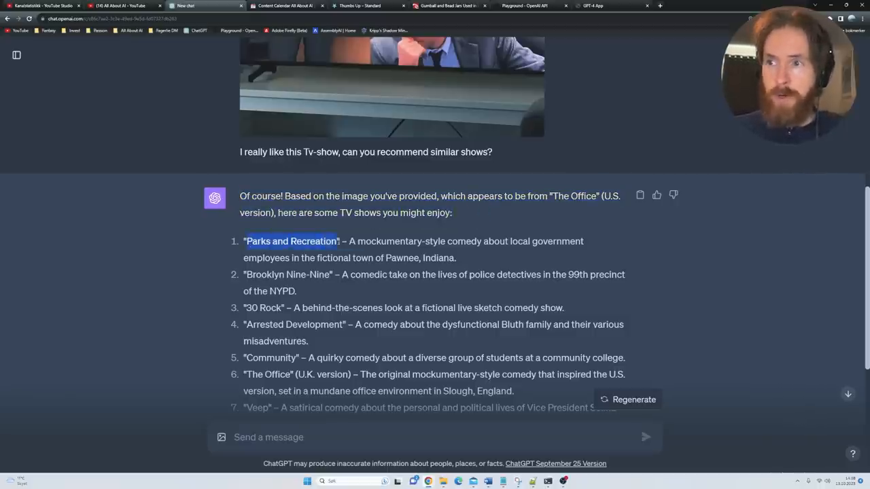
scroll(down, 3)
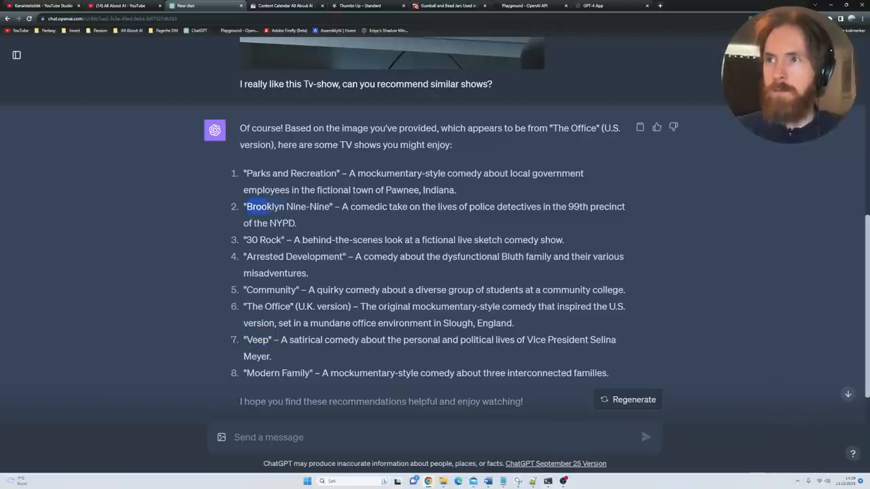
double_click(291, 173)
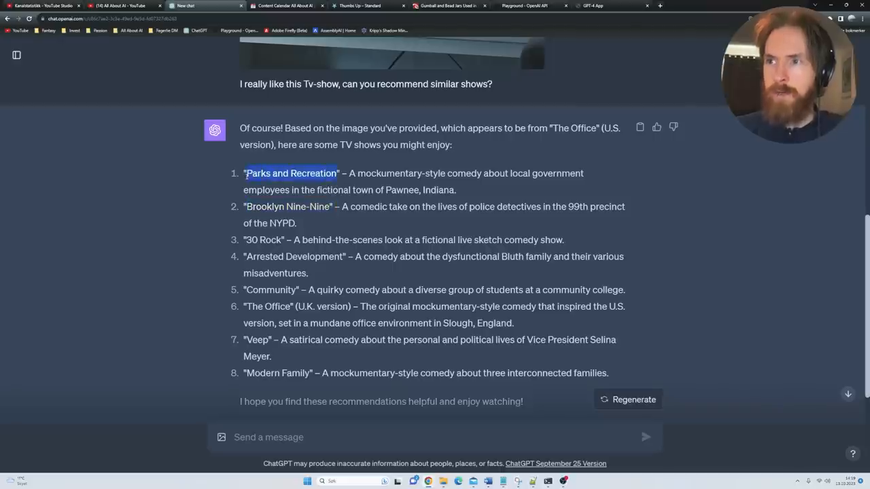
scroll(up, 3)
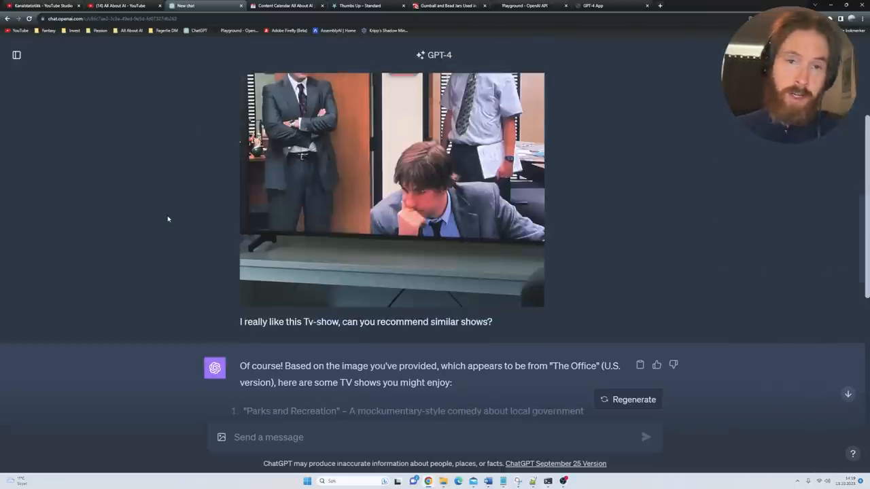
scroll(down, 3)
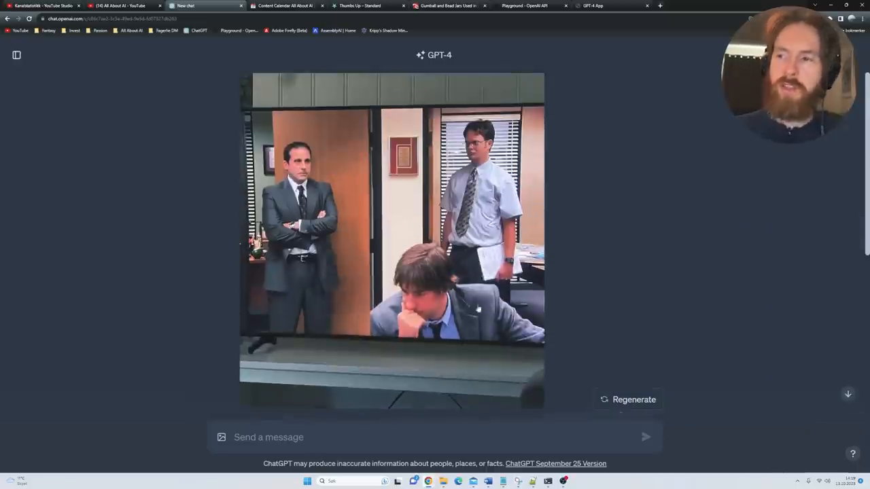
mouse_move(148, 244)
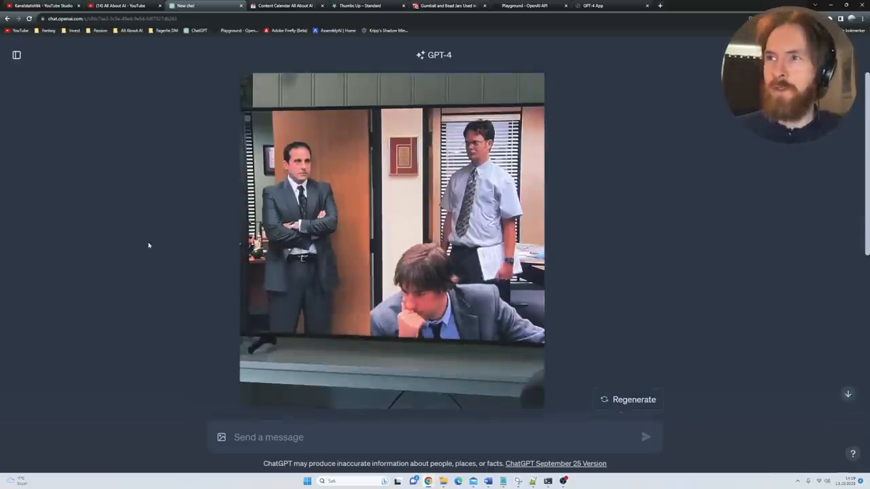
scroll(down, 3)
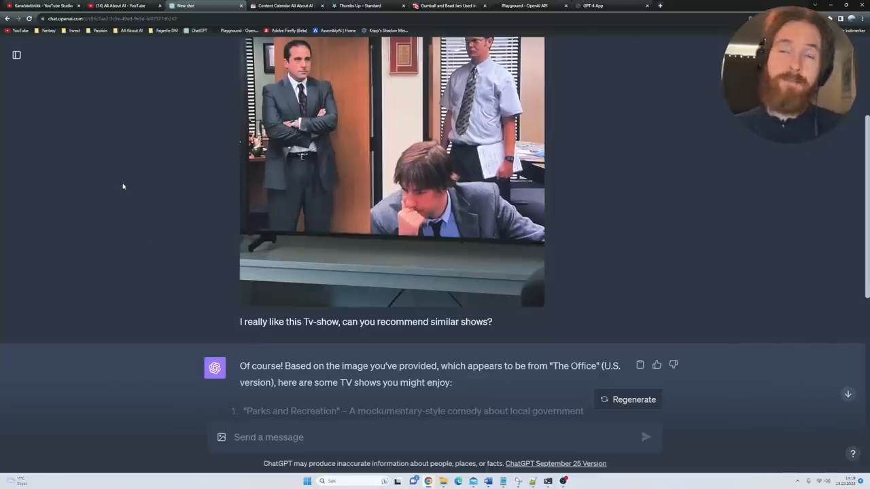
mouse_move(16, 54)
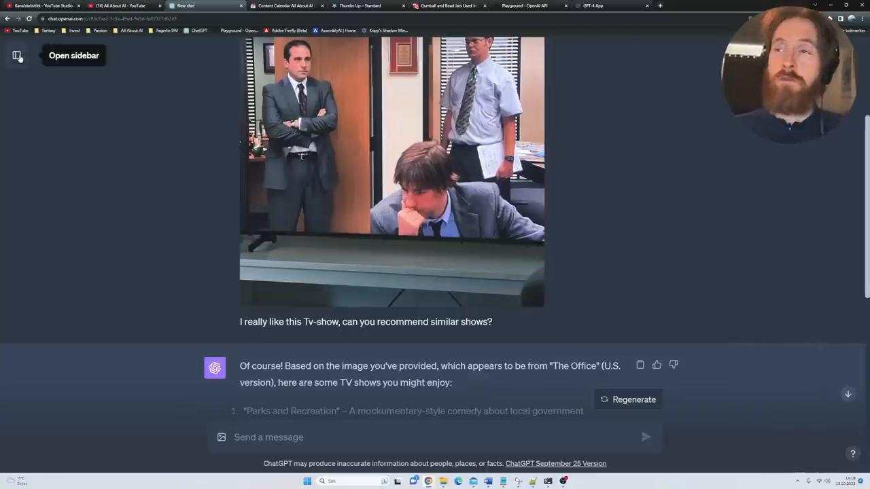